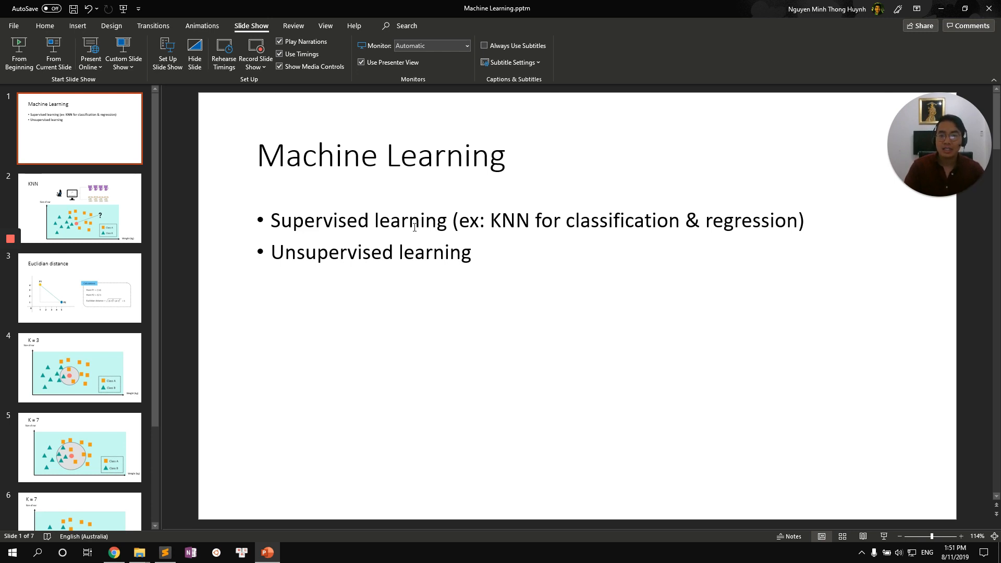
mouse_move(93, 216)
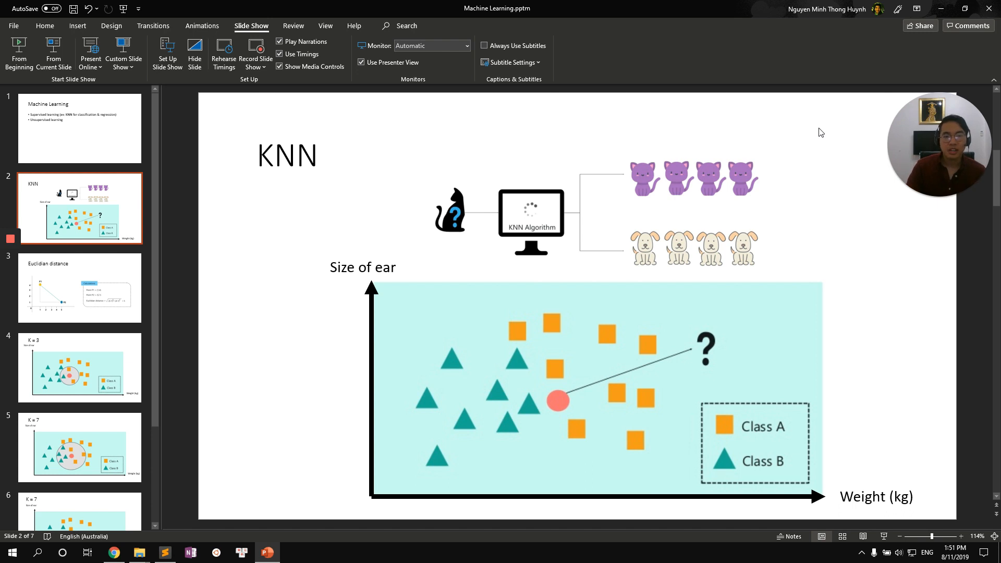
mouse_move(846, 439)
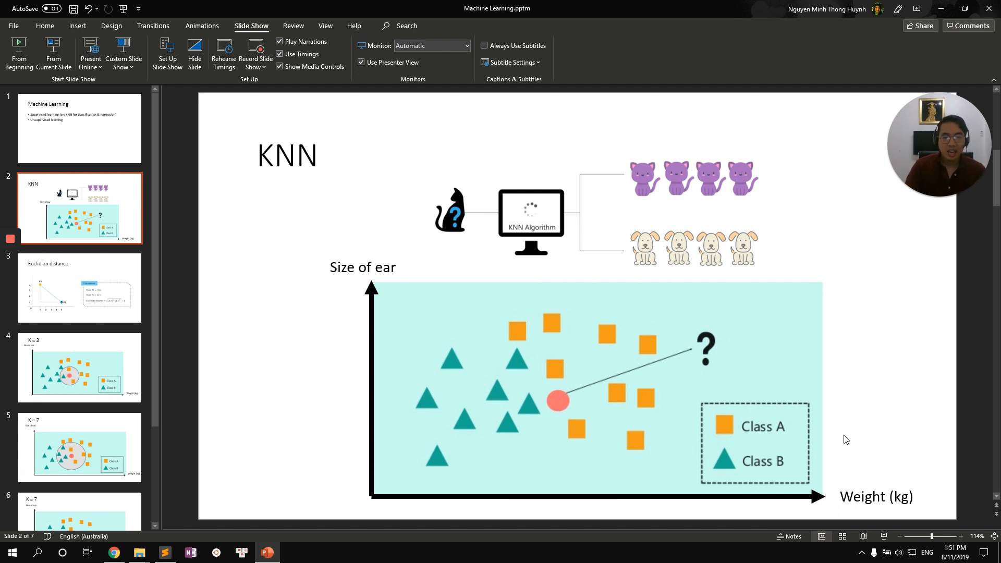
mouse_move(767, 186)
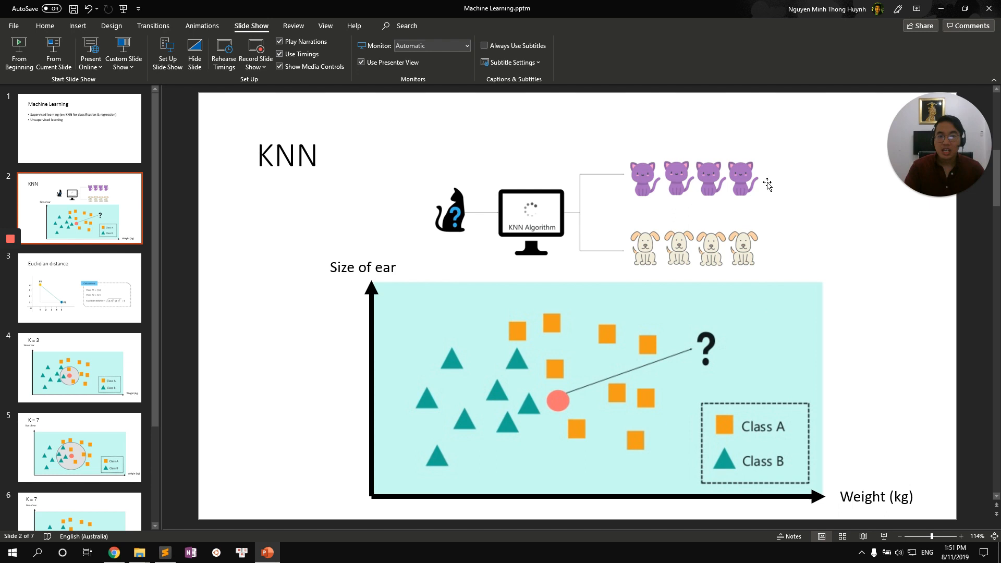
mouse_move(740, 177)
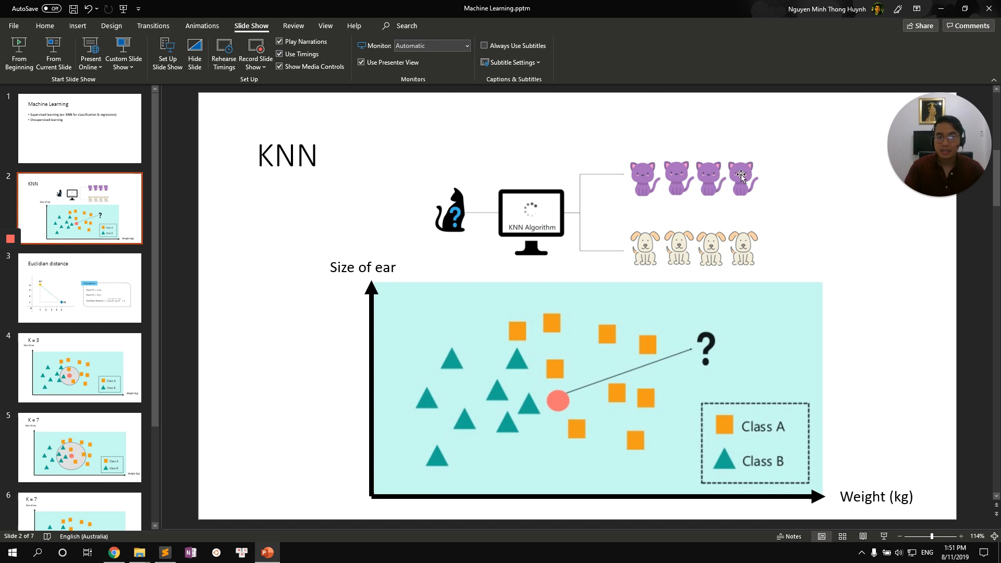
mouse_move(725, 241)
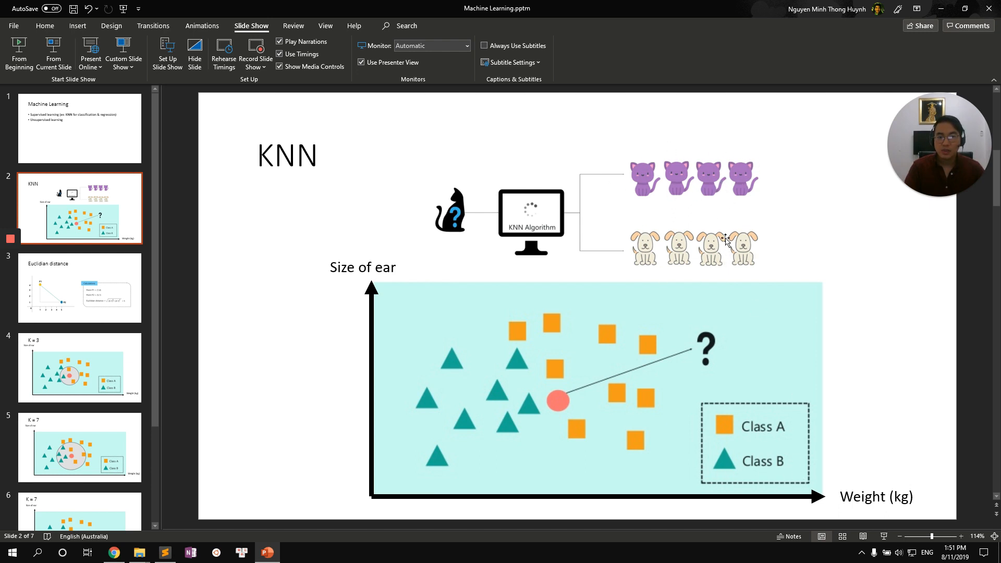
mouse_move(562, 391)
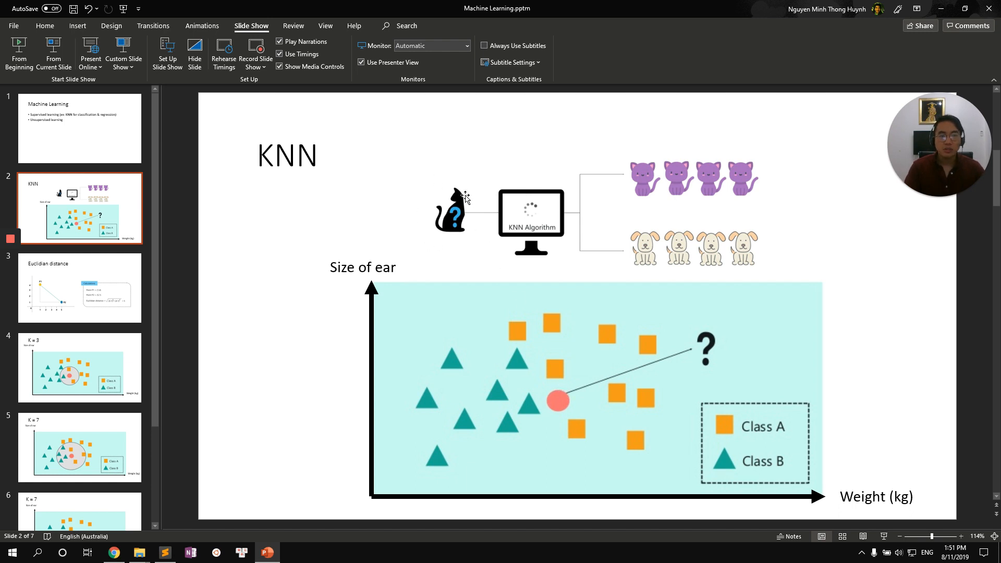
mouse_move(514, 313)
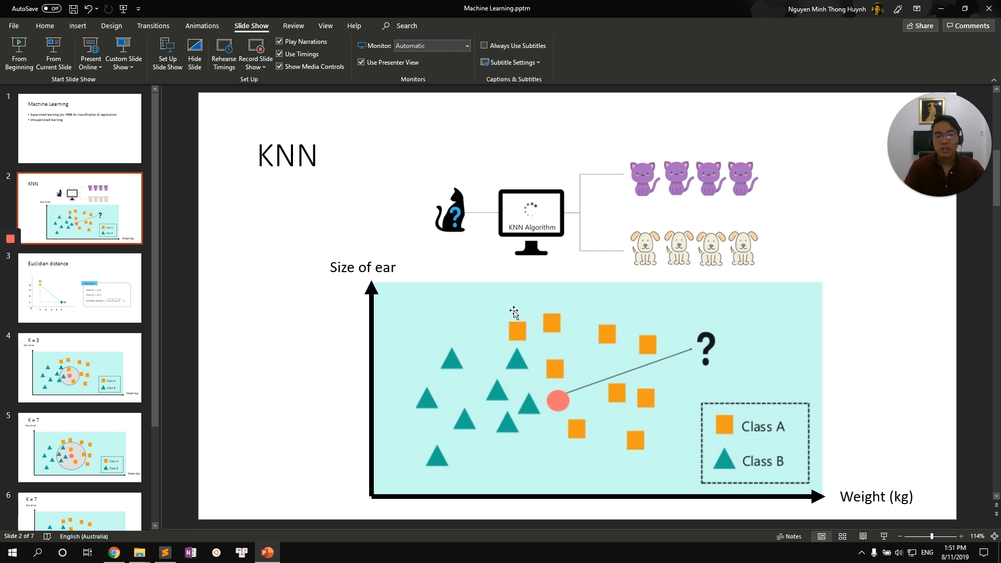
mouse_move(627, 225)
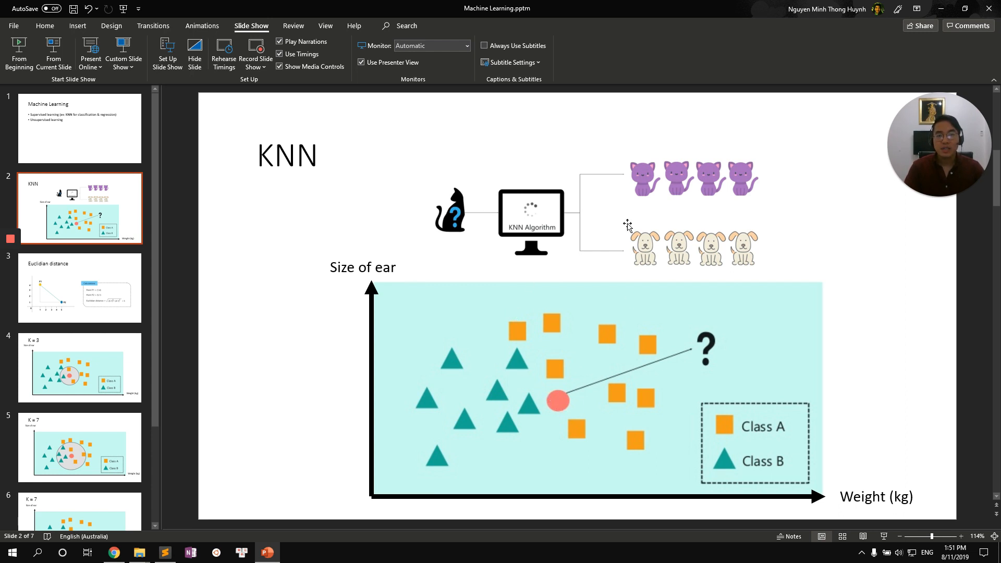
mouse_move(650, 249)
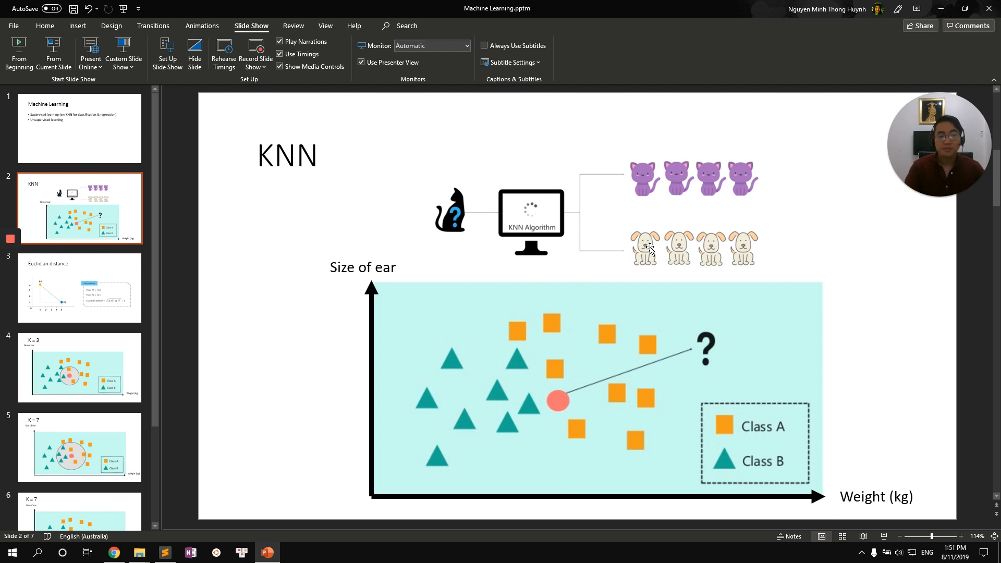
mouse_move(565, 401)
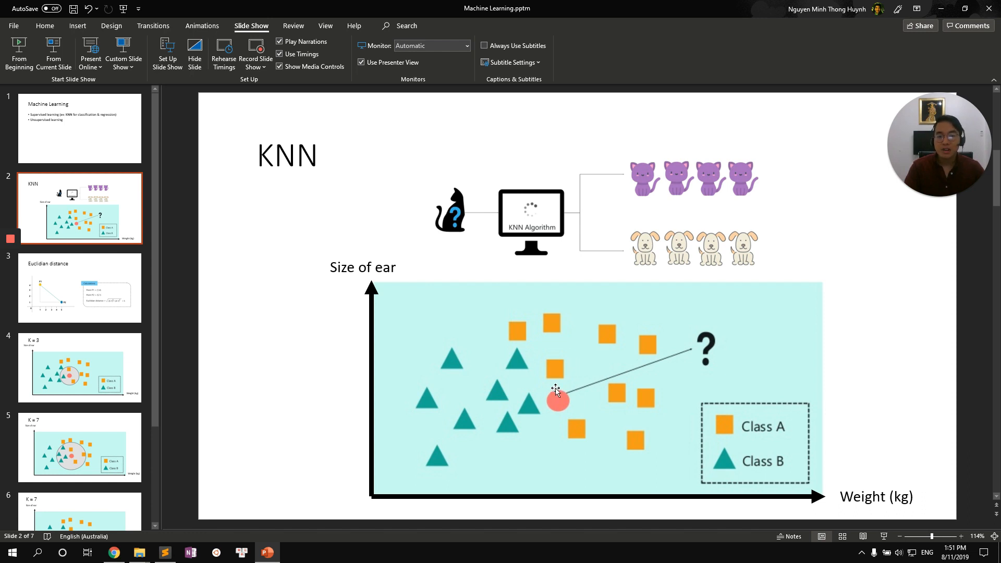
mouse_move(564, 395)
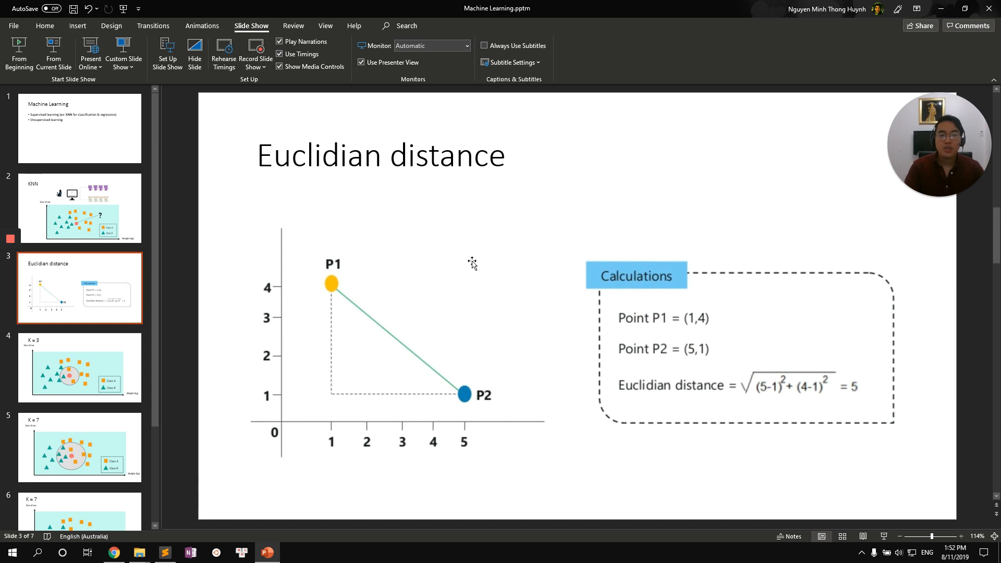
mouse_move(289, 231)
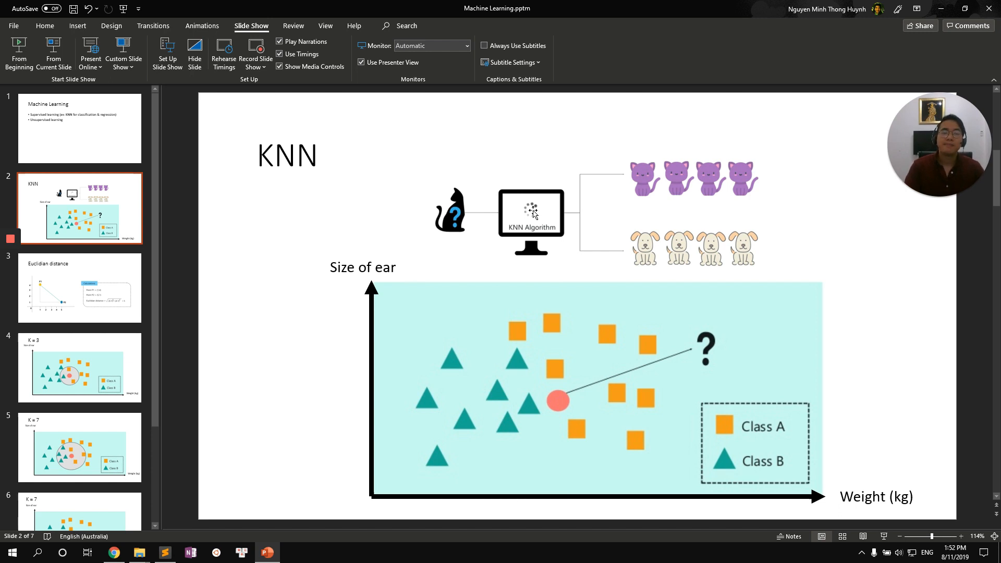
Step: Return to the KNN slide with the Class A and Class B chart
scroll(down, 3)
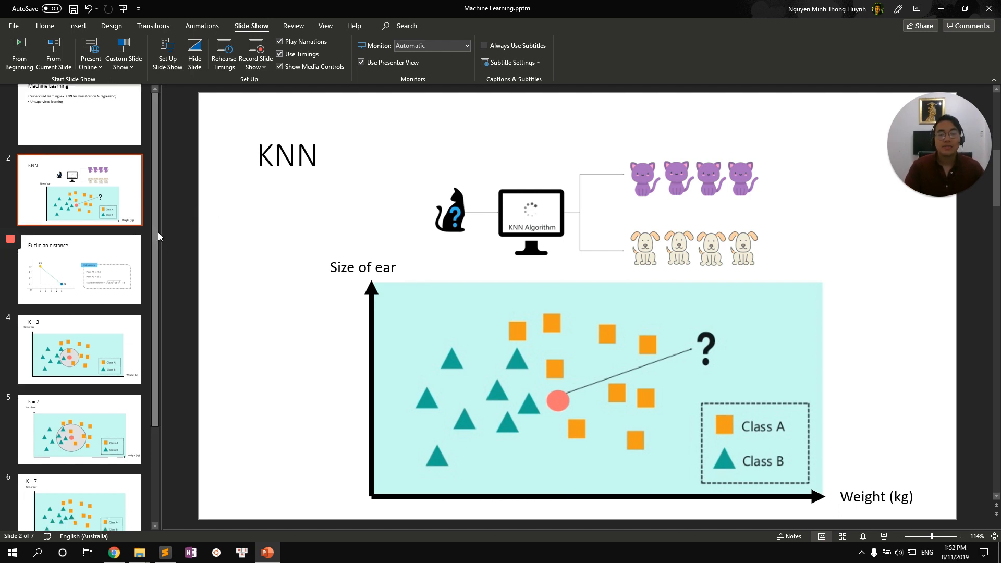
Step: Show the K = 3 slide circling the new point's three nearest neighbours
click(80, 286)
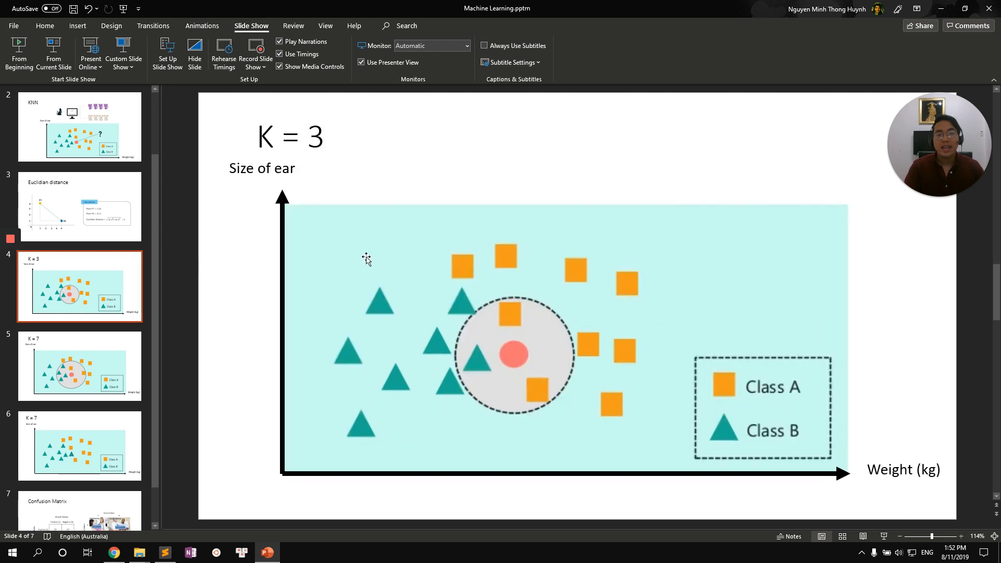
mouse_move(482, 357)
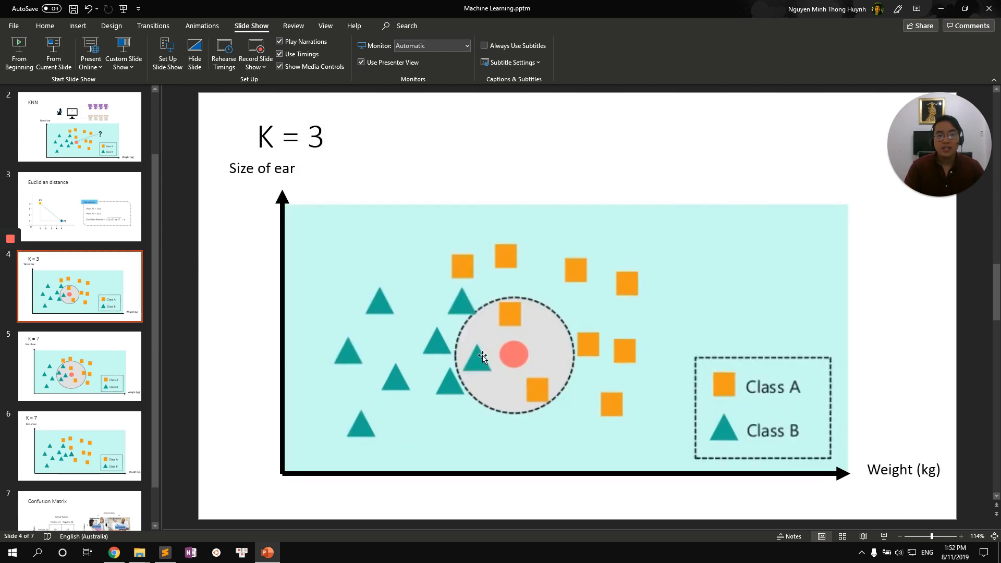
mouse_move(490, 330)
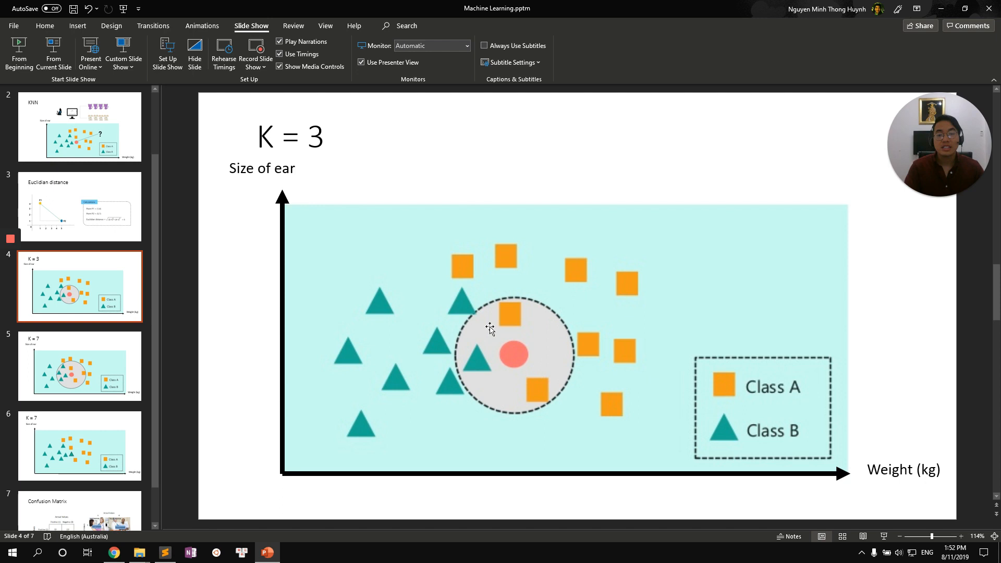
mouse_move(557, 412)
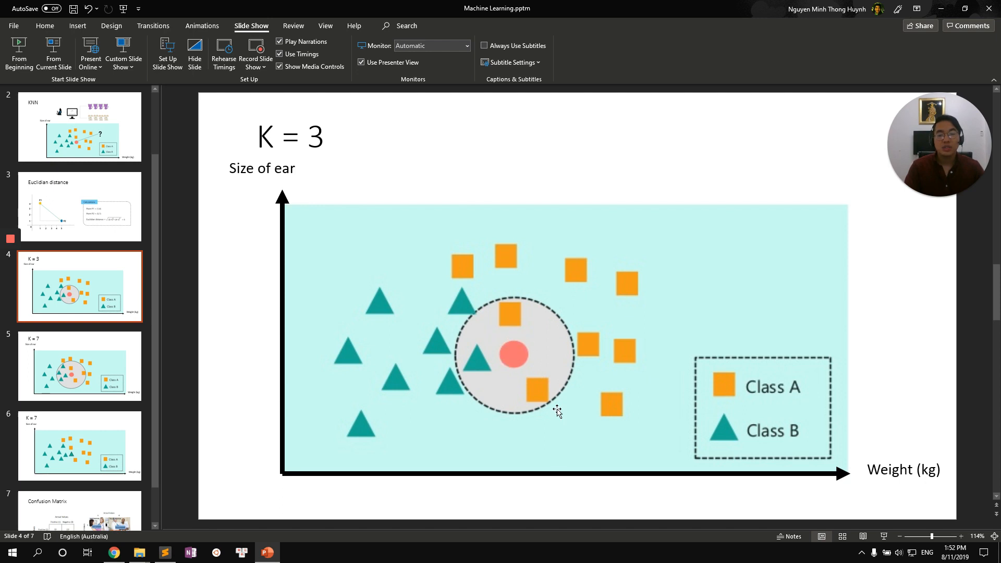
mouse_move(553, 403)
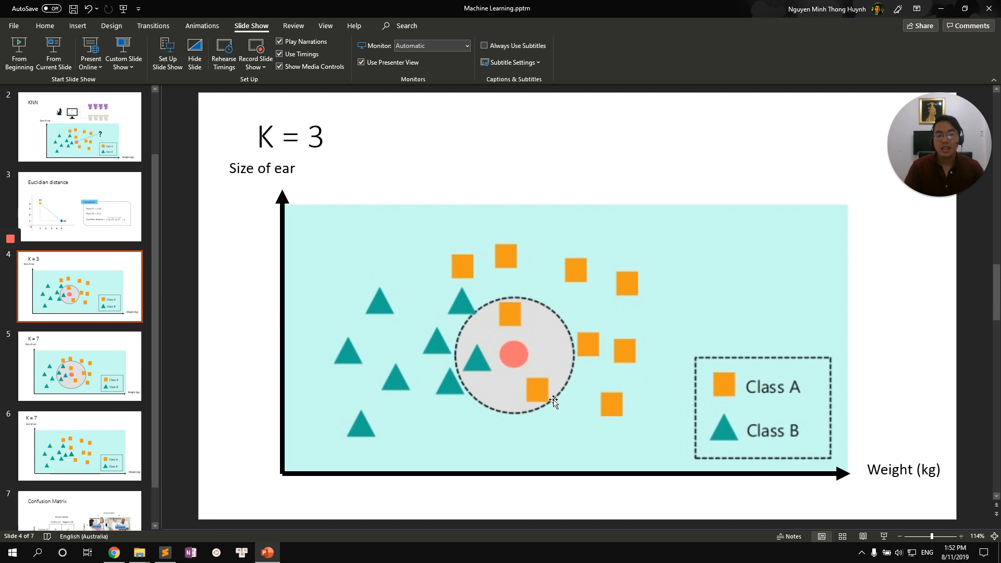
mouse_move(546, 374)
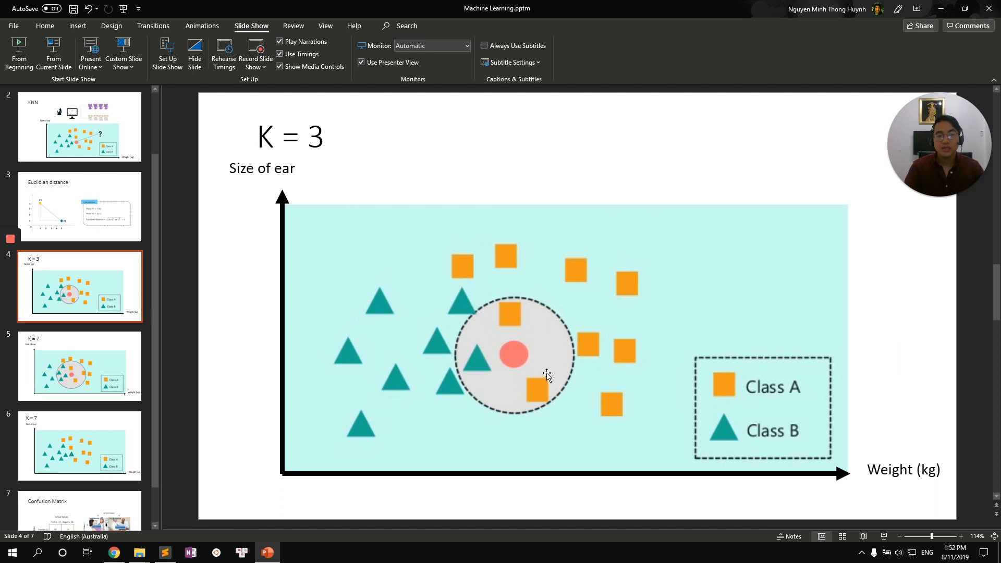
mouse_move(471, 343)
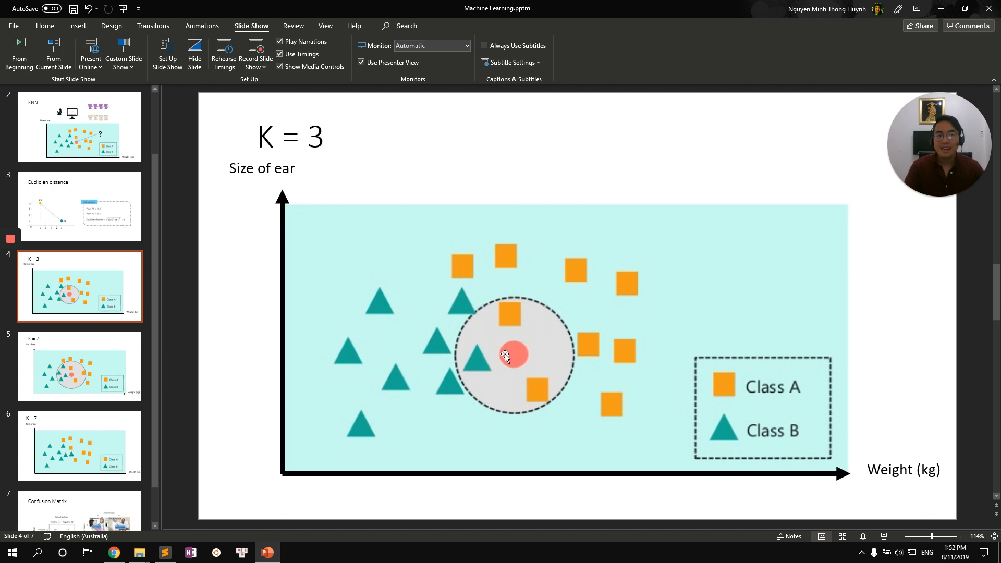
mouse_move(523, 367)
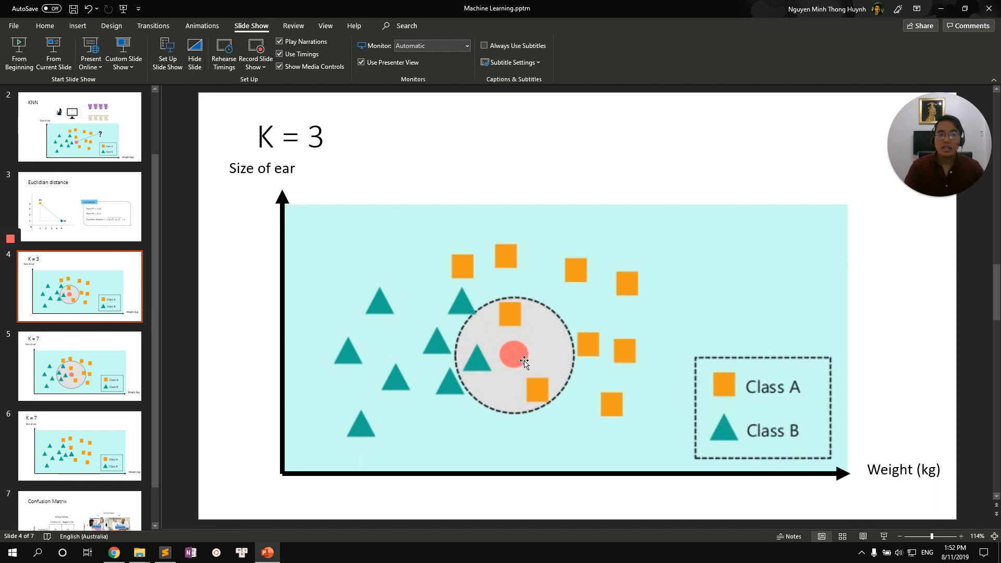
mouse_move(519, 370)
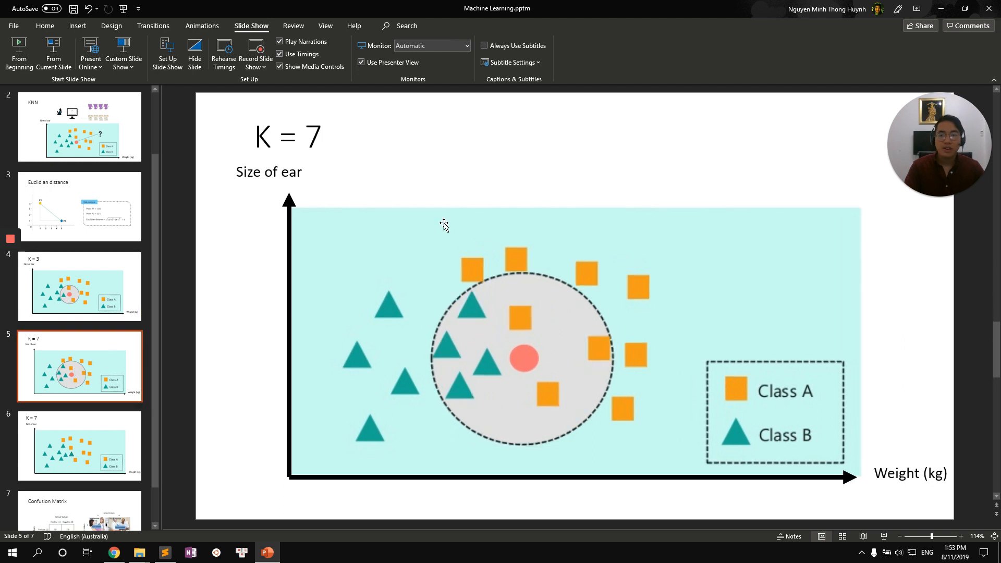
mouse_move(333, 175)
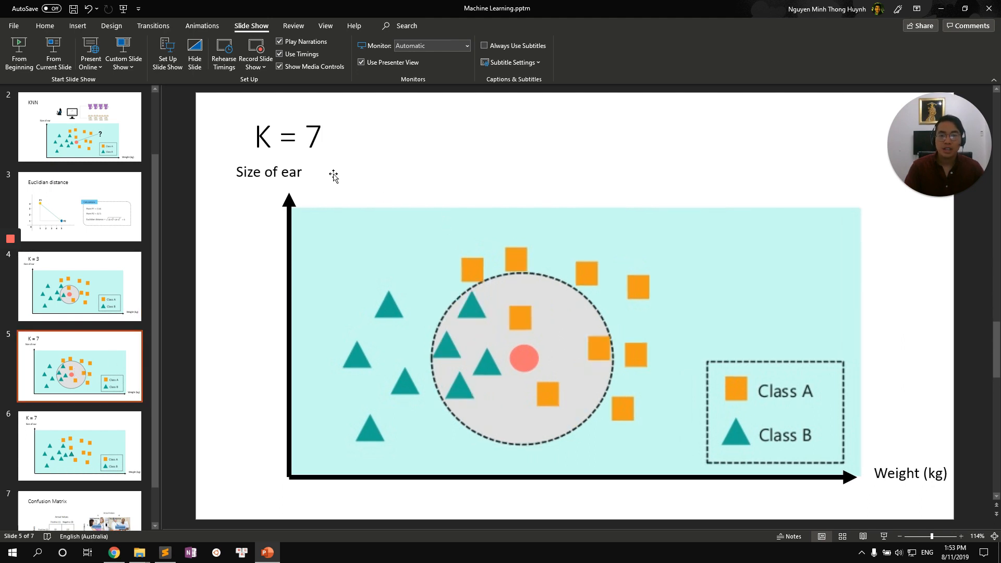
mouse_move(490, 407)
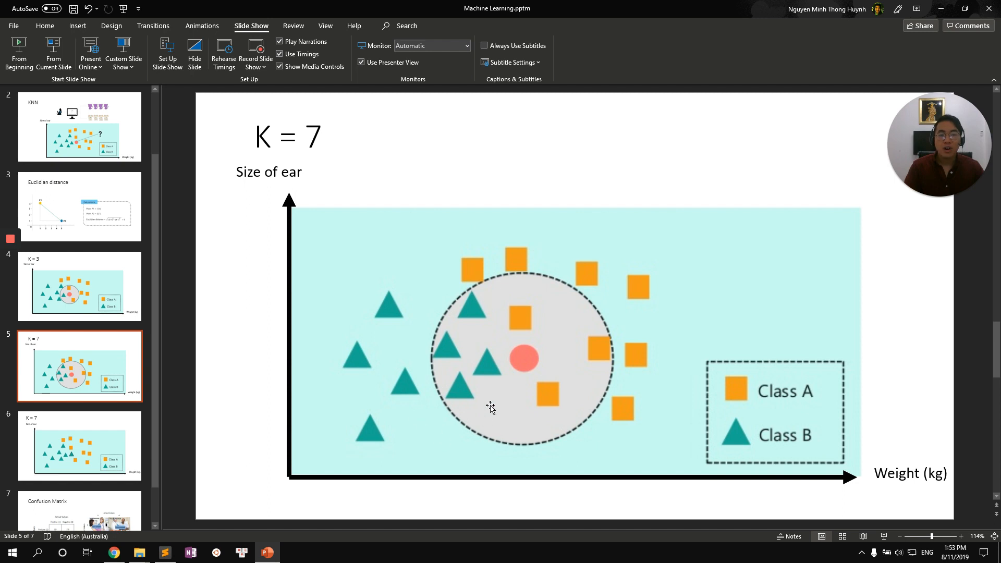
mouse_move(566, 362)
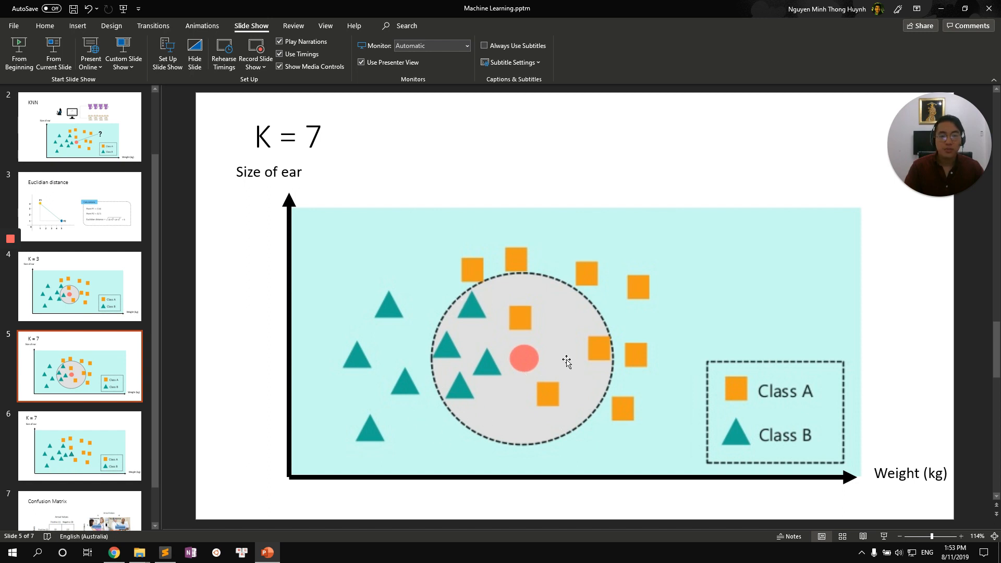
mouse_move(533, 314)
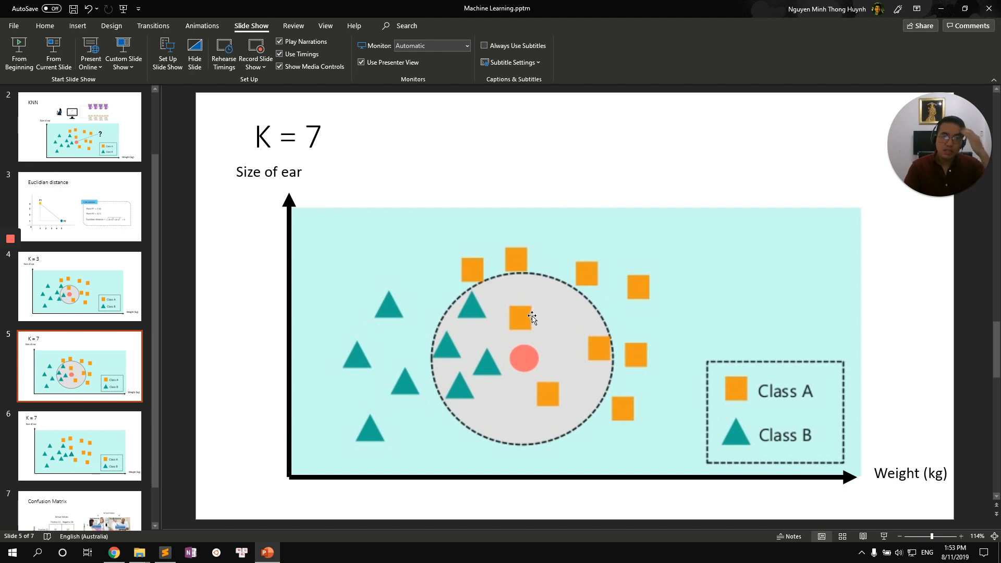
mouse_move(524, 361)
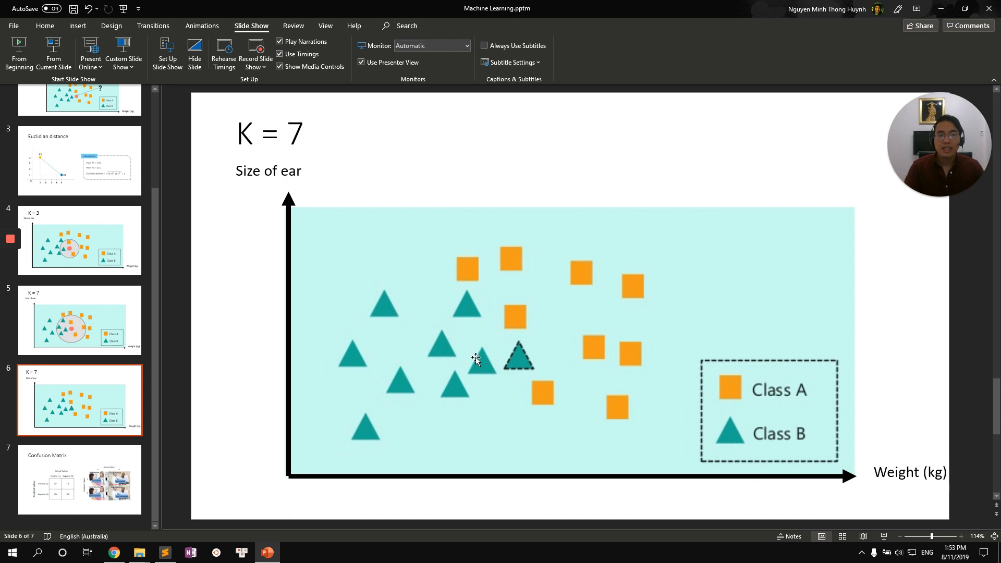
mouse_move(291, 203)
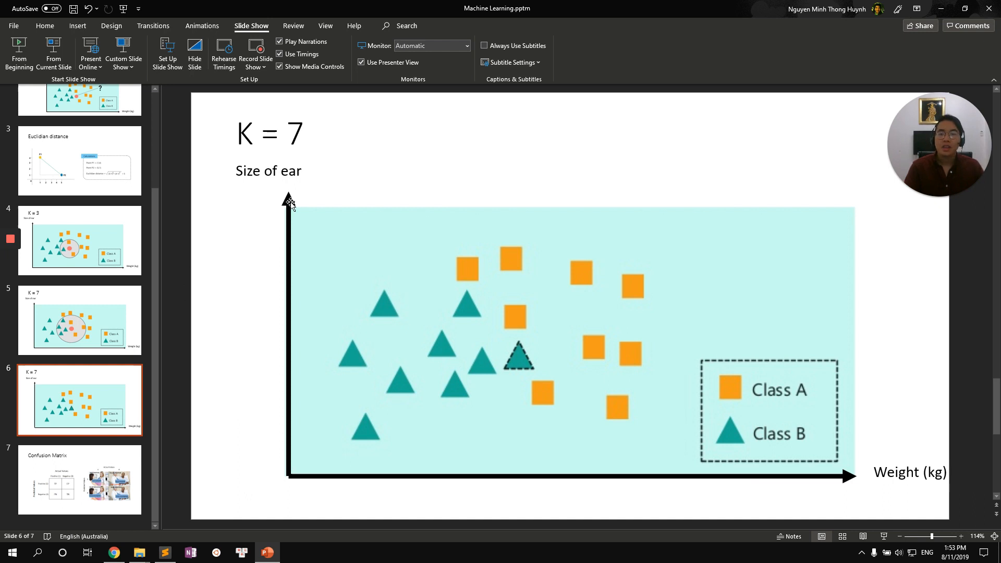
mouse_move(280, 215)
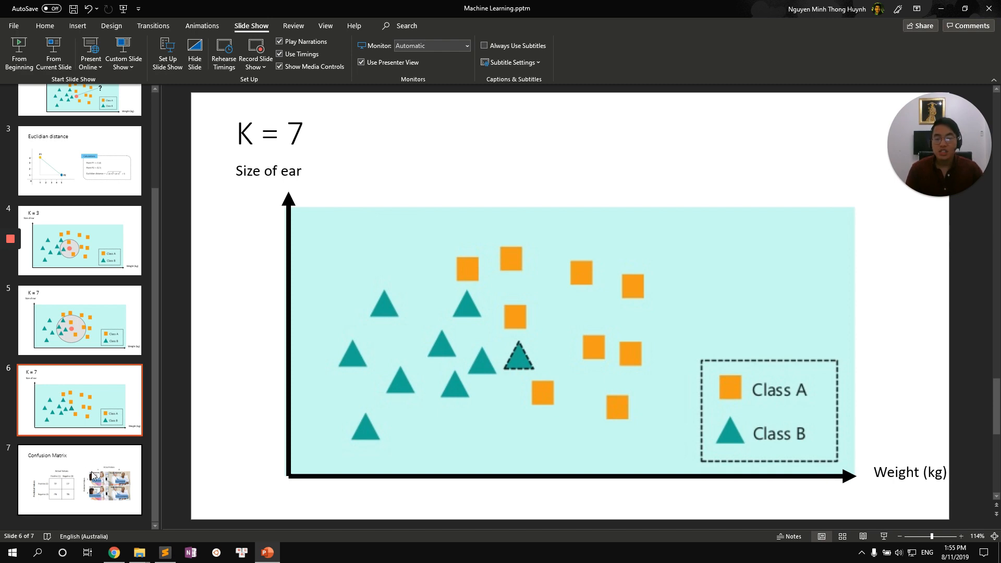
Step: Switch from PowerPoint to the Chrome browser showing the UCI repository
click(112, 552)
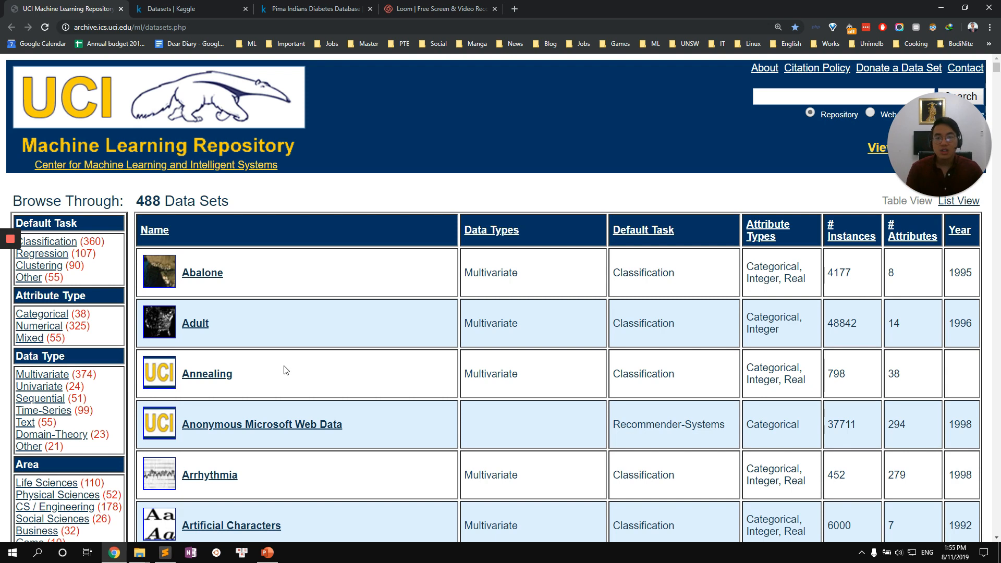
Step: Rerun the 'pima indians diabetes' search on Kaggle and open the Pima Indians Diabetes Database
click(186, 9)
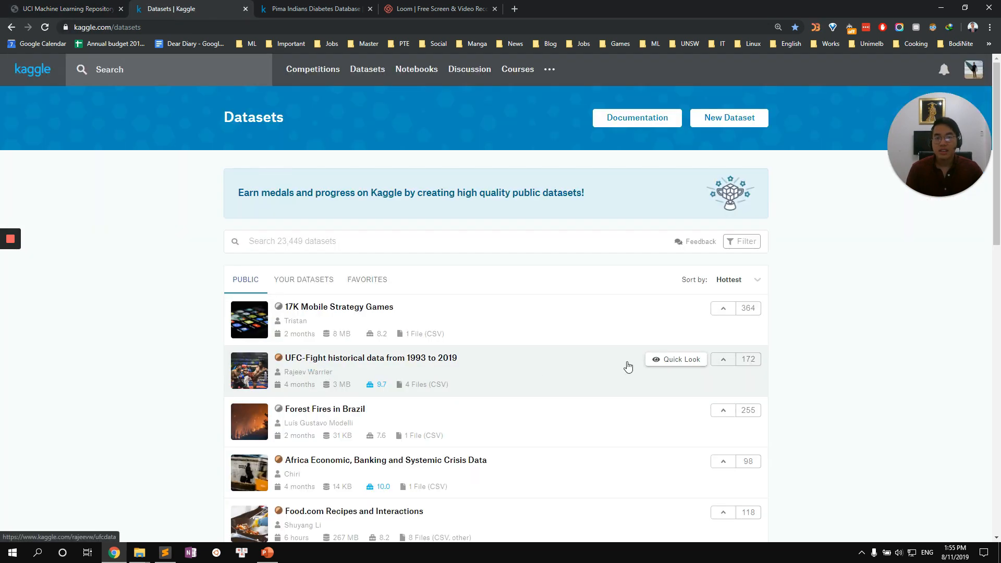
mouse_move(499, 328)
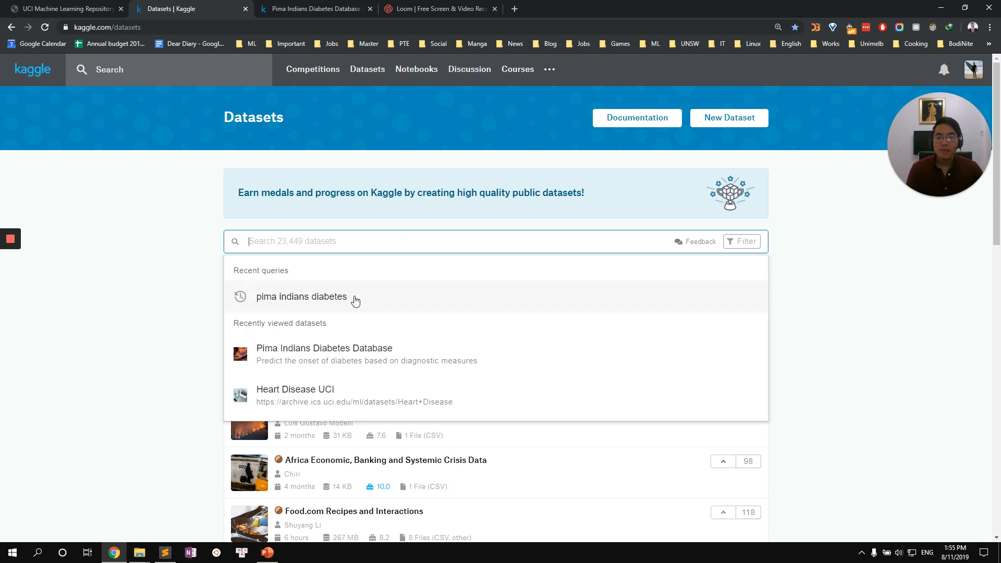
click(300, 296)
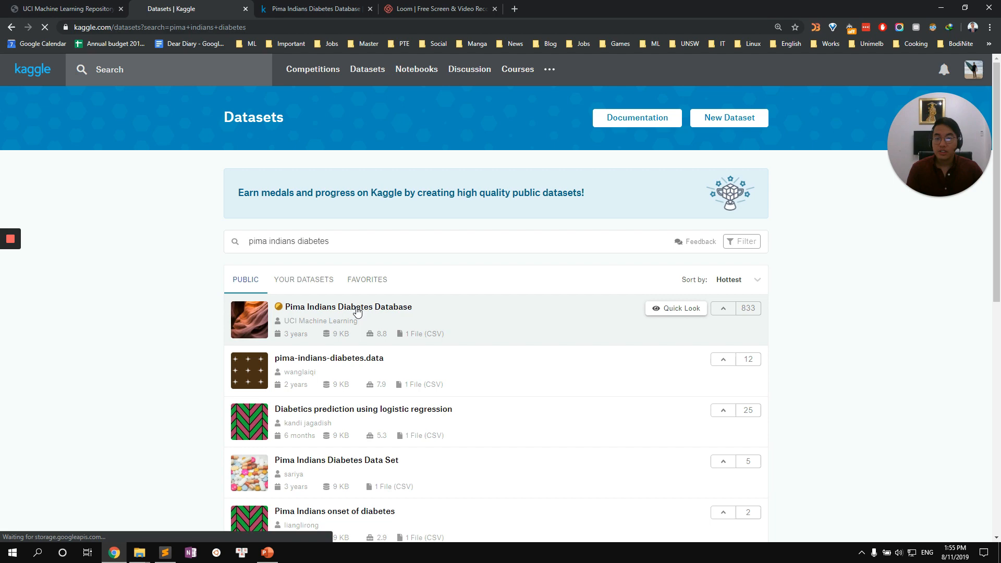
click(347, 306)
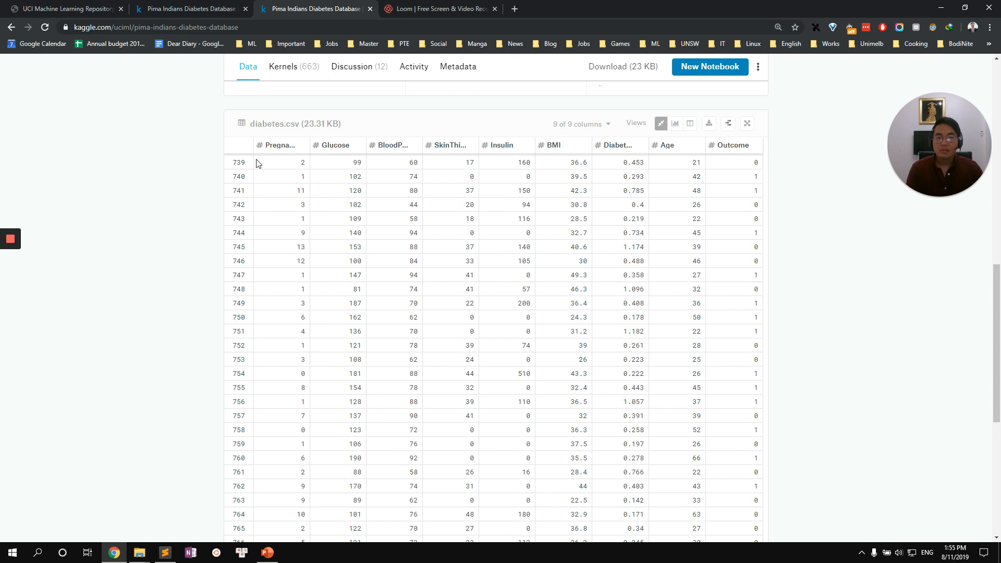
mouse_move(333, 145)
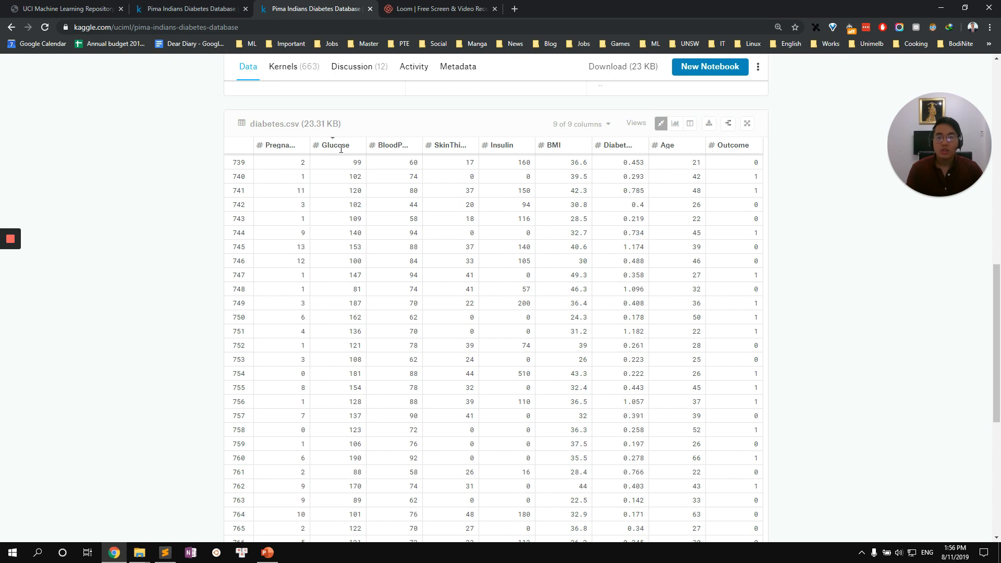
mouse_move(436, 151)
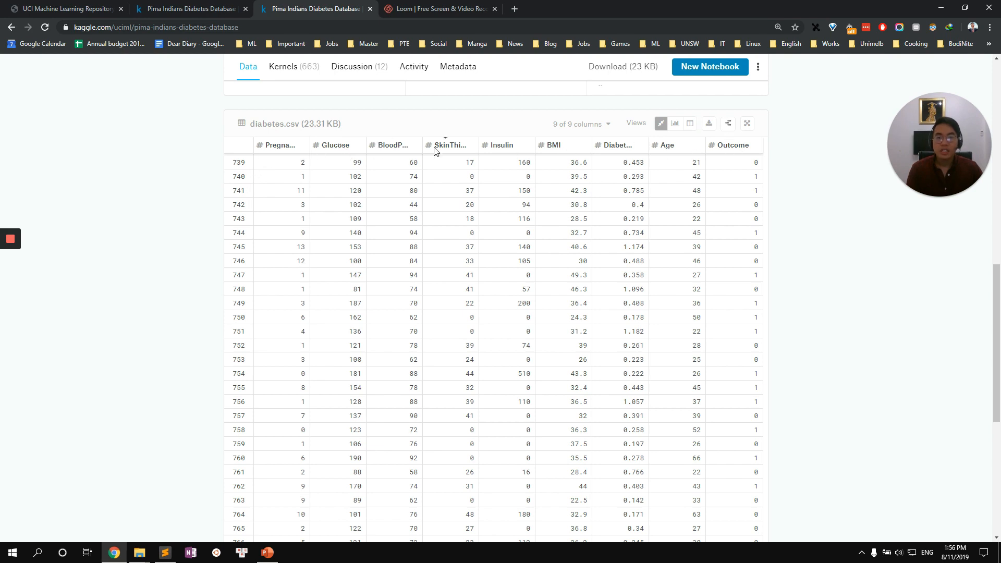
mouse_move(716, 148)
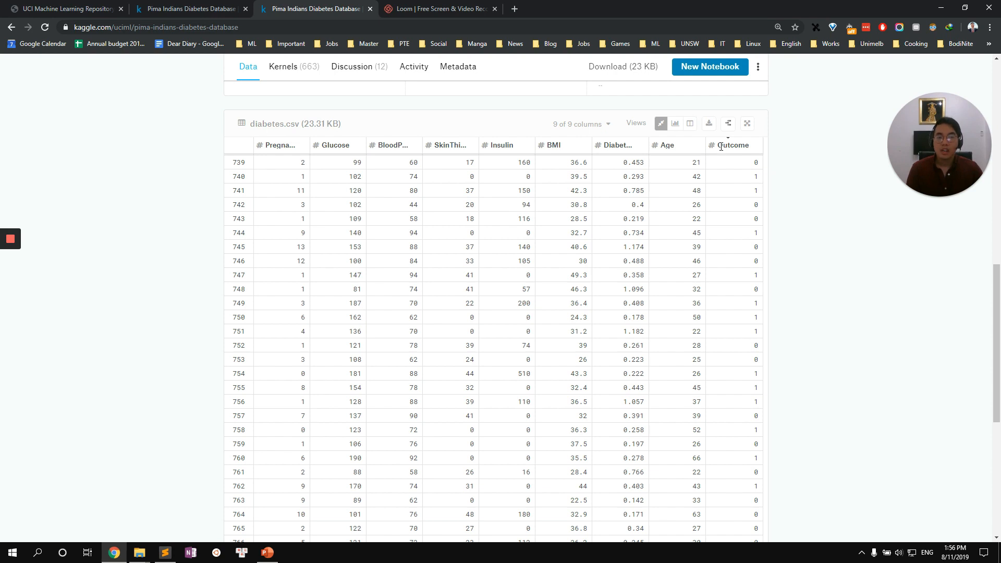
mouse_move(748, 168)
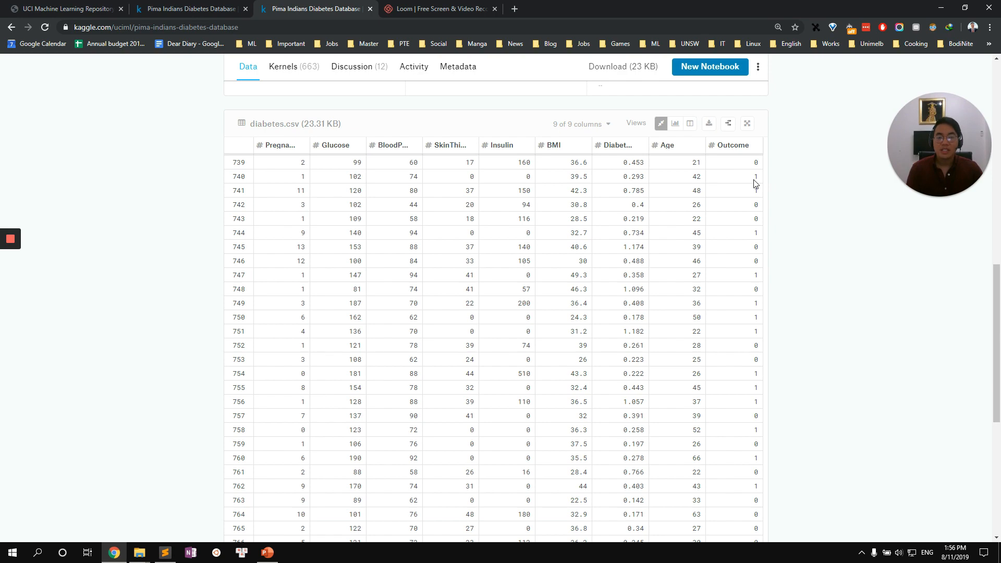
scroll(down, 3)
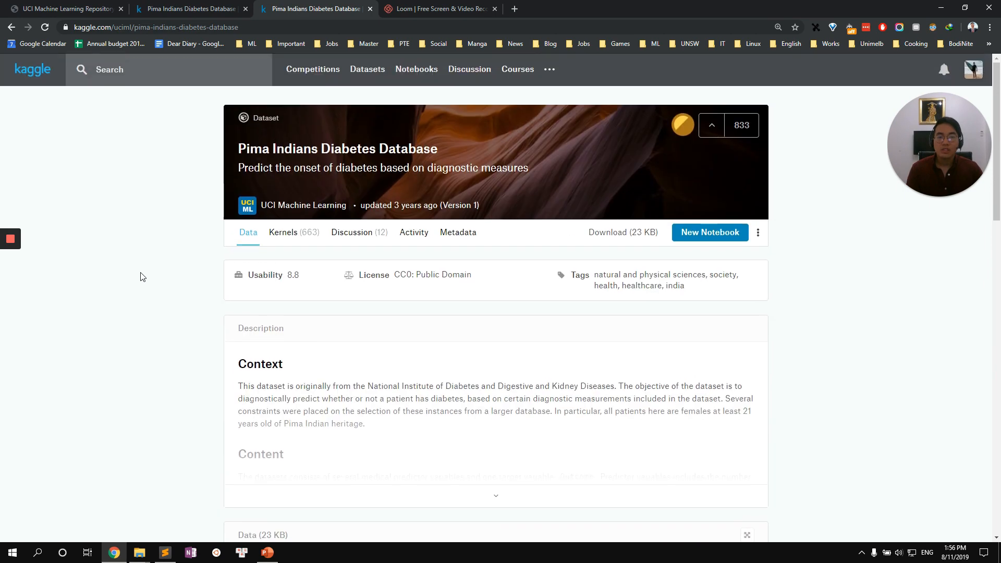
mouse_move(294, 232)
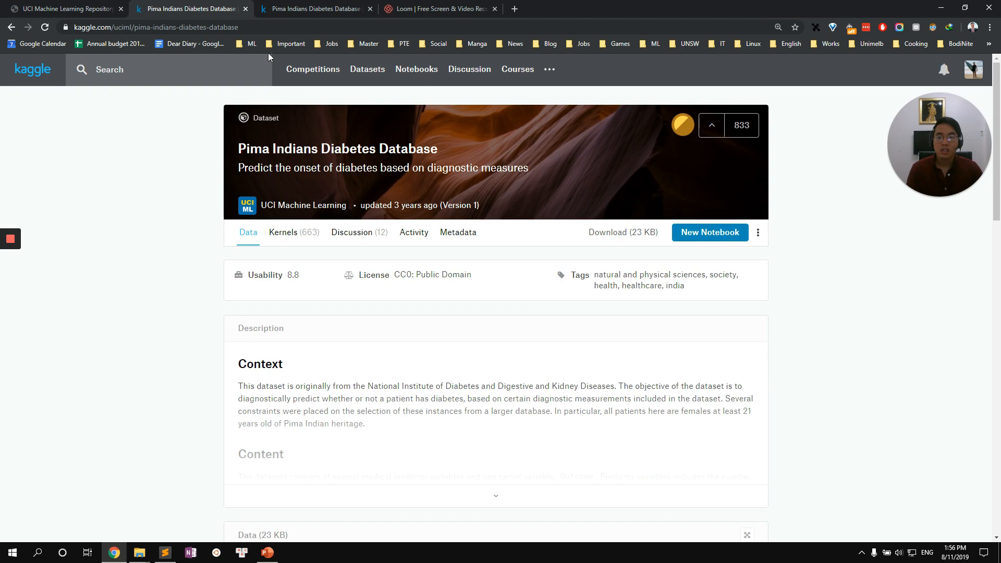
Step: Create a new Python notebook for the dataset from Your Work, keeping GPU off in advanced settings
click(294, 231)
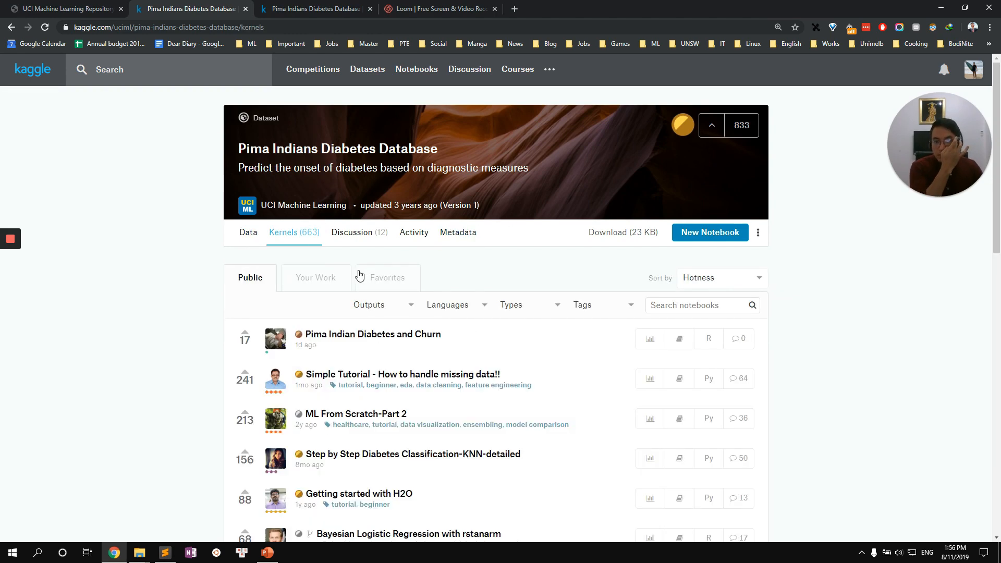
click(314, 277)
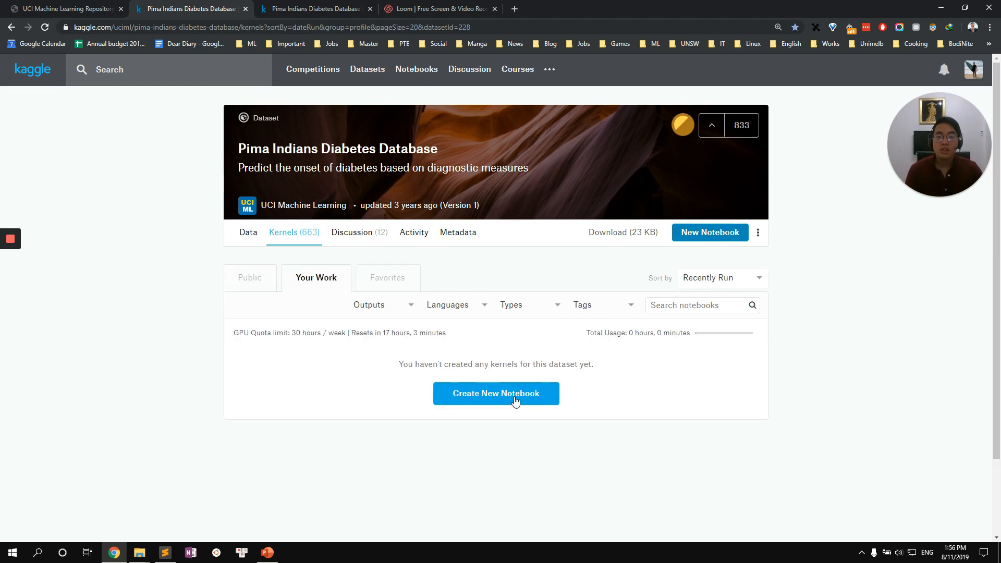
click(497, 393)
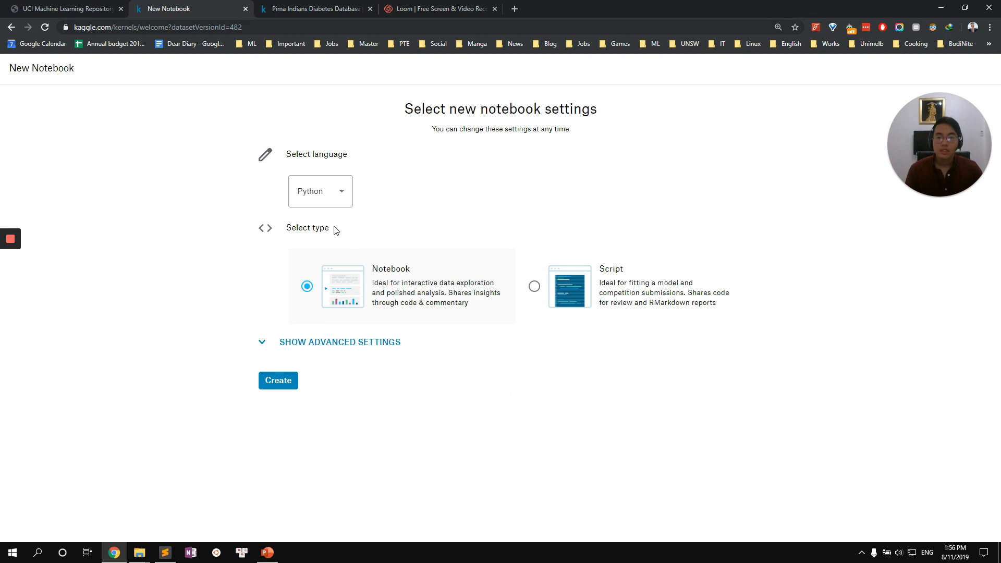
click(340, 342)
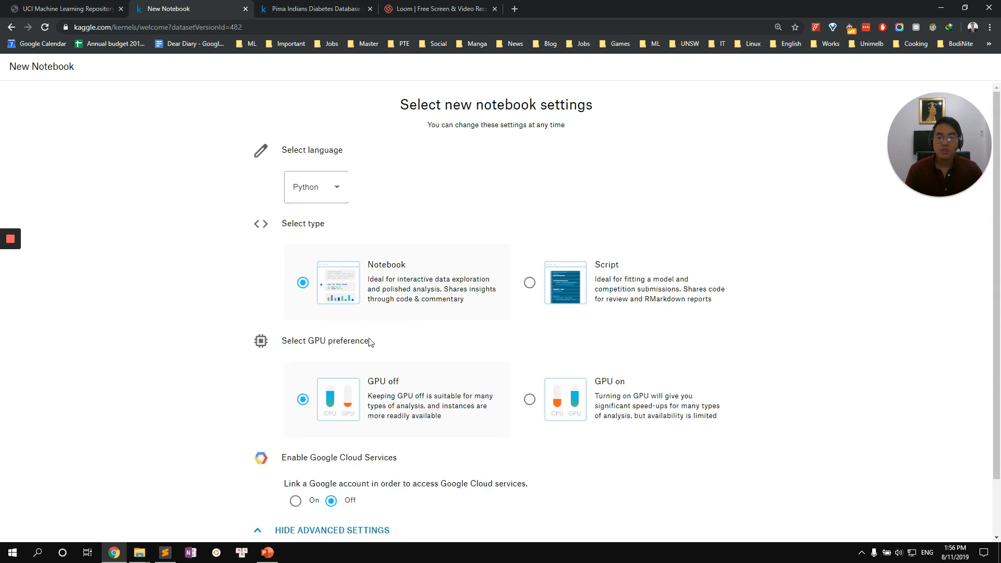
mouse_move(359, 403)
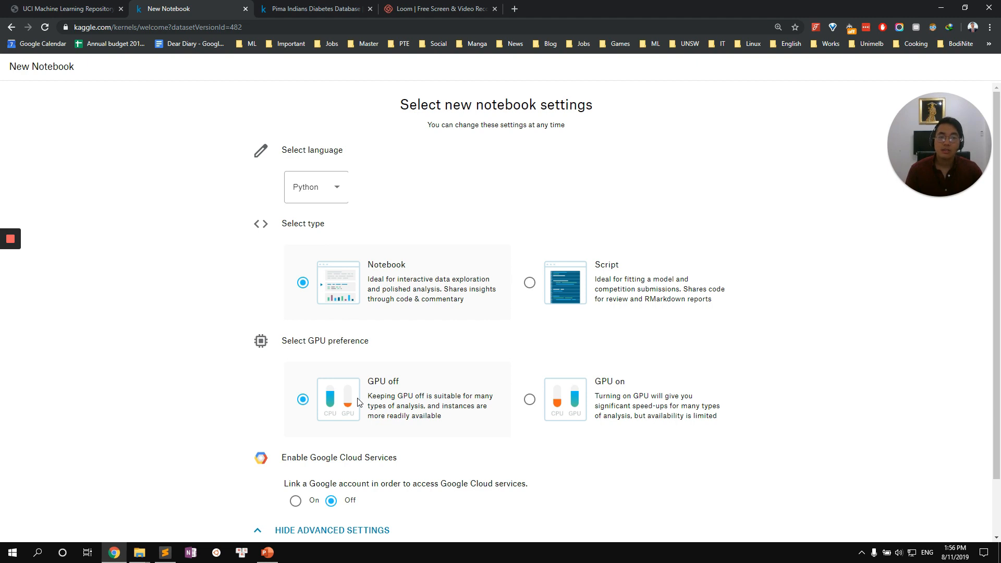
scroll(down, 3)
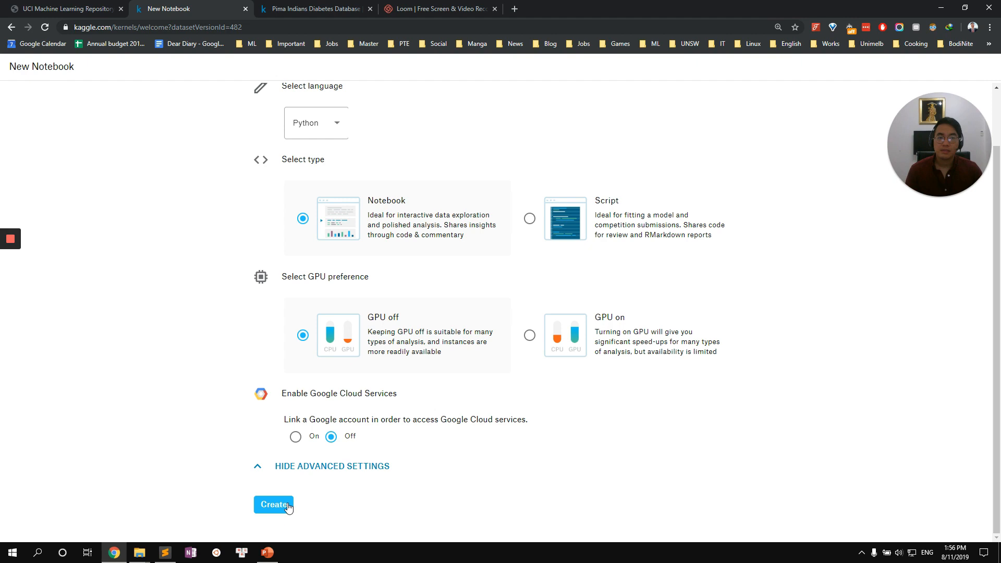
click(273, 505)
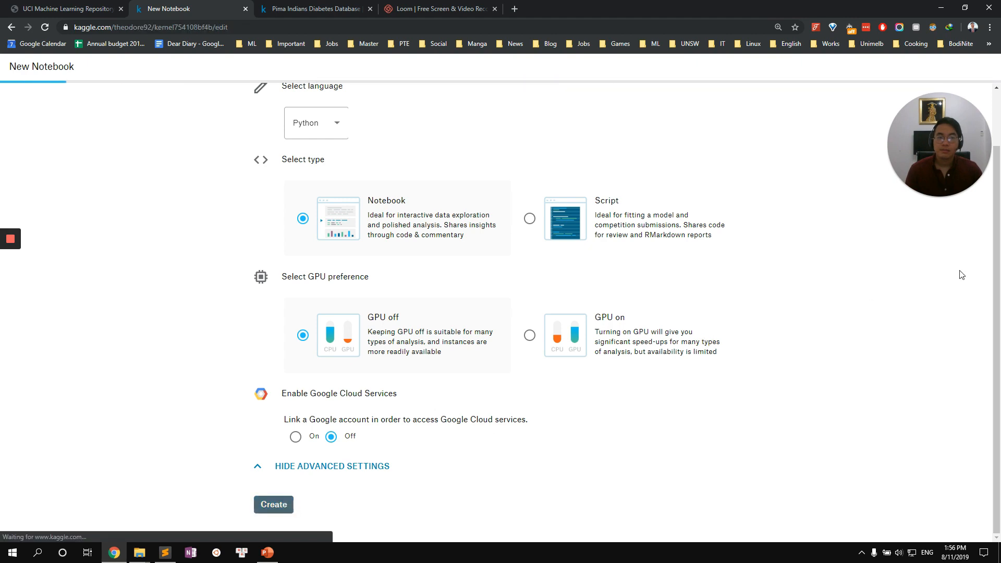
click(273, 505)
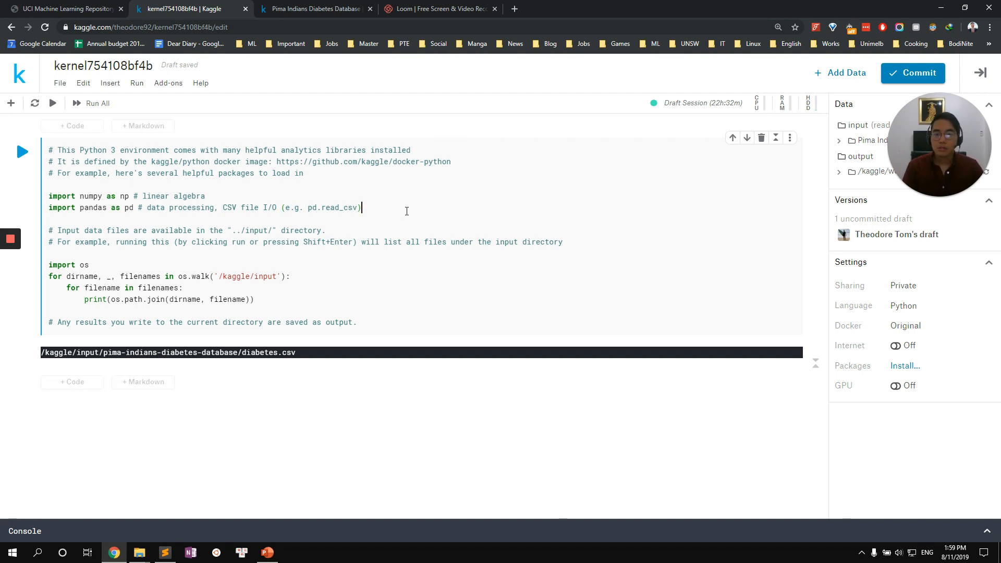
Step: Add 'from sklearn.model_selection import train_test_split' to the first cell
text(from sklearn.model_selection import  train_test_split)
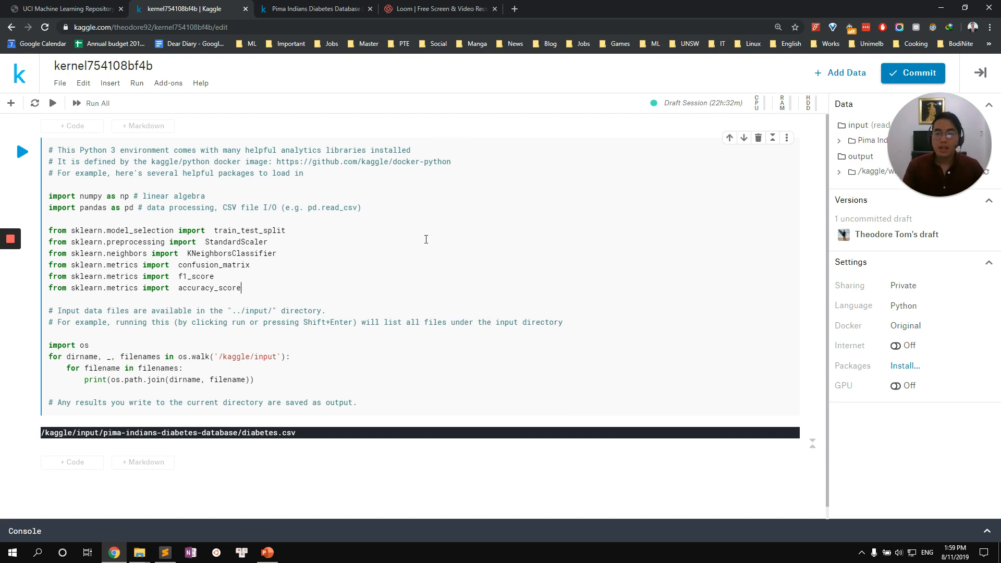
mouse_move(391, 220)
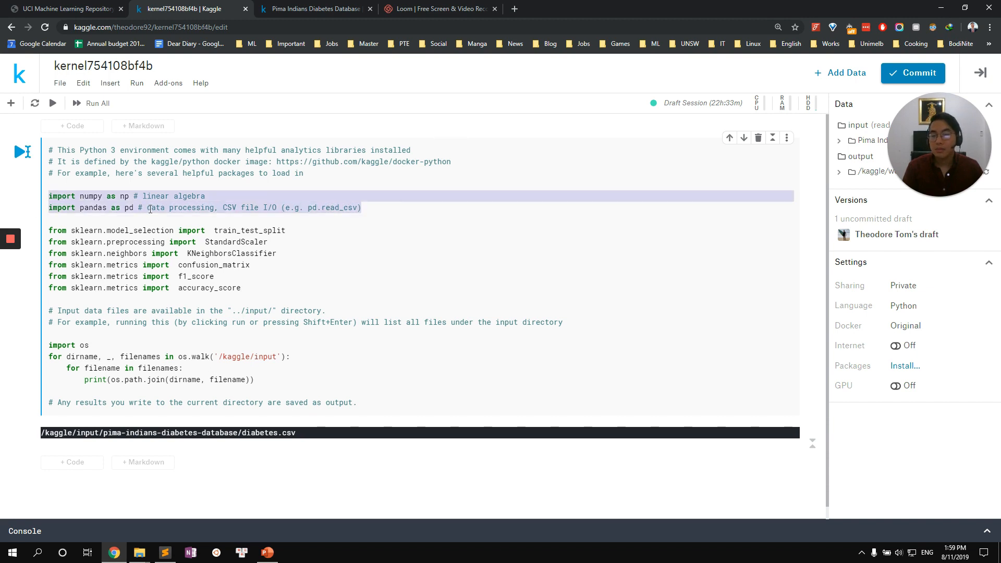
double_click(249, 230)
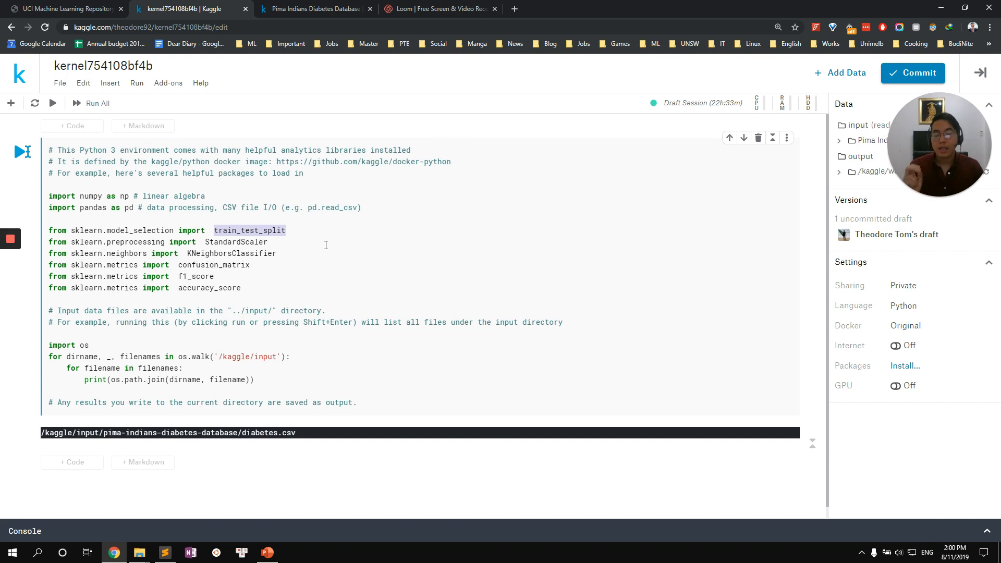
double_click(235, 242)
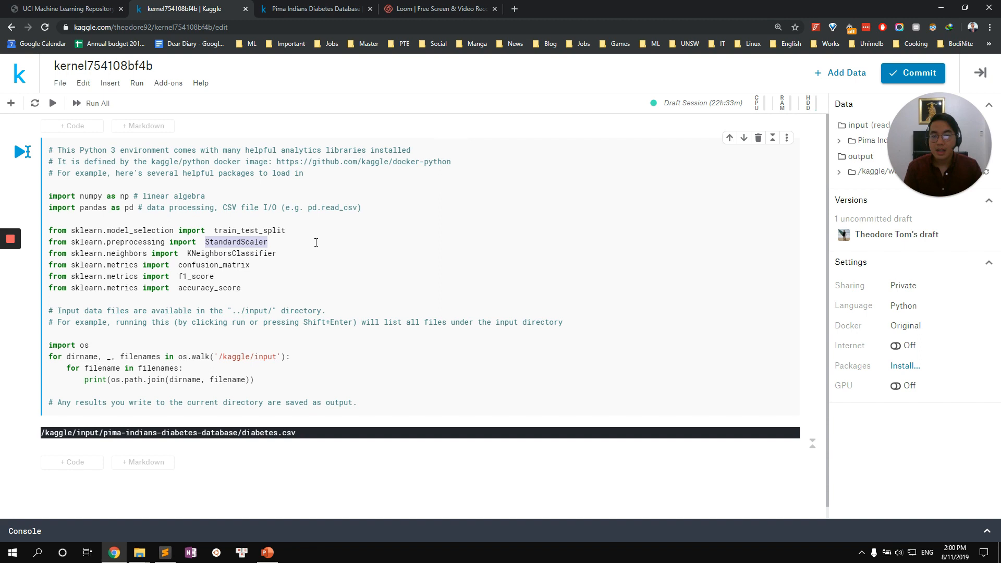
mouse_move(223, 257)
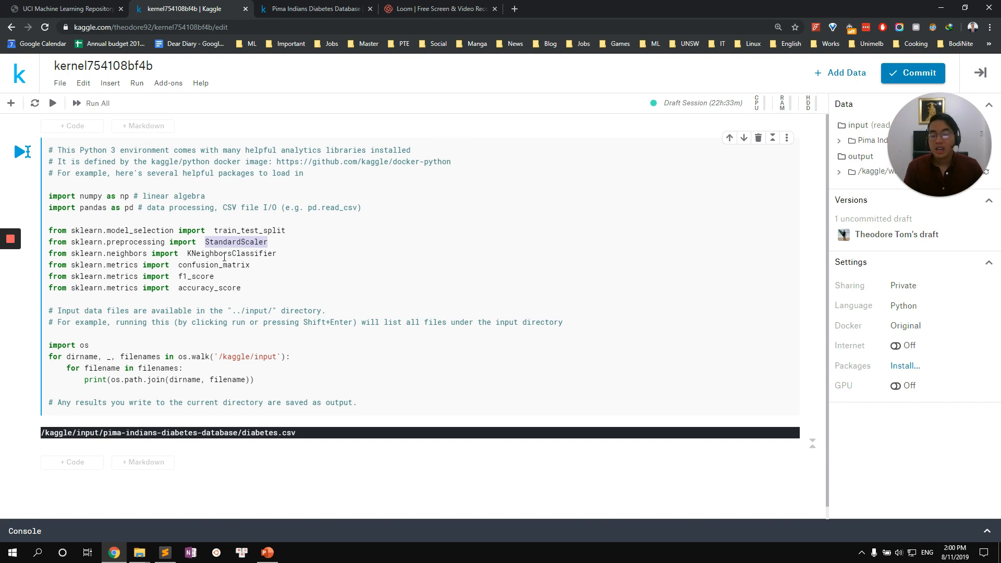
drag(179, 264, 241, 287)
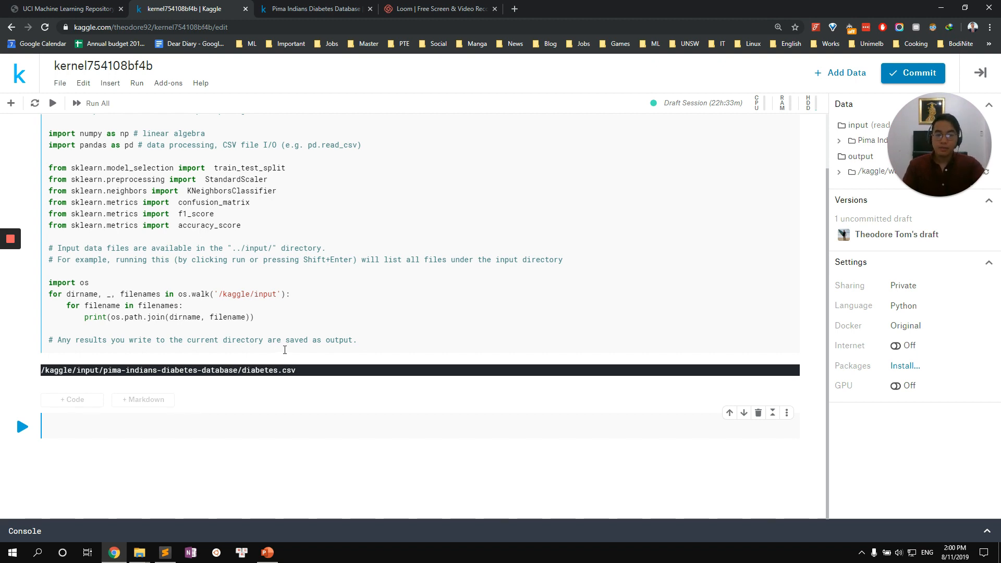
Step: Load diabetes.csv into dataset with pd.read_csv and run the cell to show the 768×9 table
text(dataset = pd)
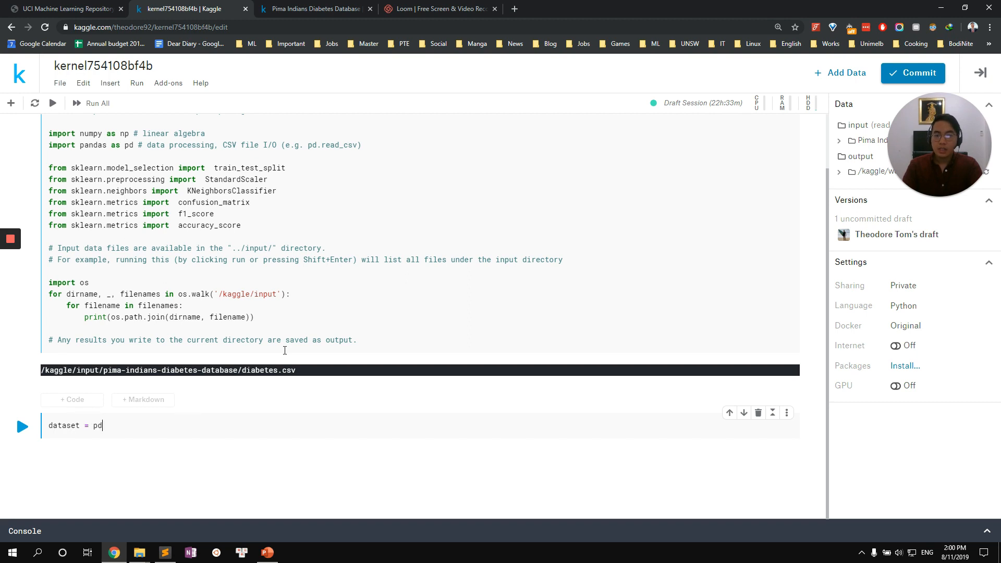
text(.read)
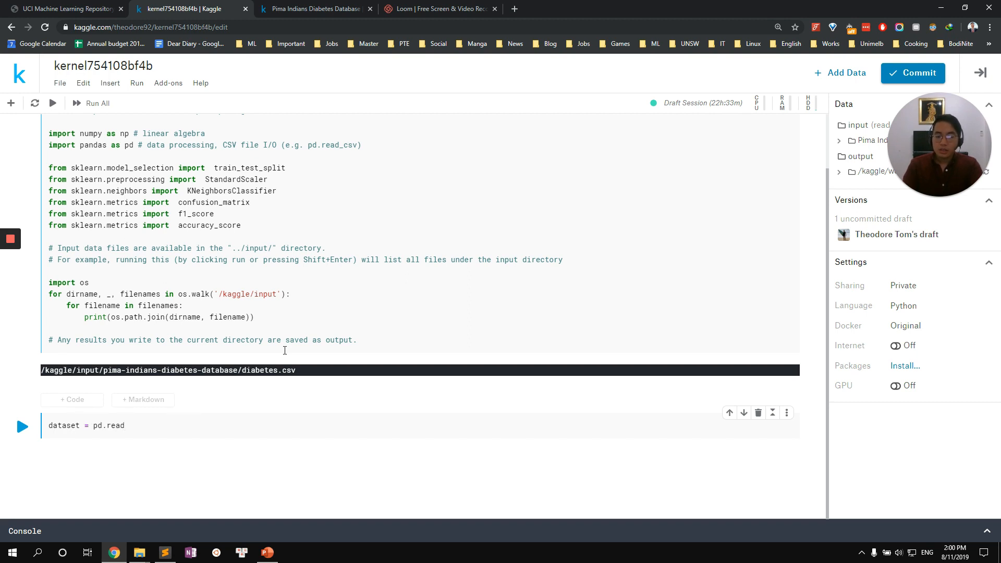
text(_csv())
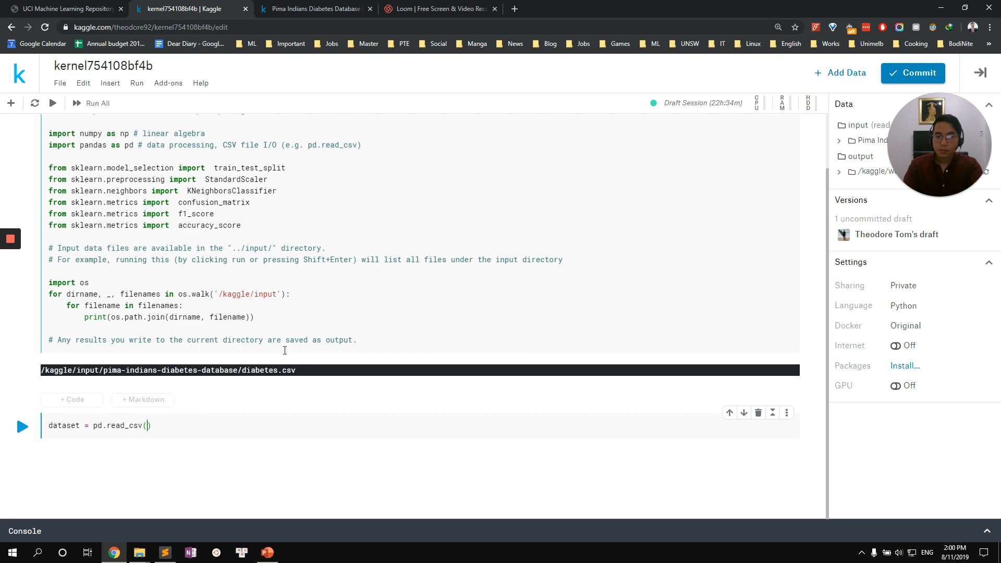
text(')
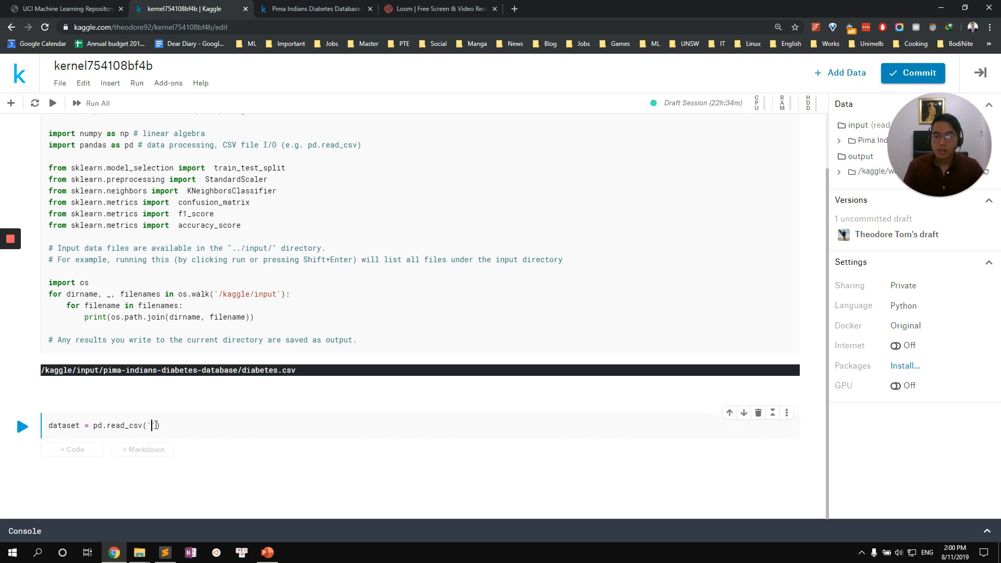
text('/kaggle/input/pima-indians-diabetes-database/diabetes.csv'))
text(dataset)
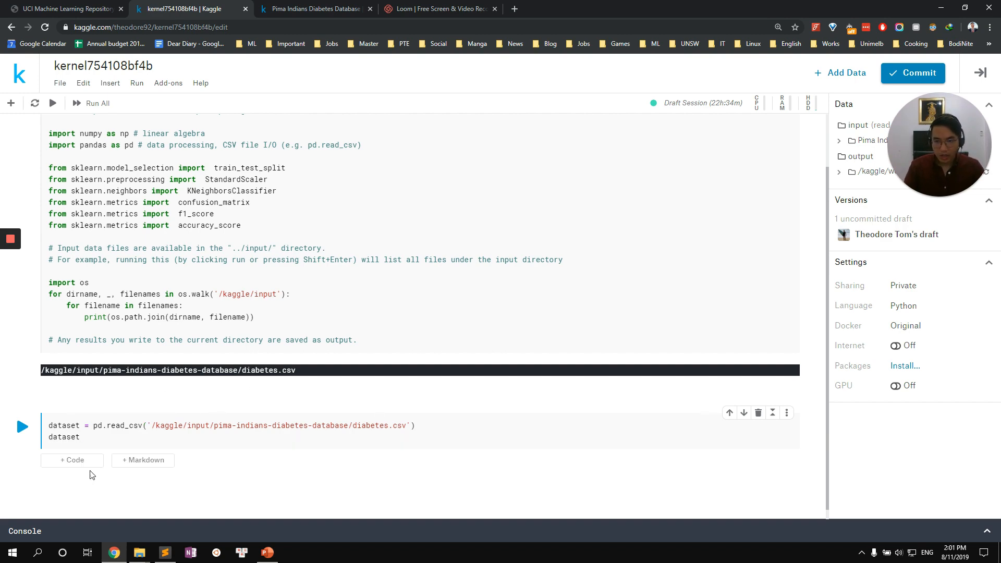
click(21, 426)
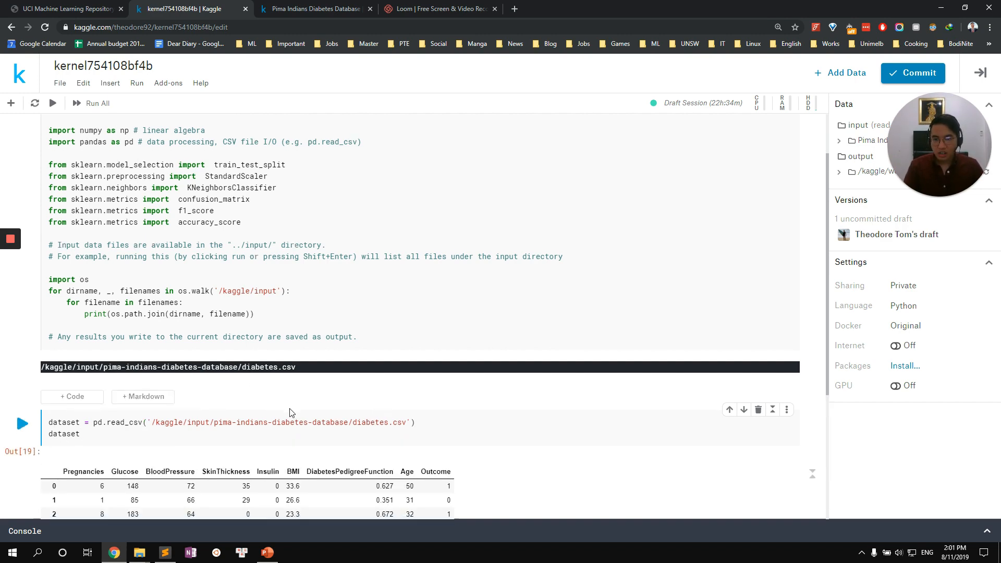
scroll(down, 3)
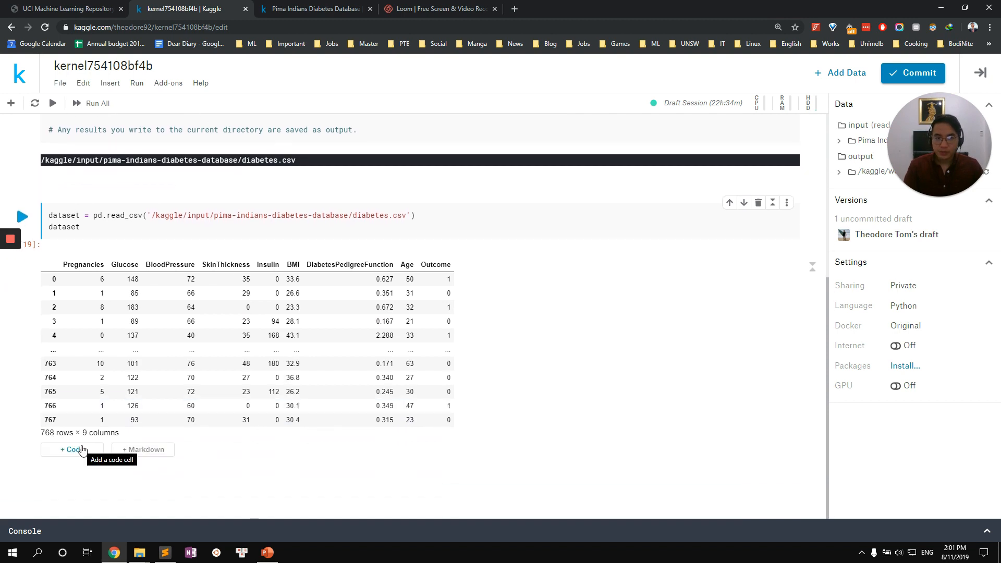
Step: Add an empty code cell below the dataset output
click(72, 448)
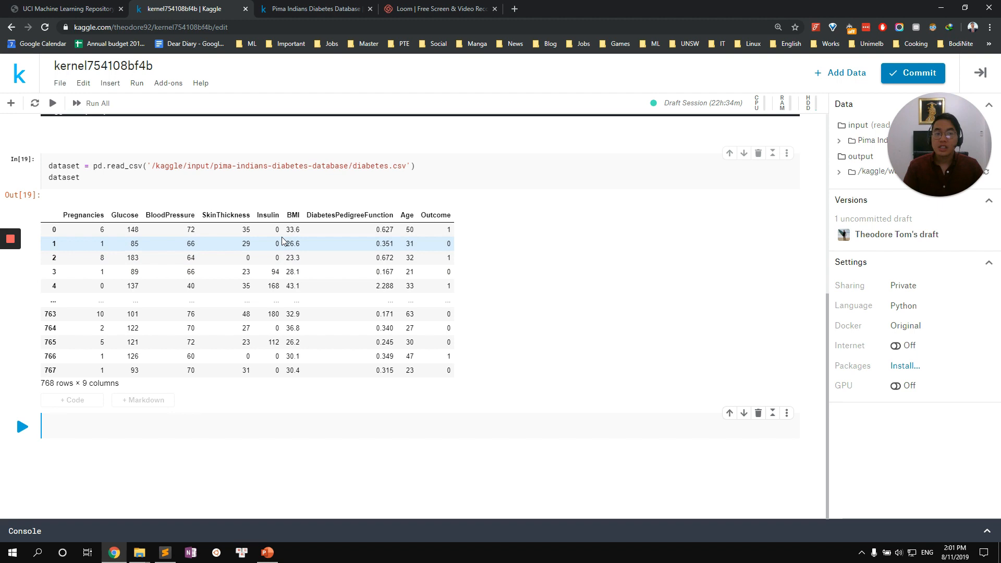
mouse_move(284, 249)
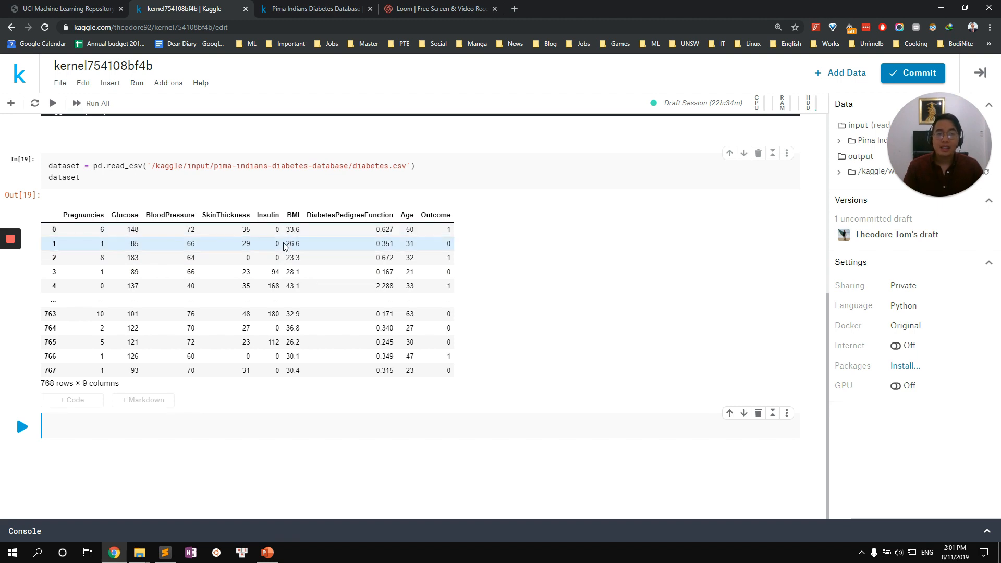
mouse_move(283, 241)
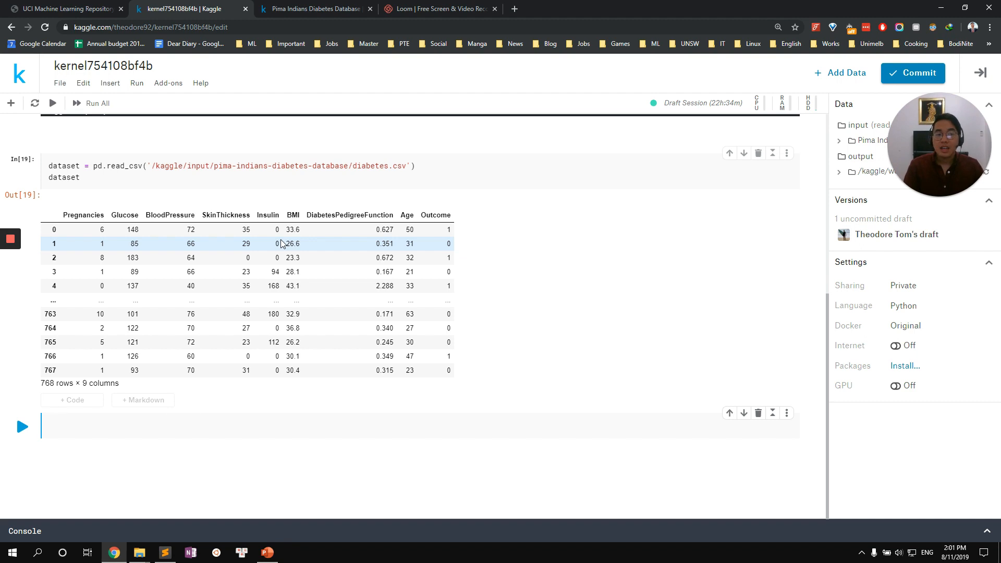
mouse_move(273, 258)
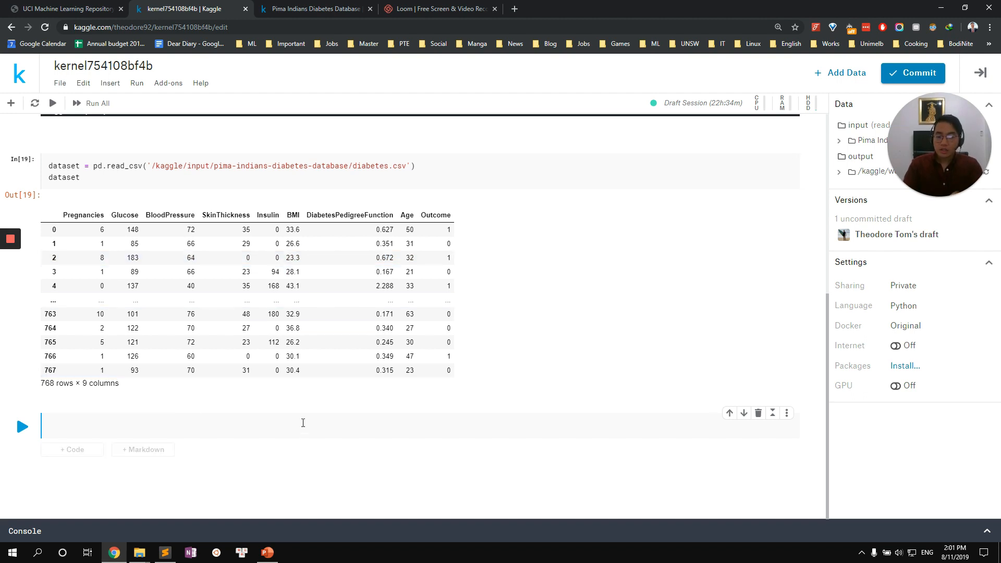
Step: Define zero_not_accepted = ['Glucose','BloodPressure','SkinThickness','BMI','Insulin'] and begin a for loop
text(zero_)
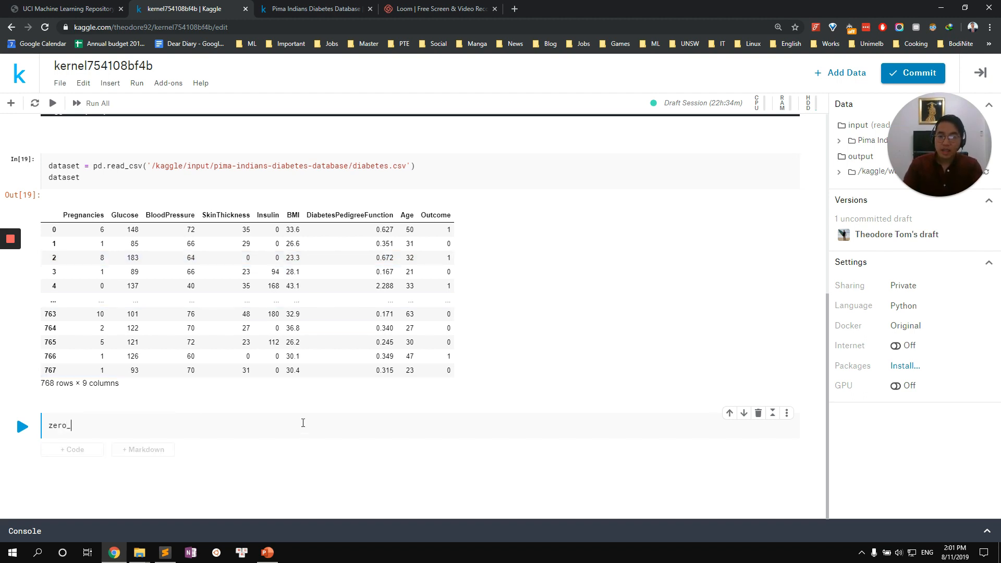
text(not_accepted =)
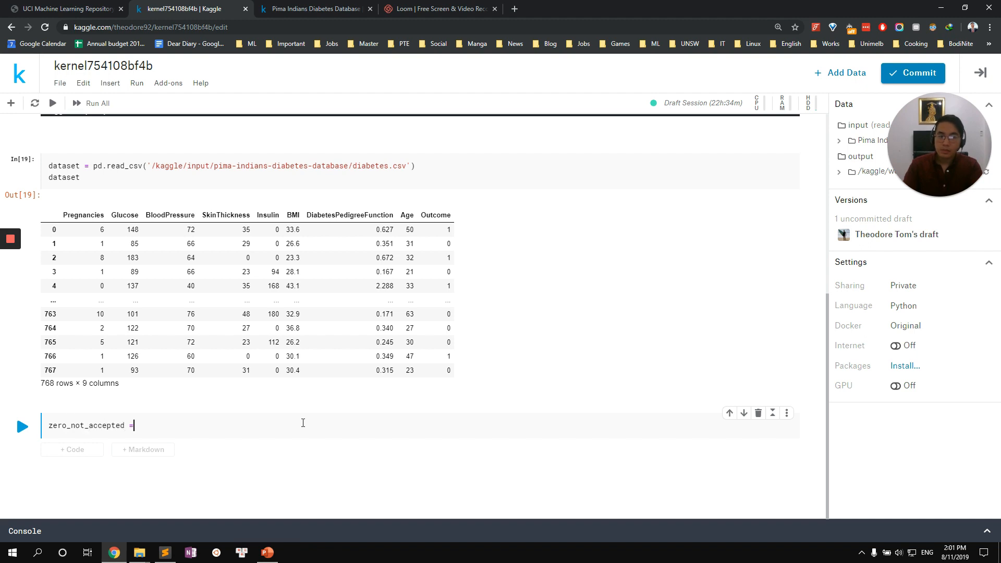
text([])
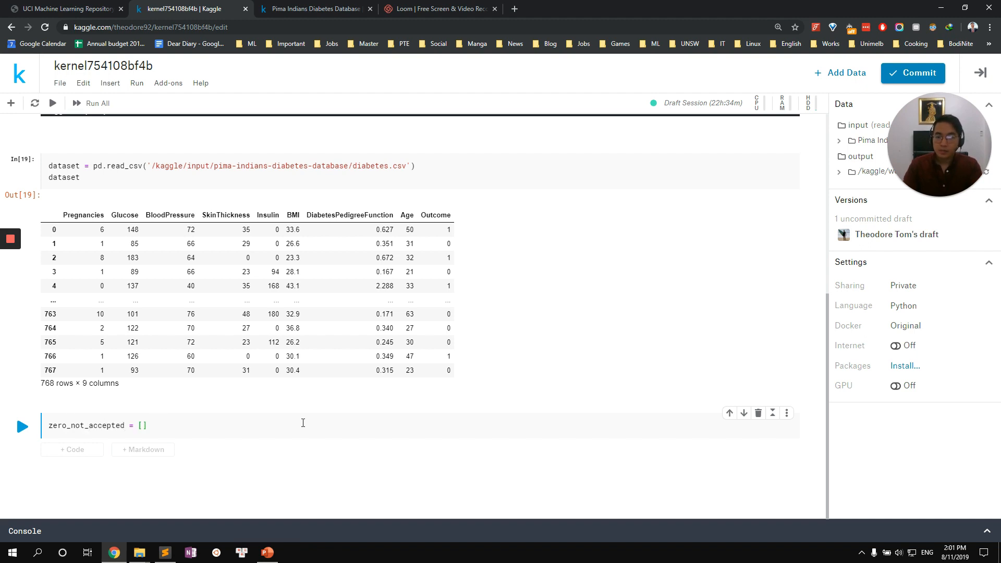
text('')
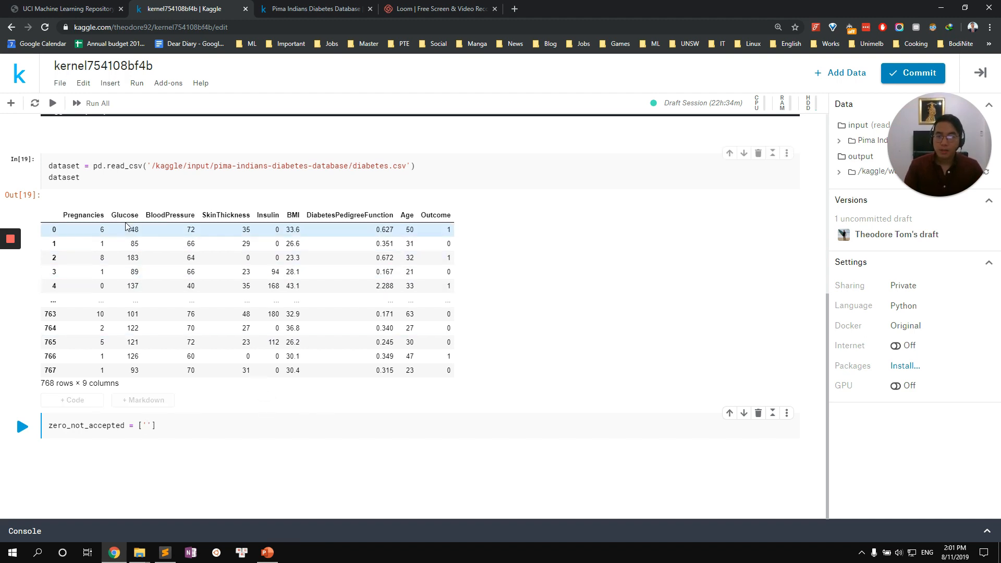
text(Glucose)
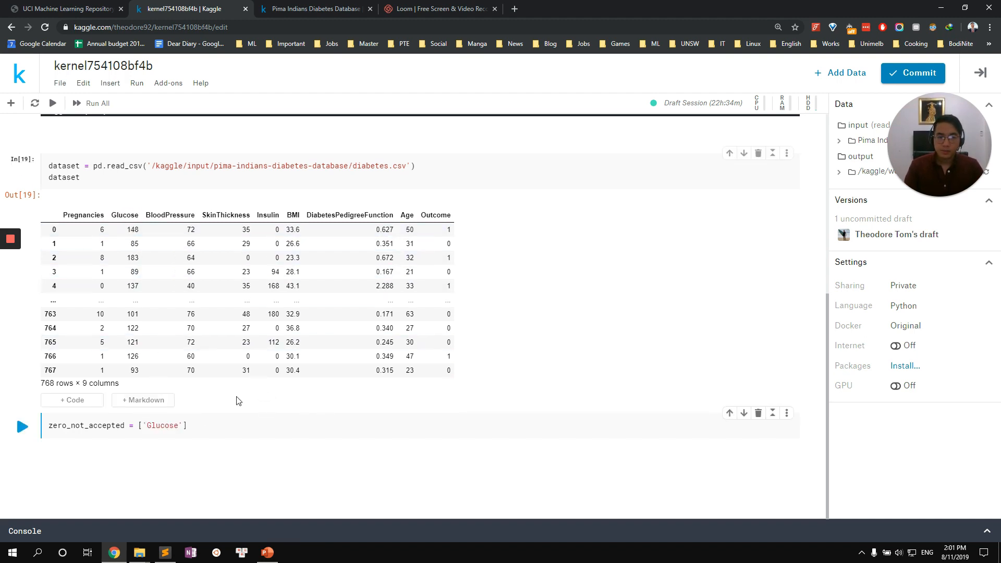
text(,'')
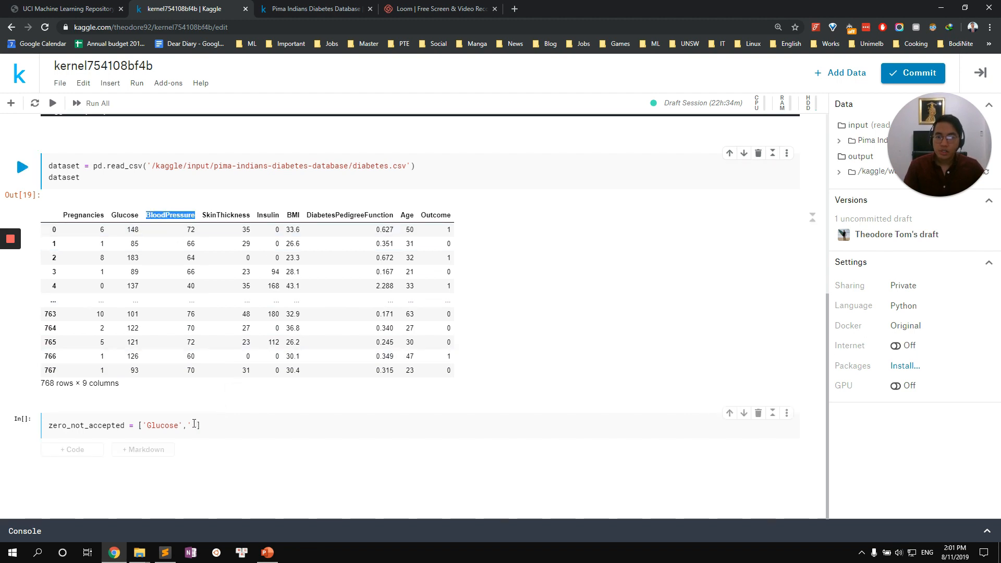
text('BloodPressure',)
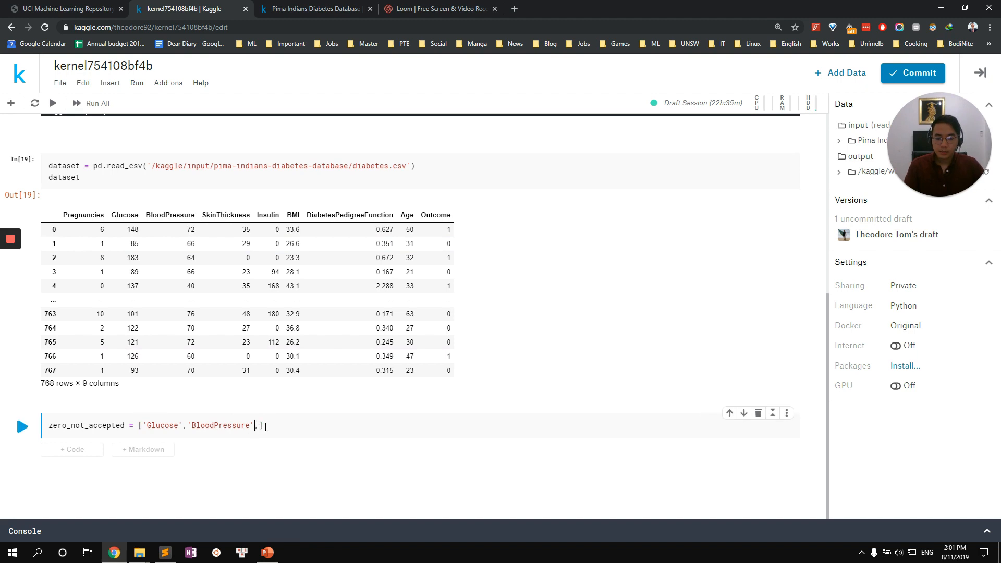
text('SkinThickness')
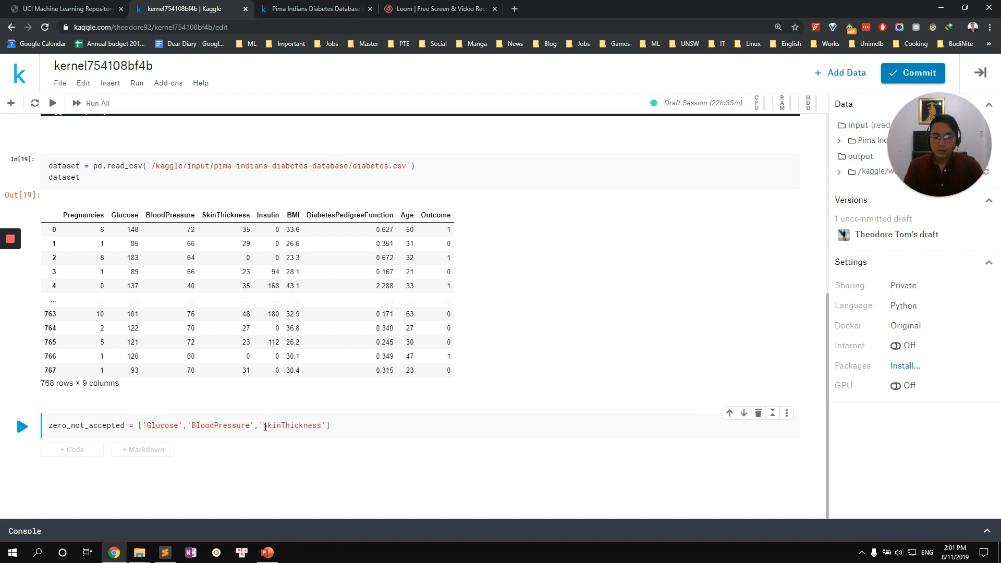
text(,'BMI')
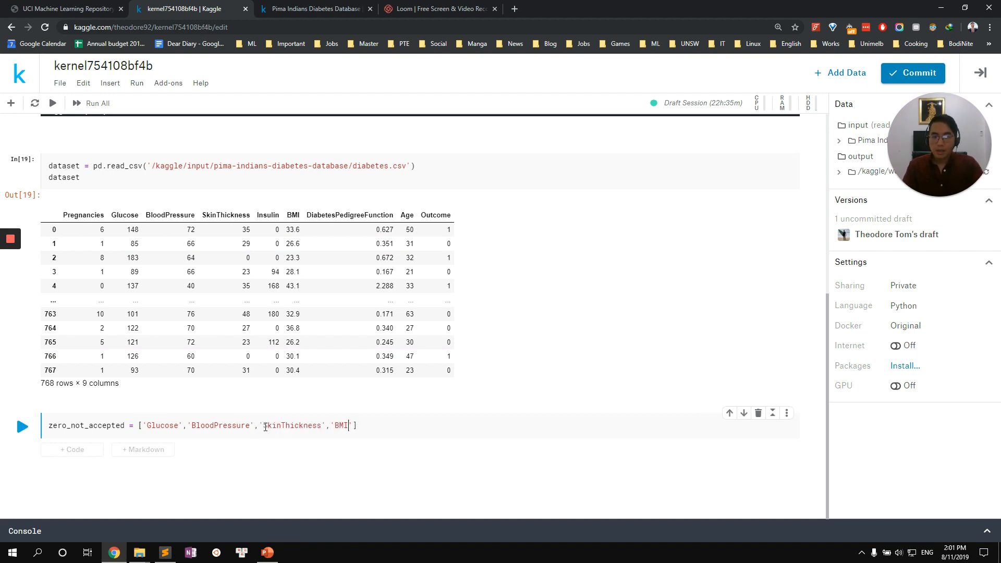
text(,'')
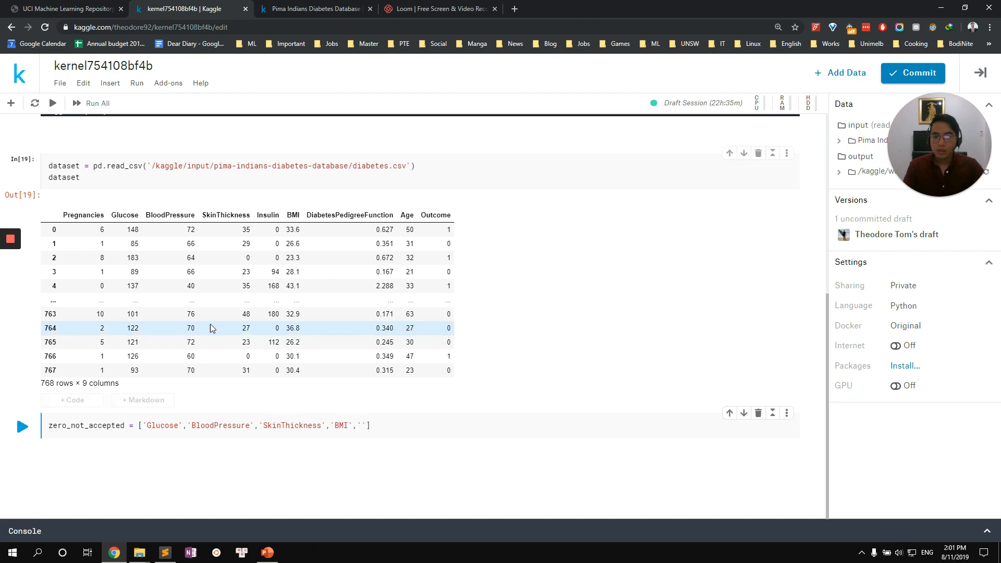
text(Insulin)
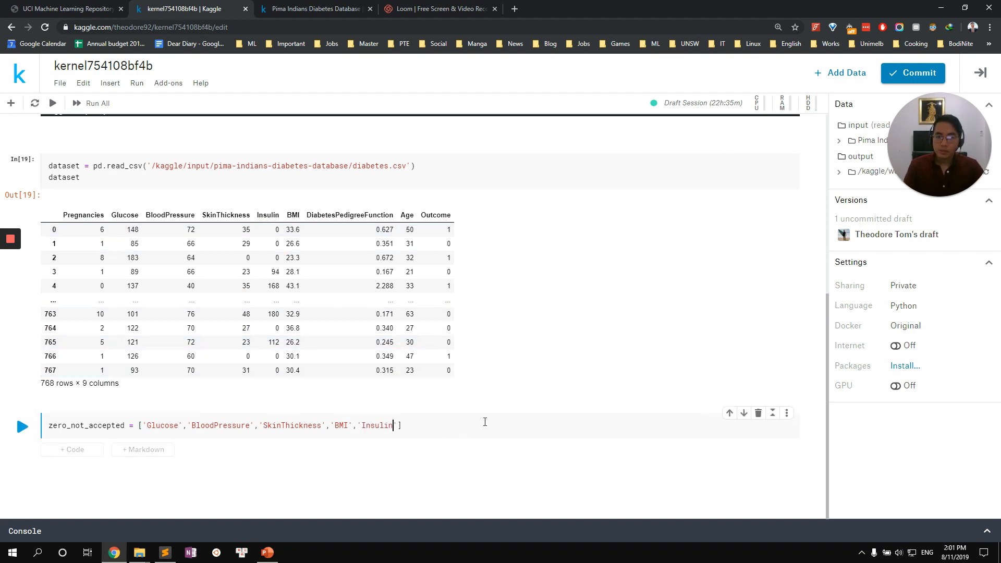
text(for)
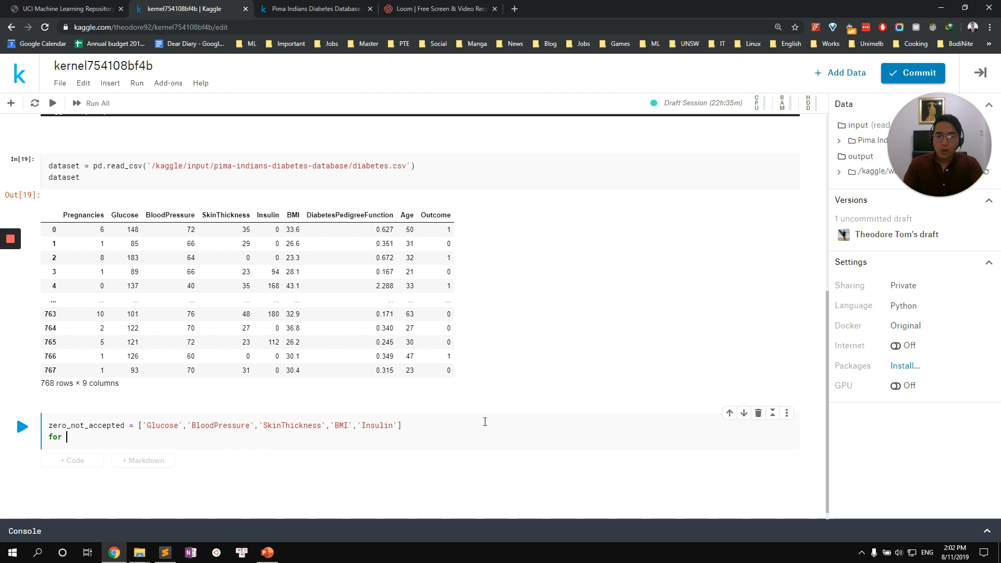
Step: Loop over zero_not_accepted replacing 0 with np.NaN in each dataset column
text(column)
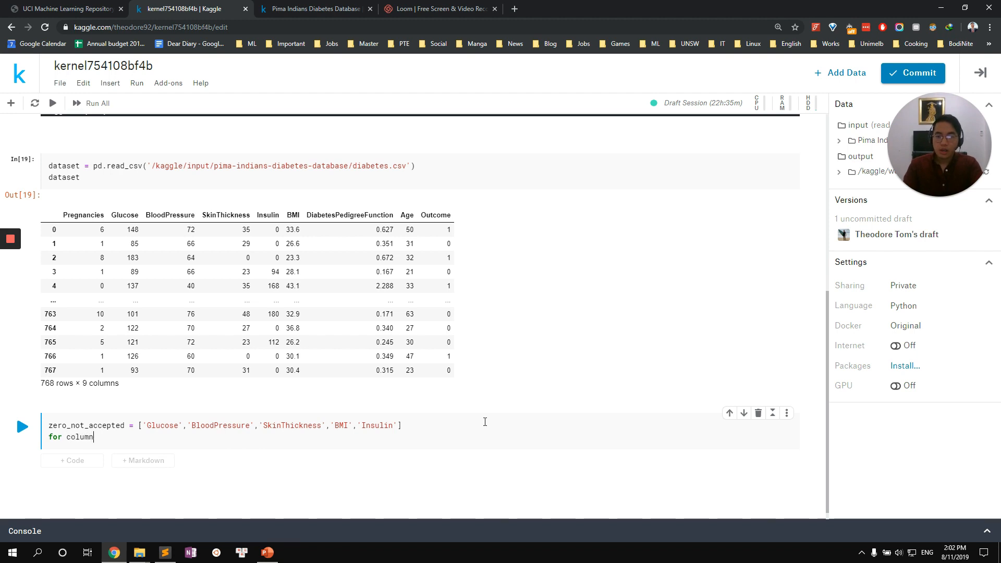
text(in zero)
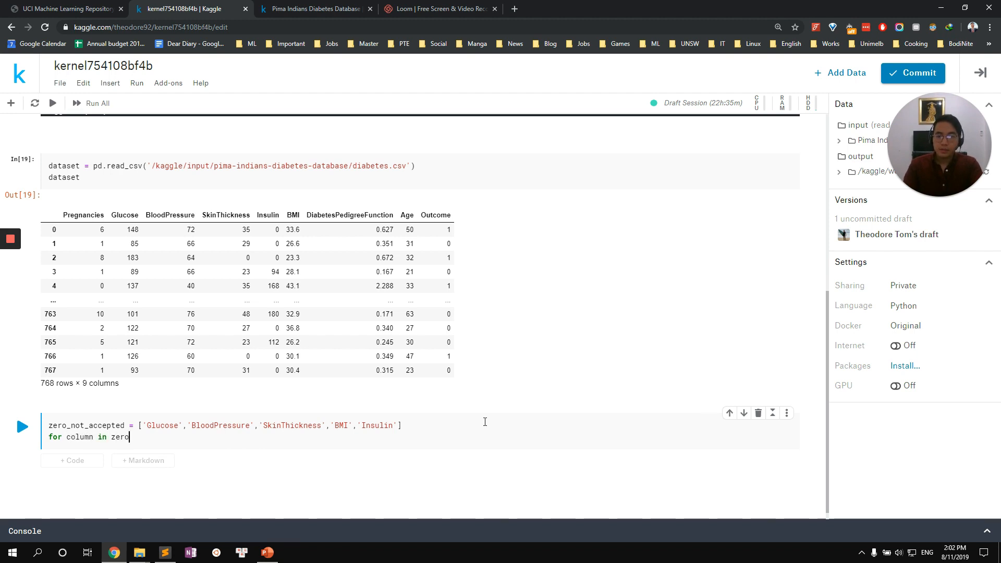
text(_not_accepted:)
text(dataset)
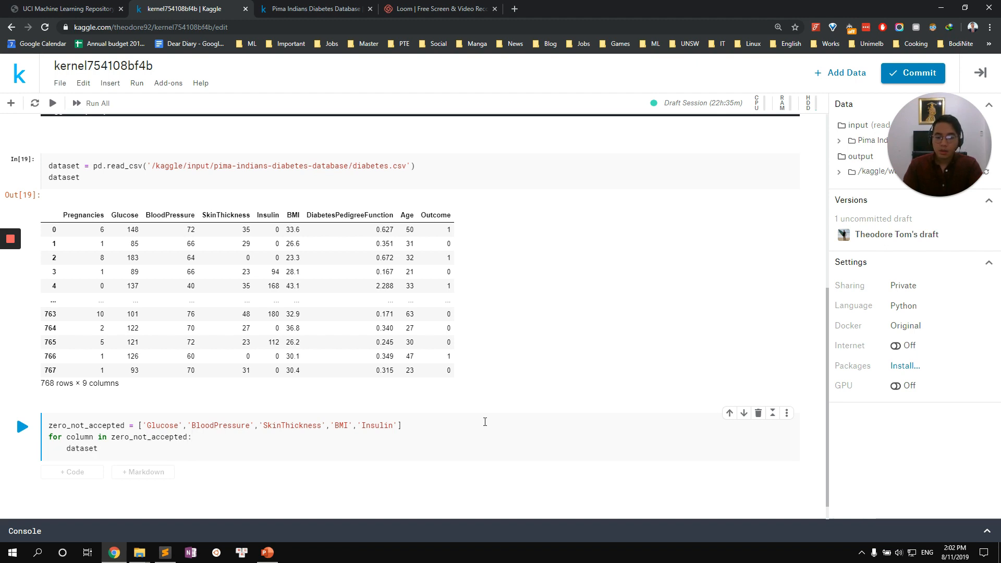
text([column])
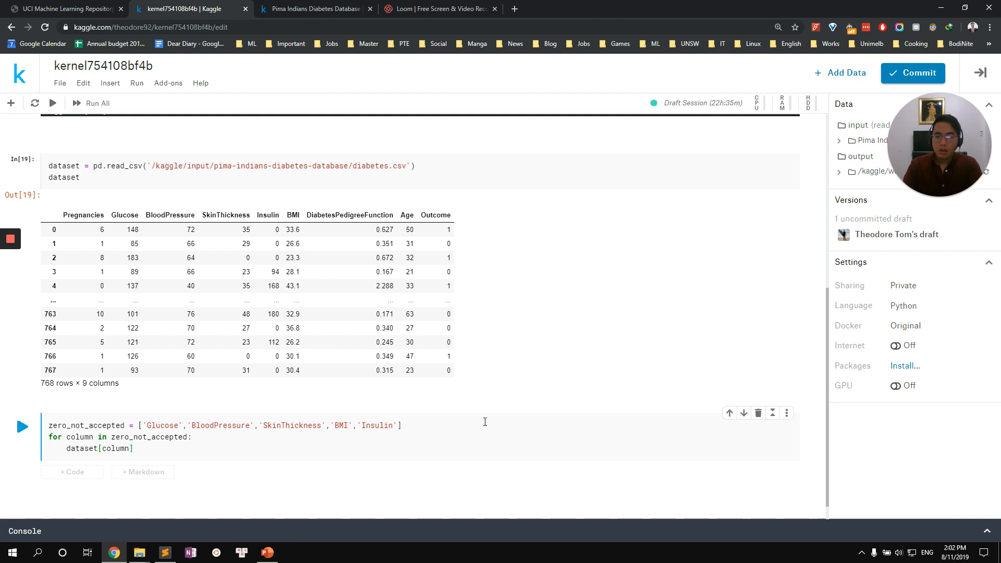
text(=)
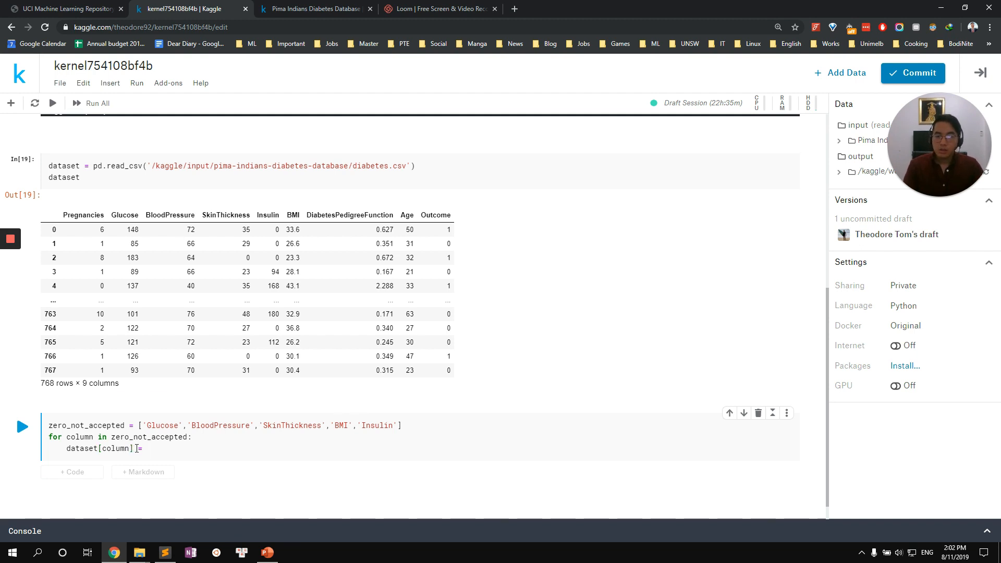
text(= dataset[column])
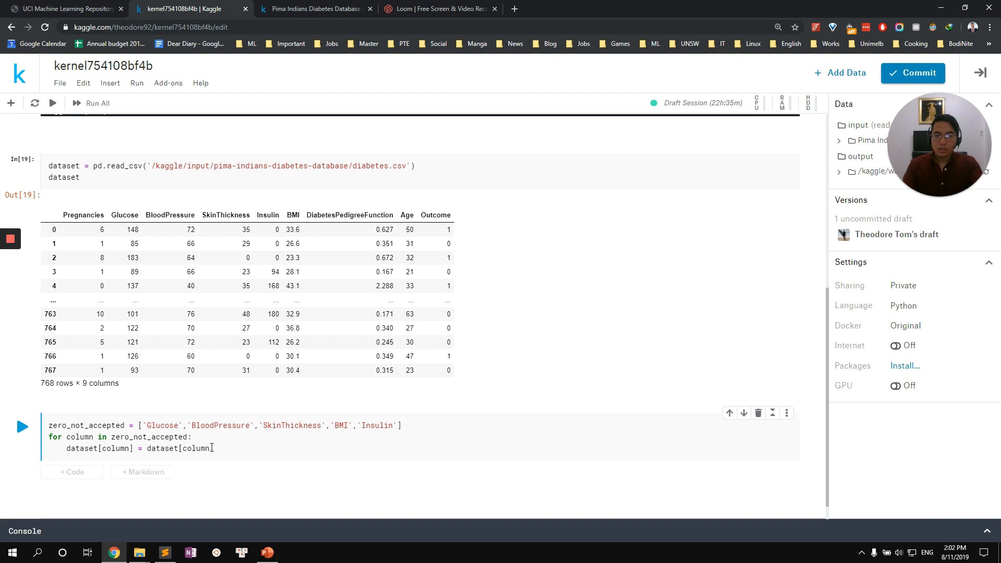
text(.re)
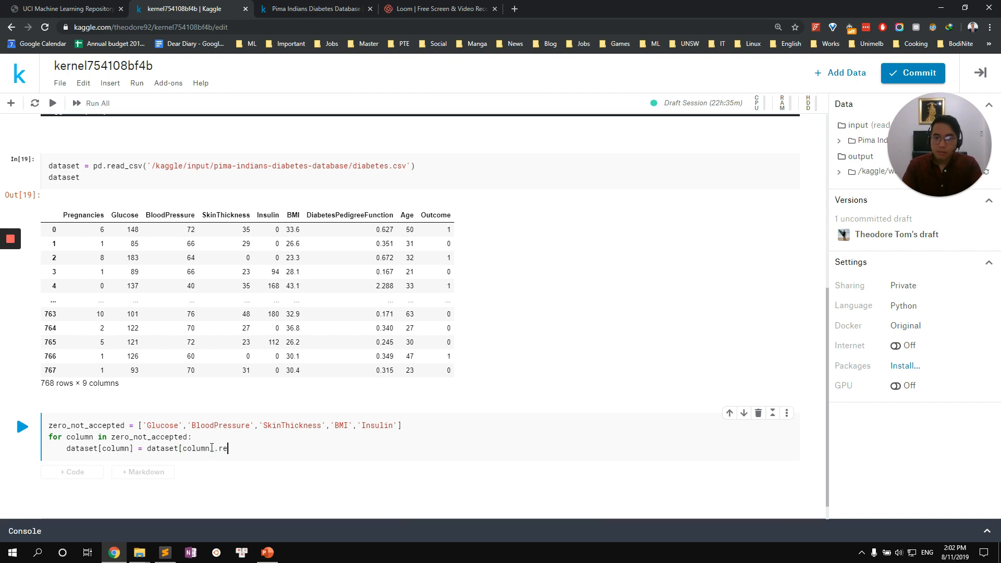
text(place)
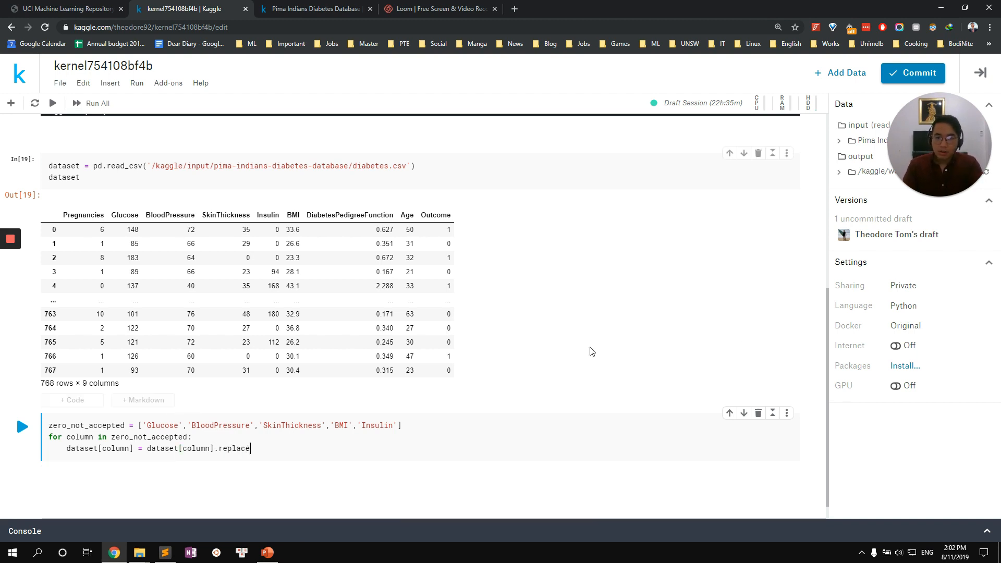
text(())
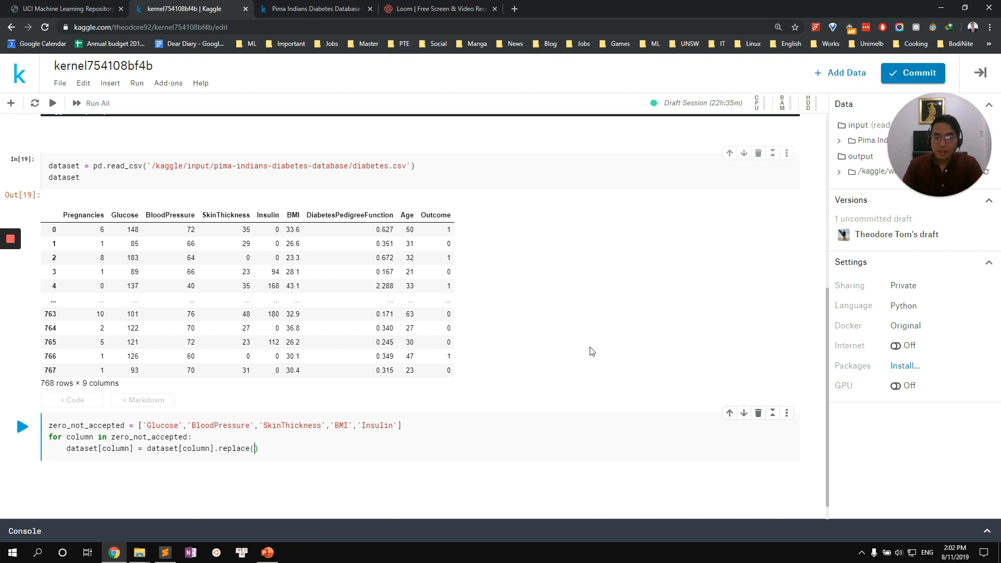
text(0,)
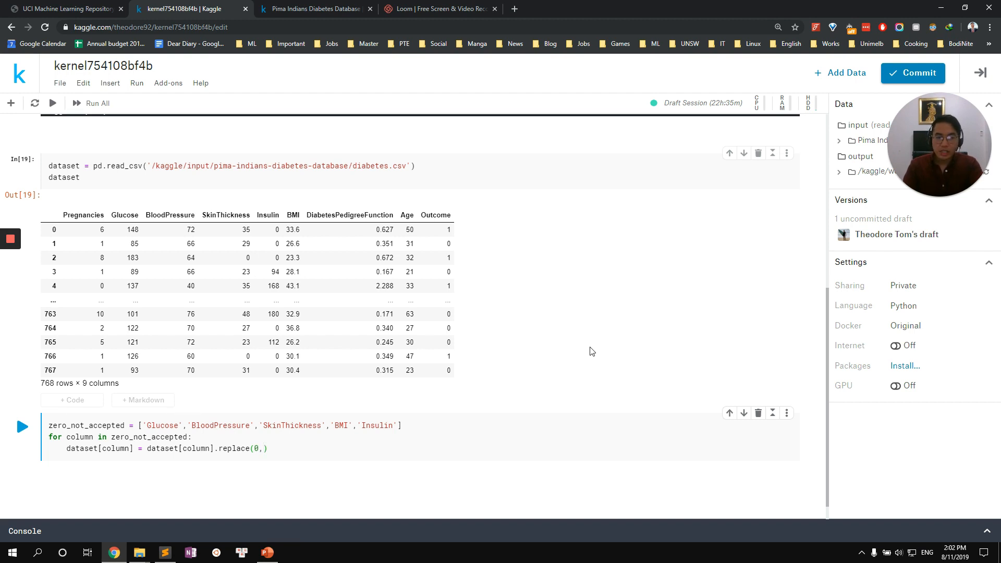
text(np.)
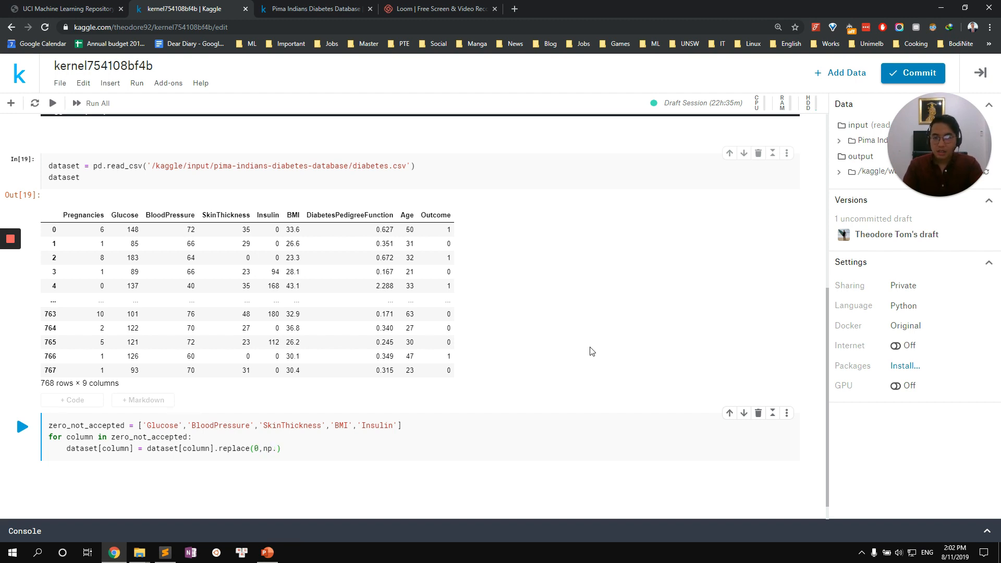
text(NaN))
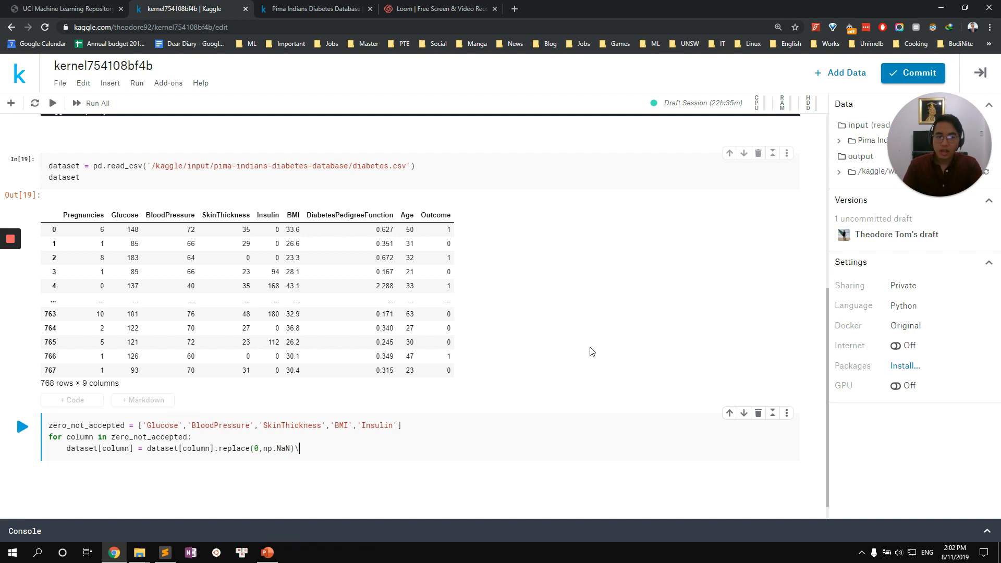
key(Backspace)
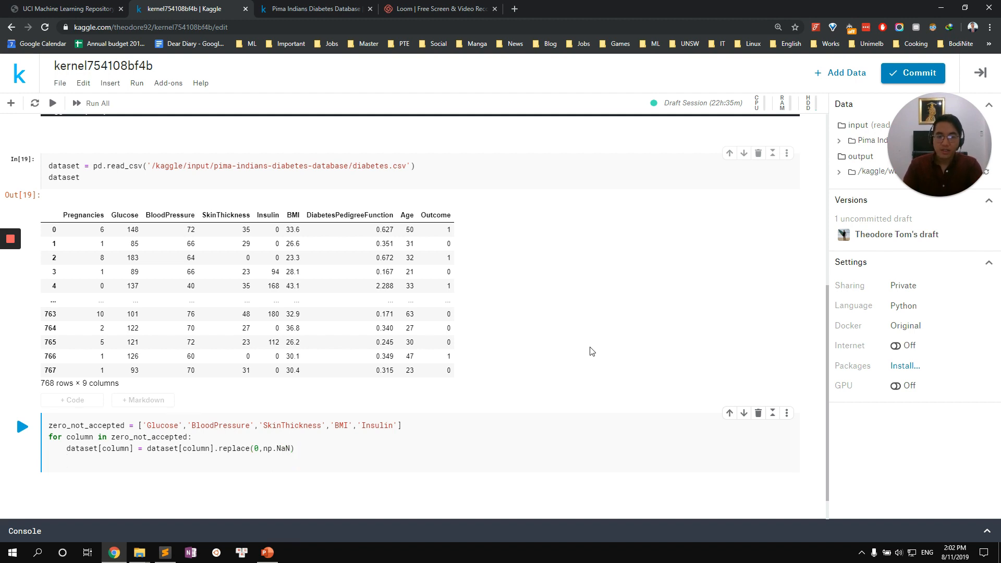
Step: Compute each column's integer mean (skipna) and replace the NaN values with it
text(mean =)
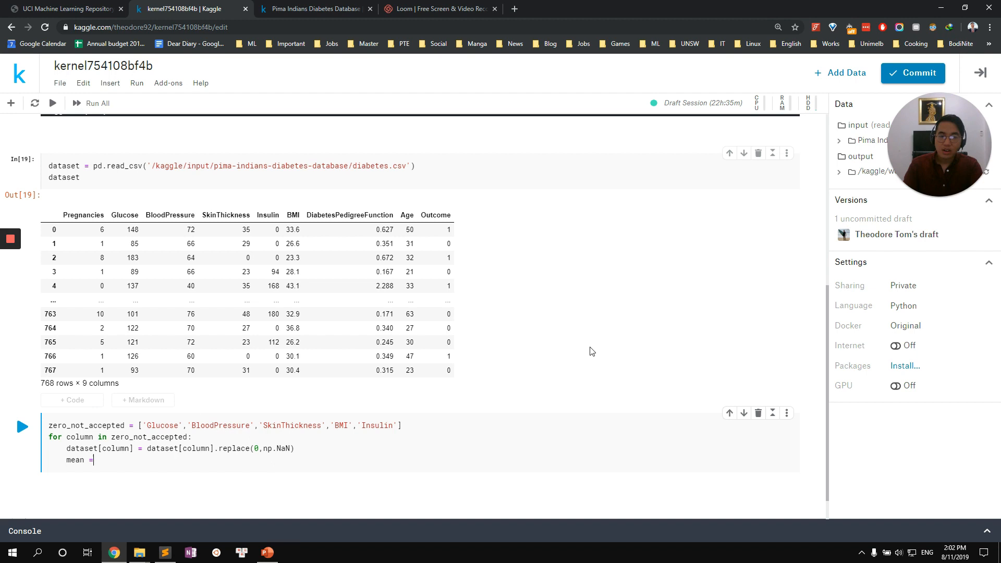
text(int (dataset[column)
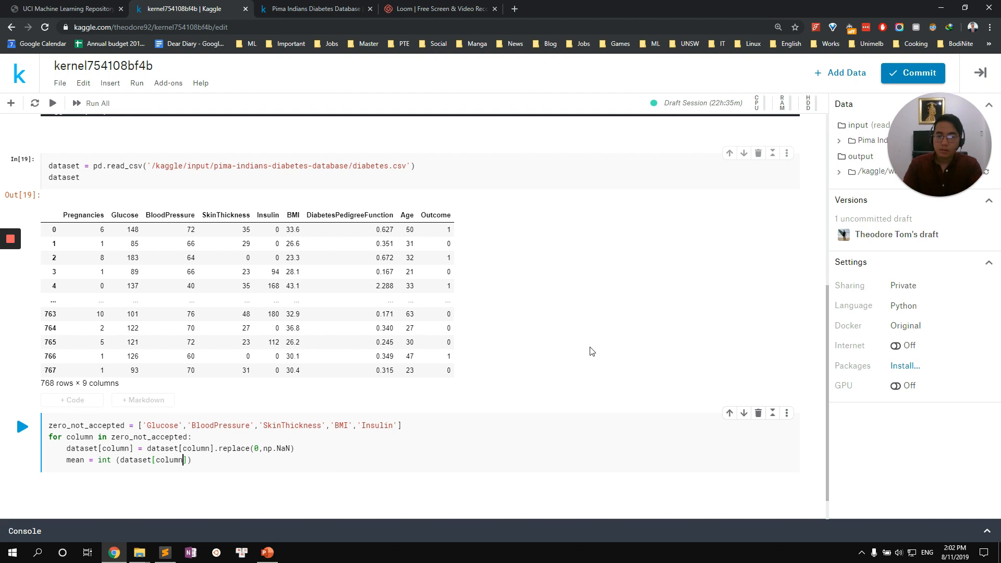
text(.mean)
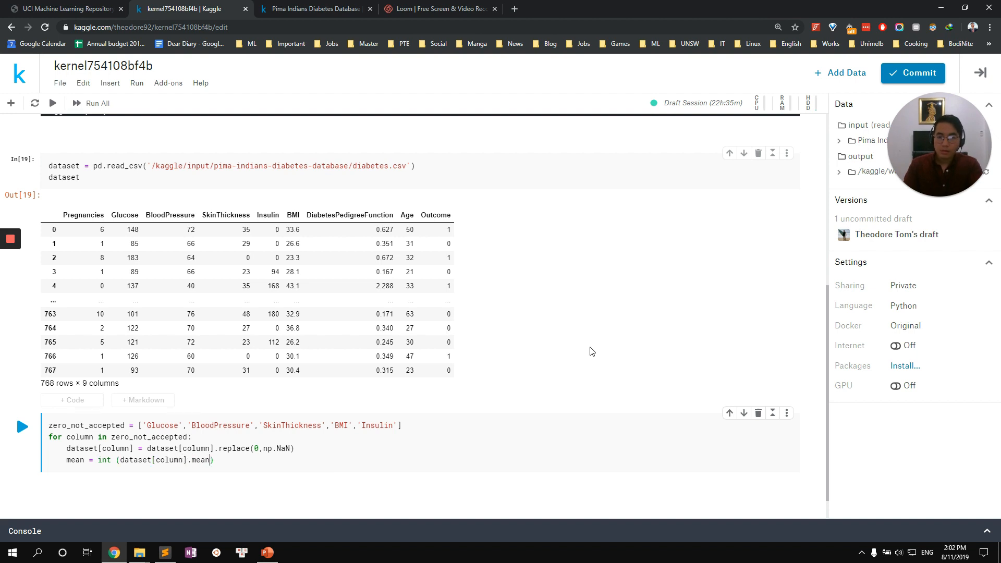
text(skipna=True)
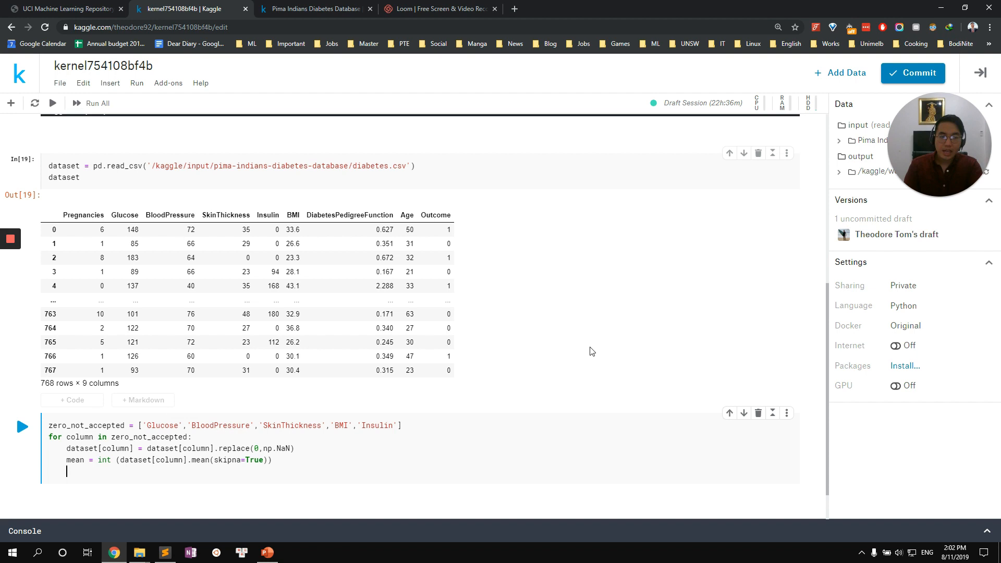
text(dataset)
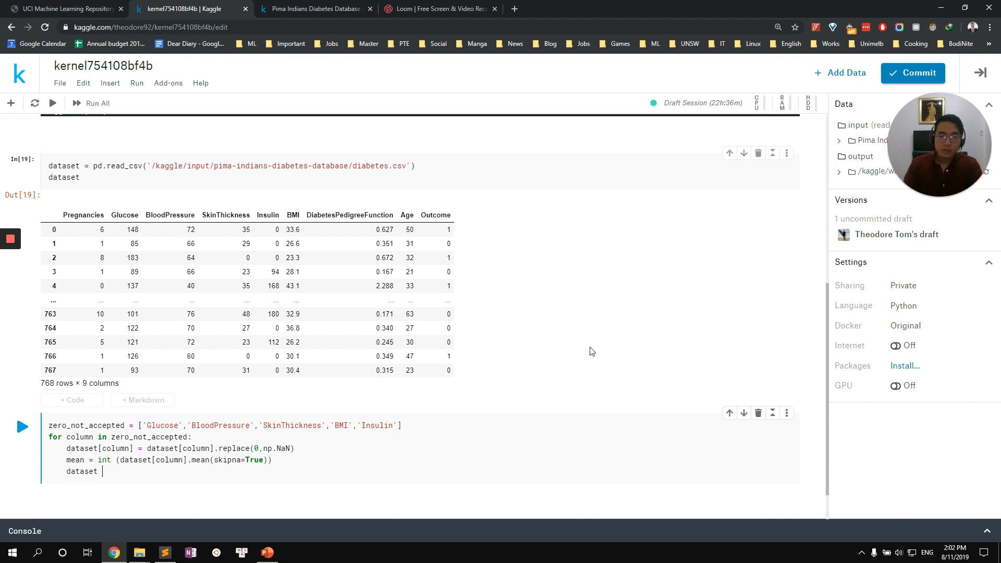
text([column])
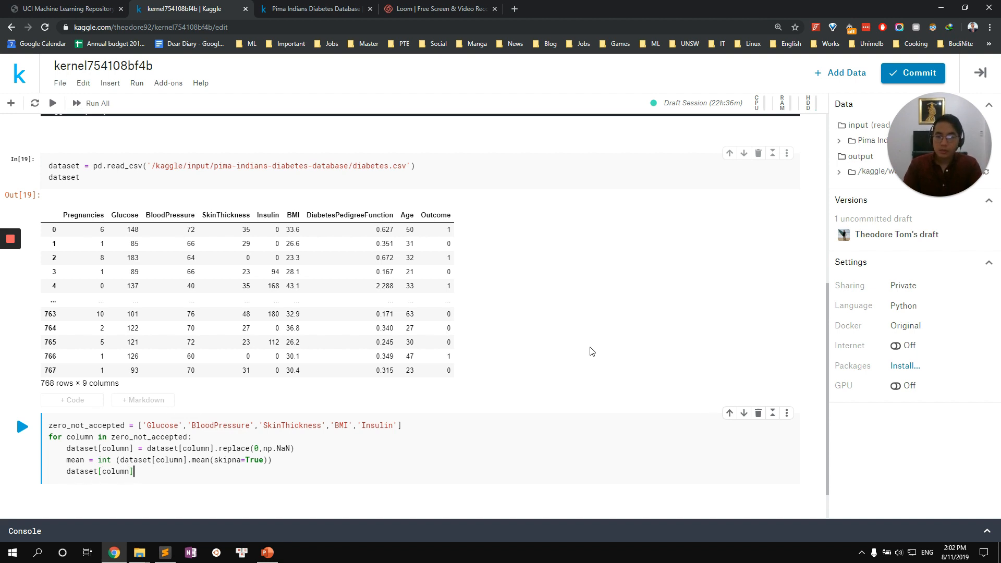
text(= data)
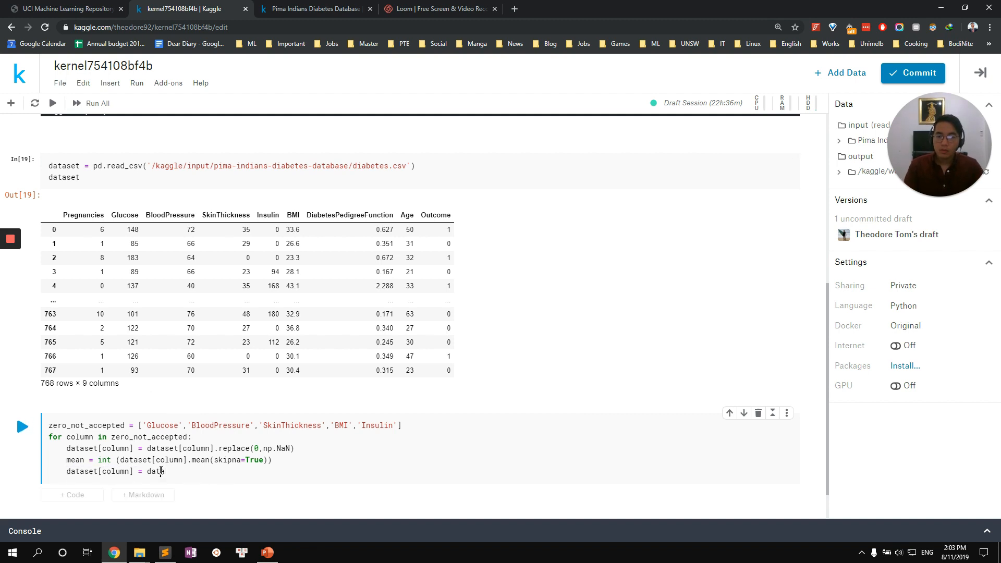
text(dataset[column].replace(n[)
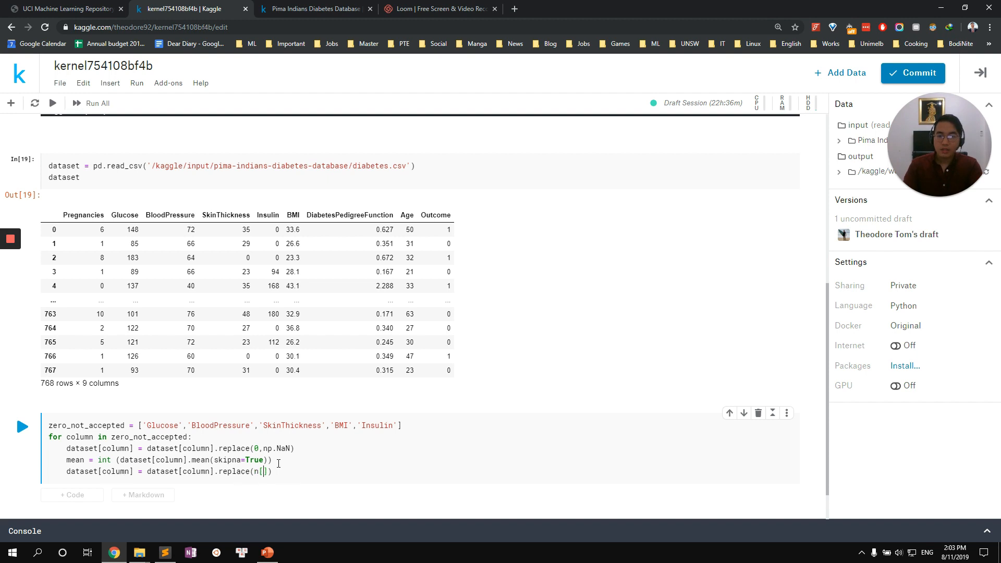
text(np.N)
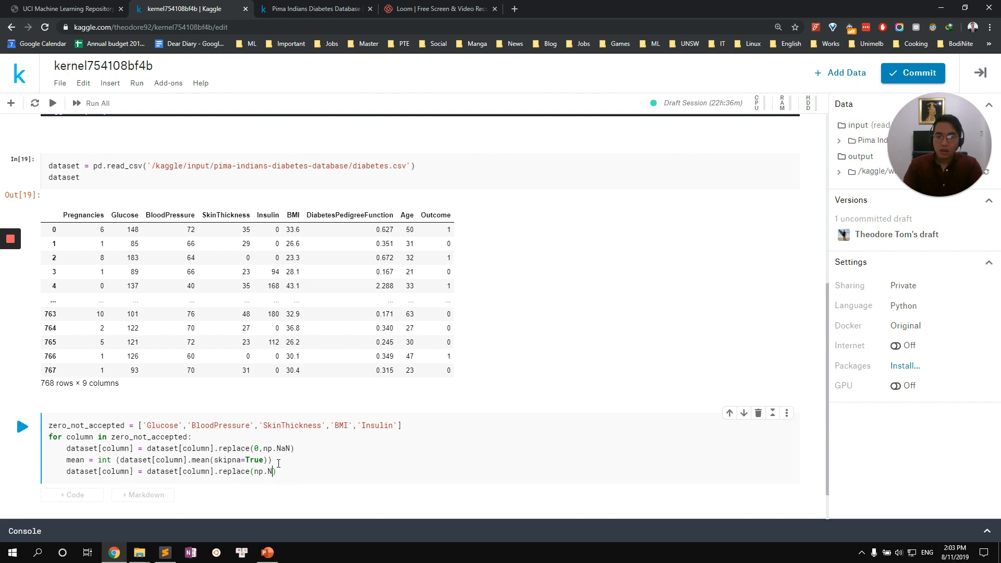
text(aN,)
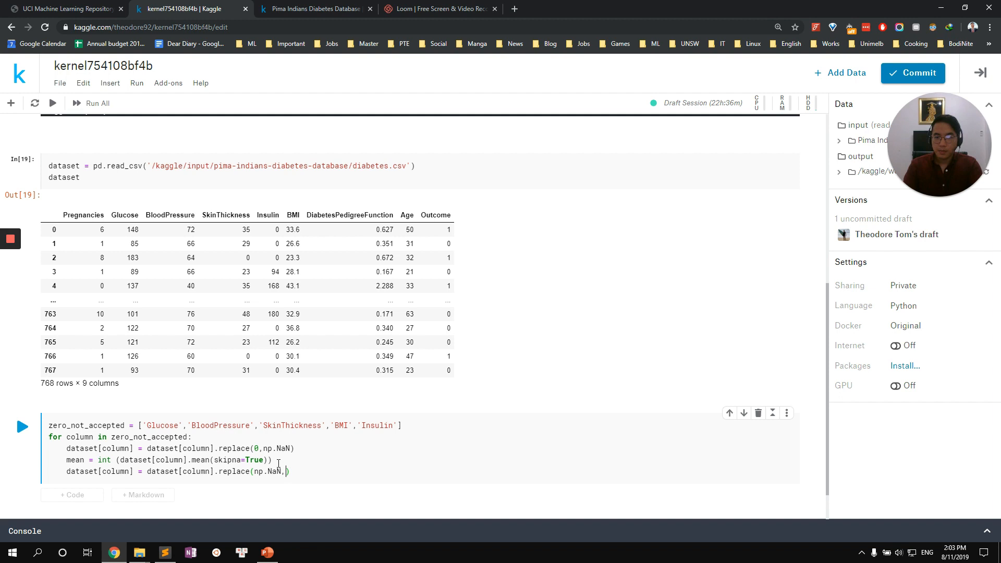
text(mean))
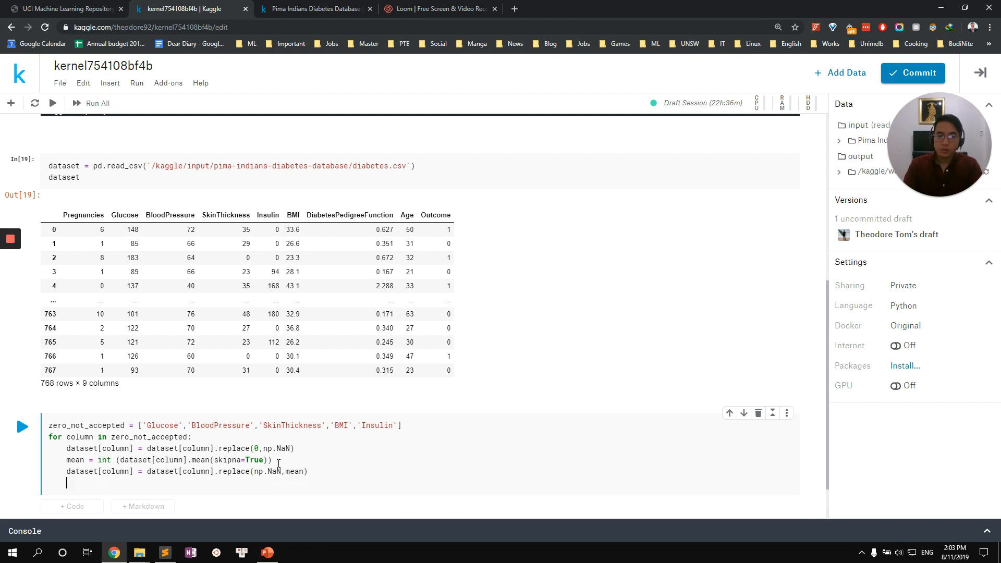
Step: Display dataset and run the cell to show the cleaned table with mean-filled values
text(da)
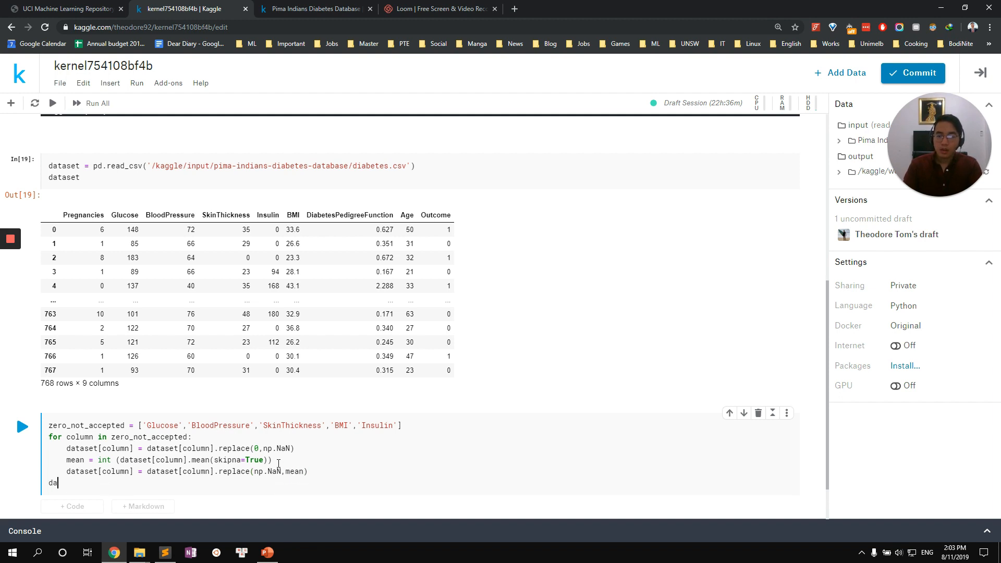
text(taset)
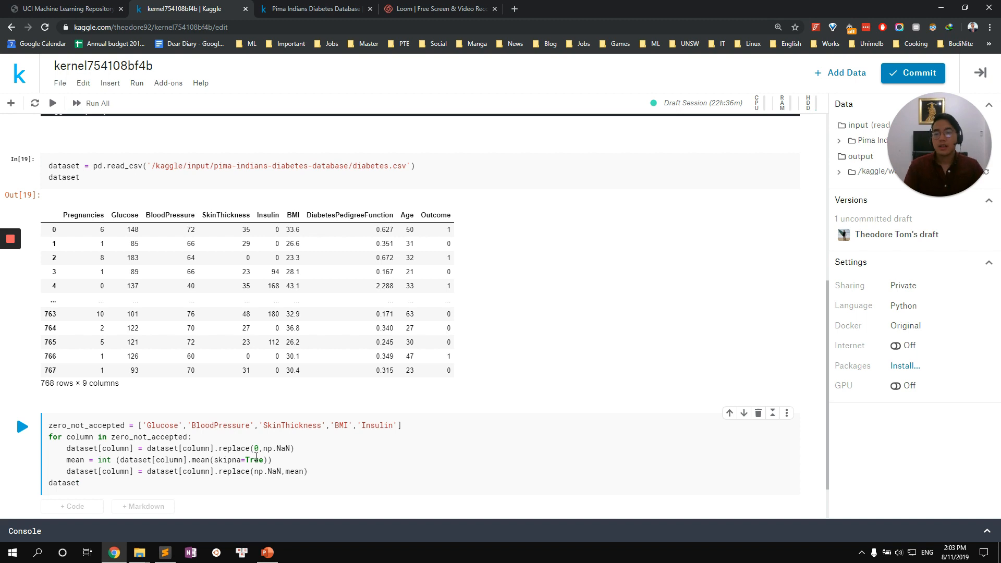
scroll(down, 3)
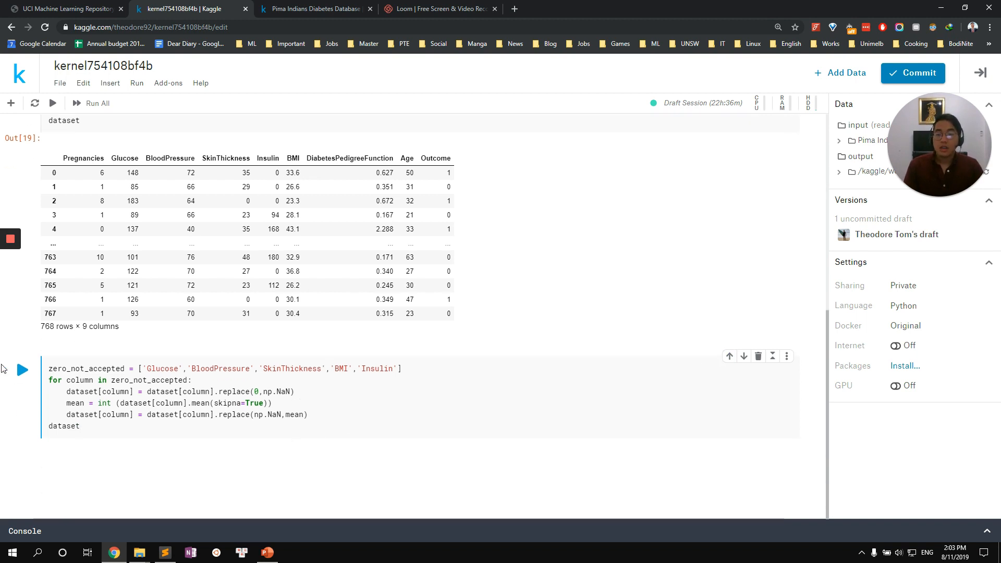
click(22, 370)
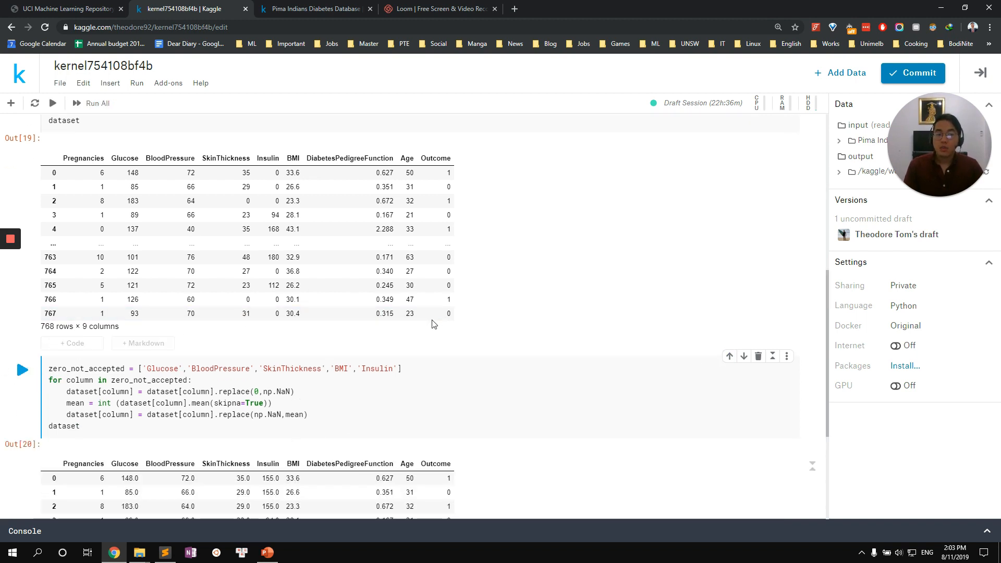
mouse_move(448, 327)
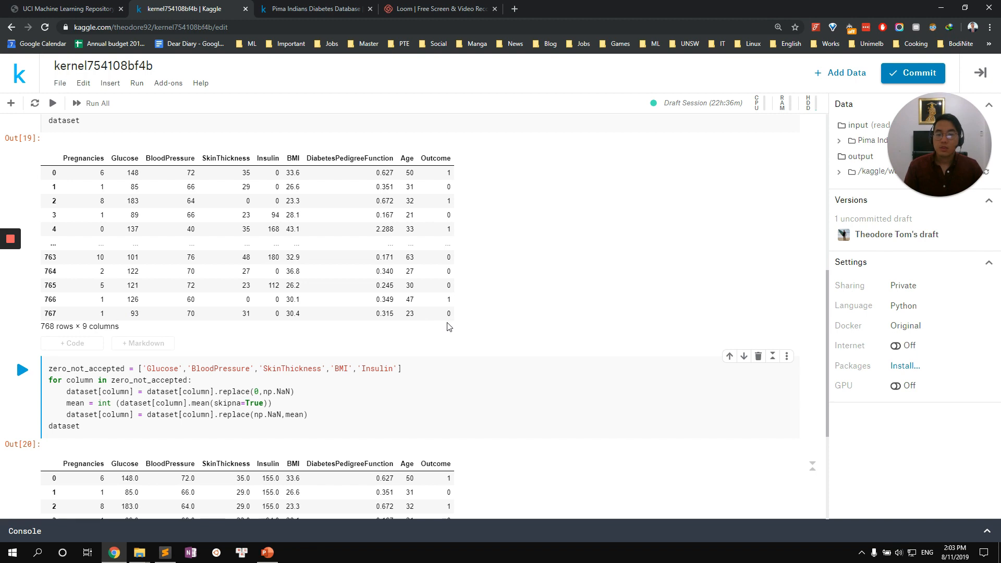
scroll(down, 3)
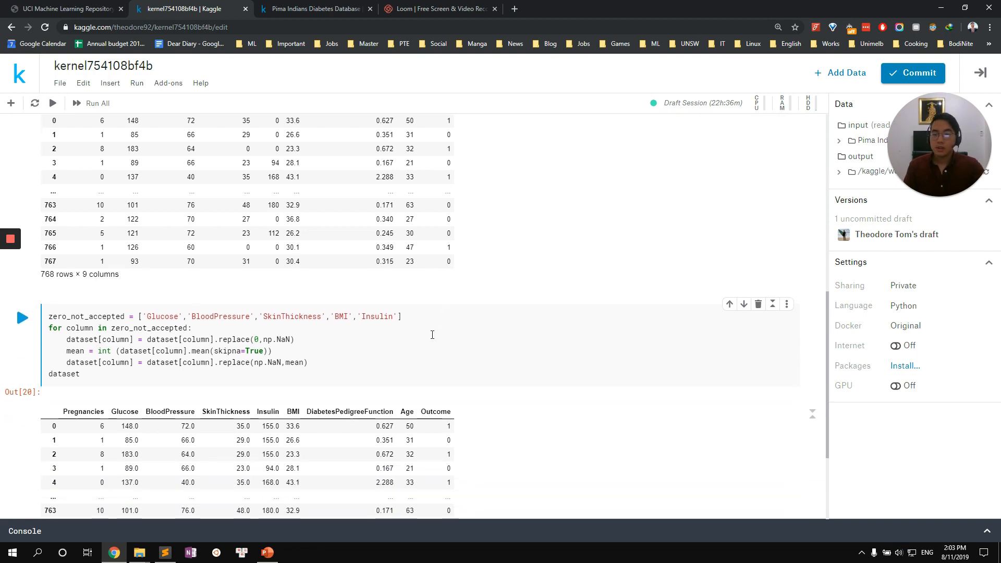
scroll(down, 3)
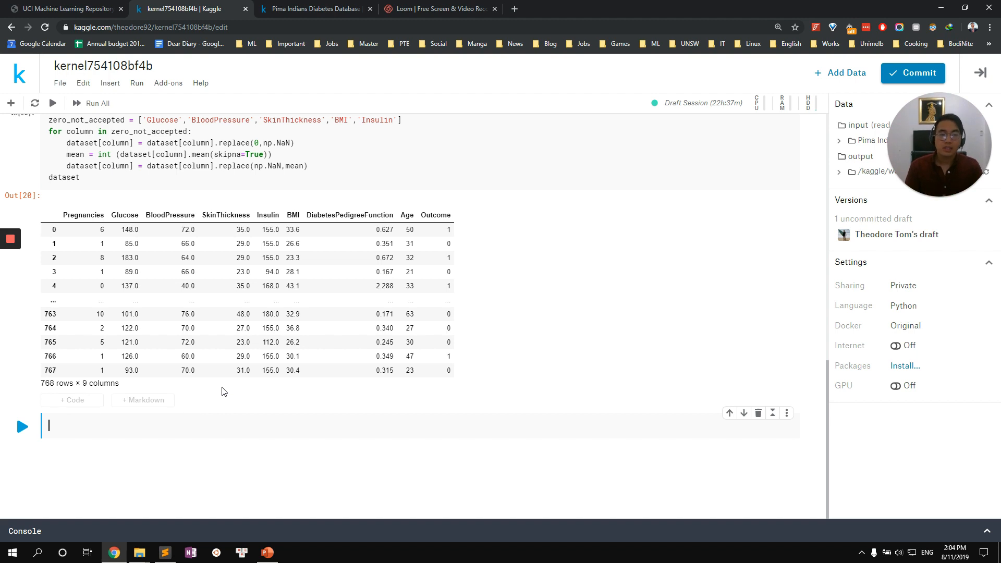
Step: Define features x as iloc columns 0:8 and labels y as the Outcome column
text(x)
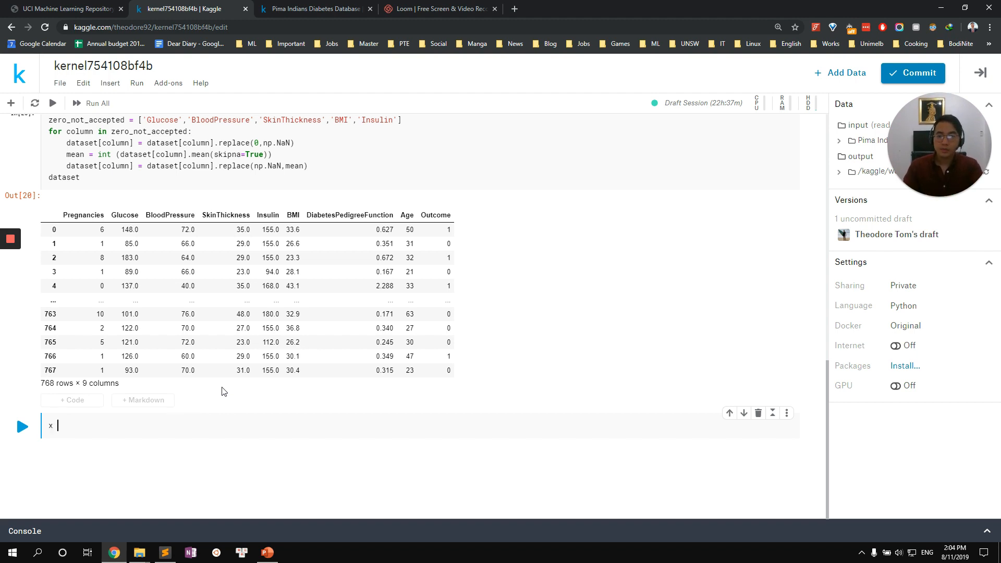
text(= dataset/)
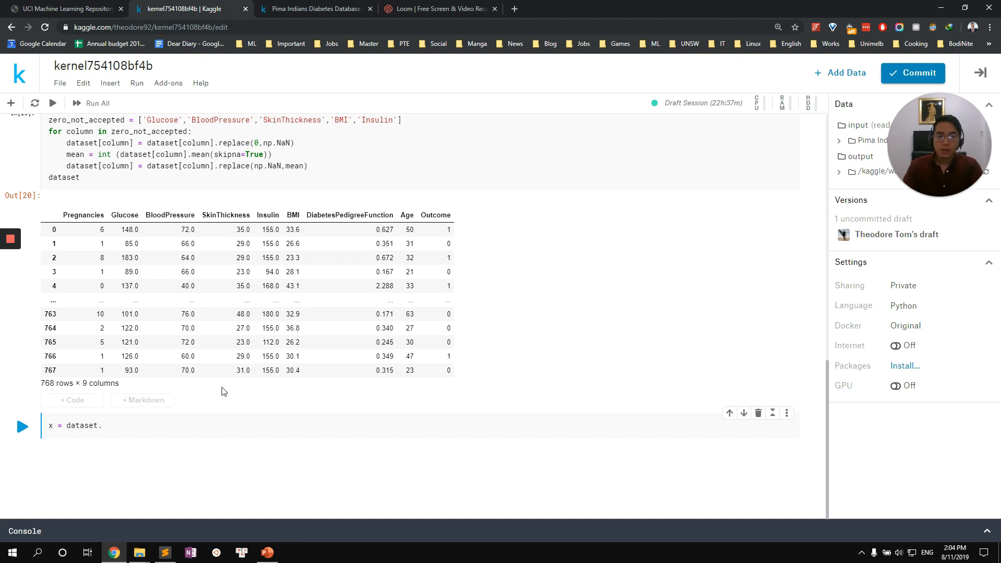
text(iloc)
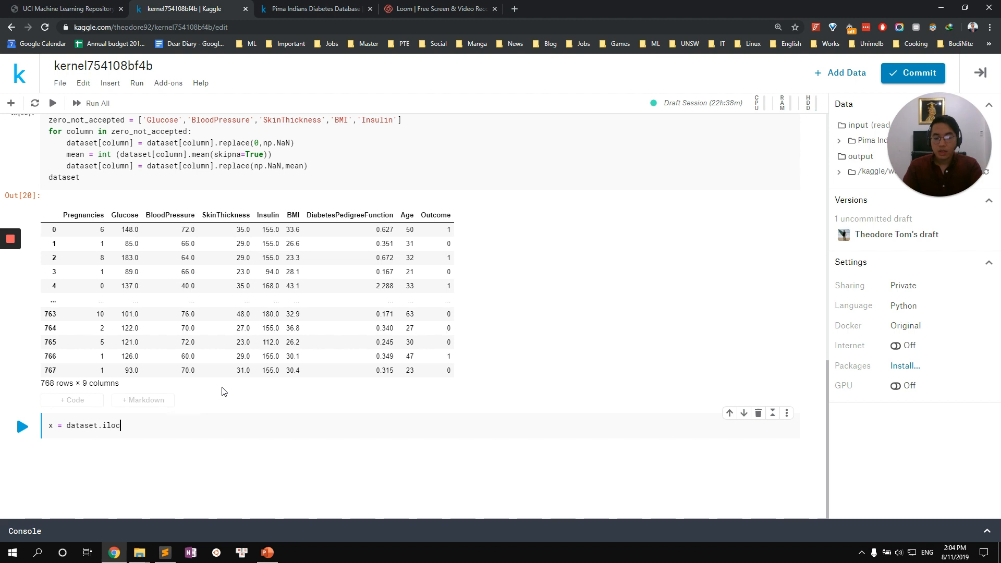
text([:,)
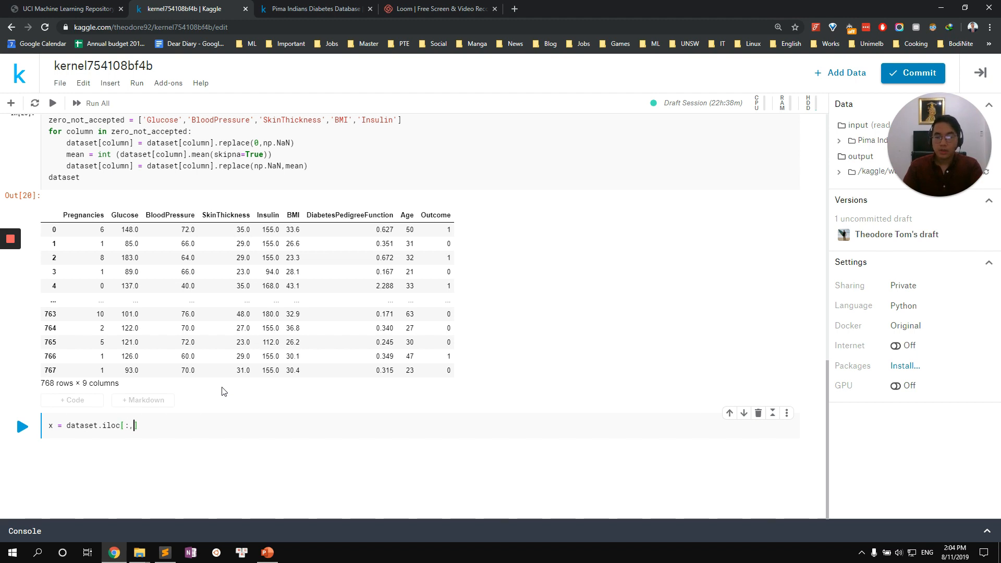
text(0:8])
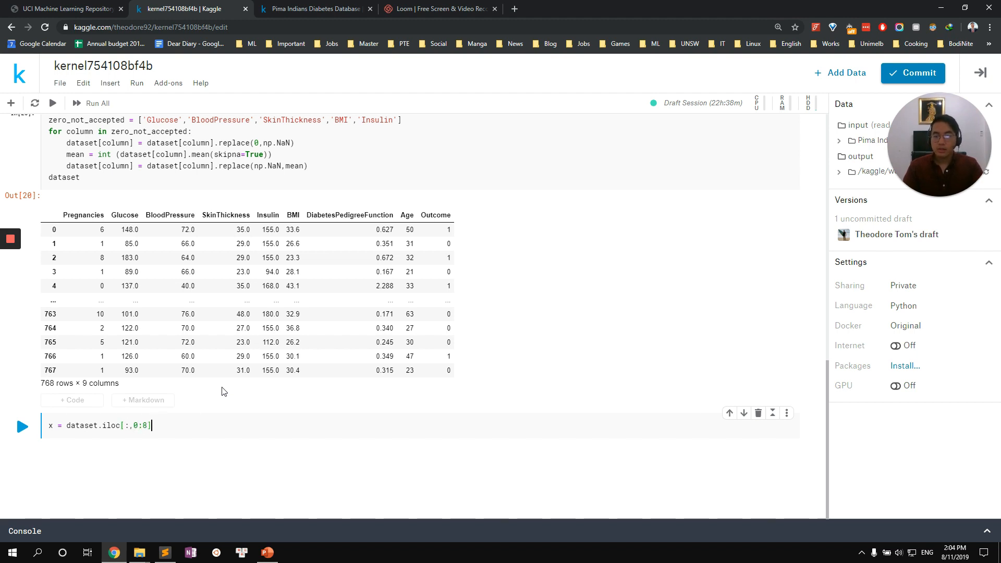
text(y = dataset.iloc)
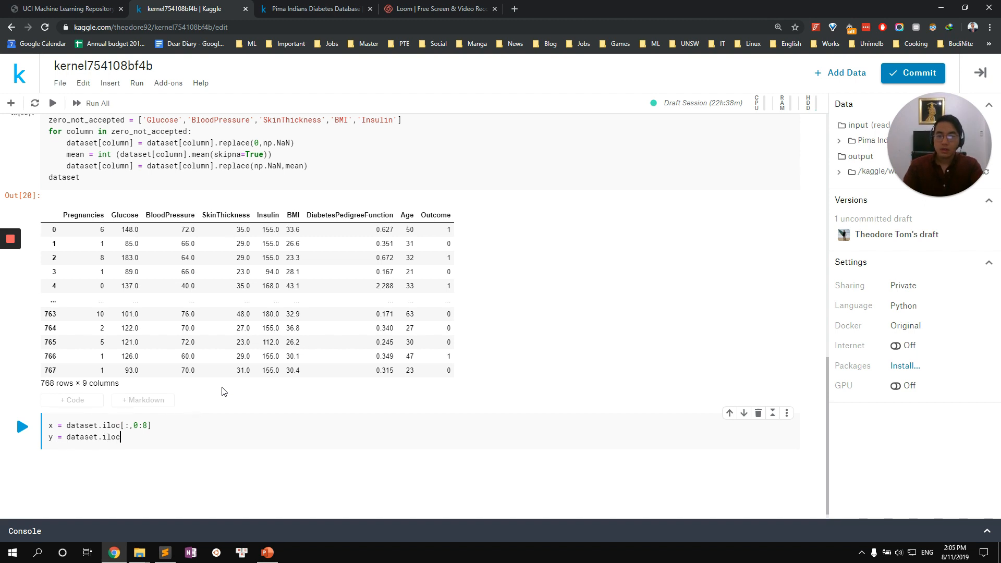
text([:,])
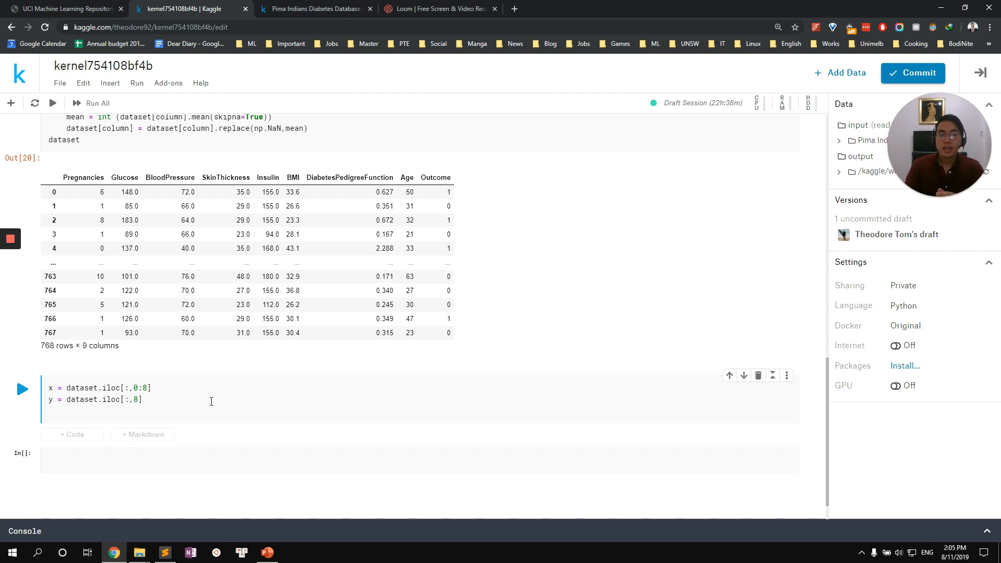
Step: Split x and y into train/test sets with test_size=0.2 and random_state=0, and run it
text(x_train,)
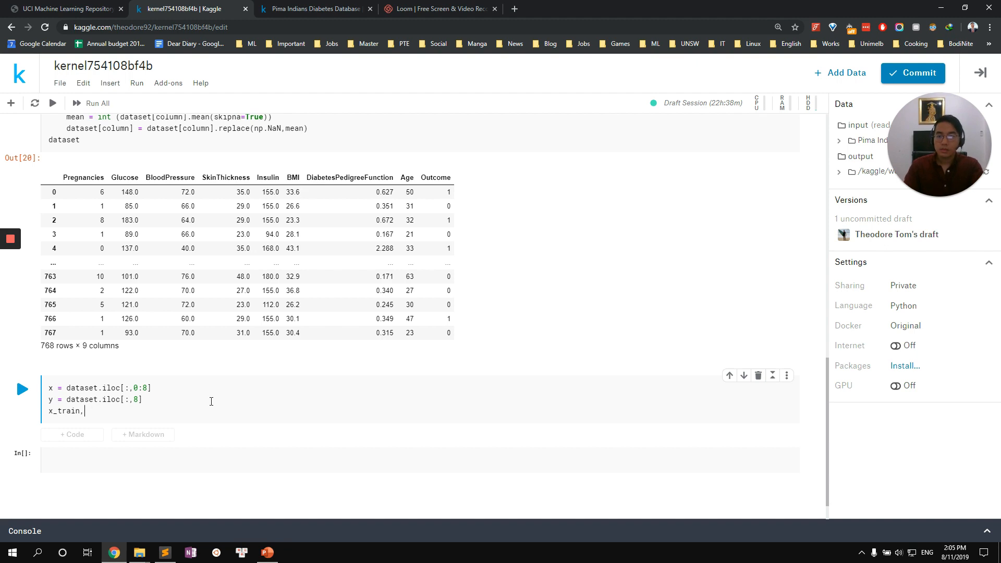
text(x_test, y)
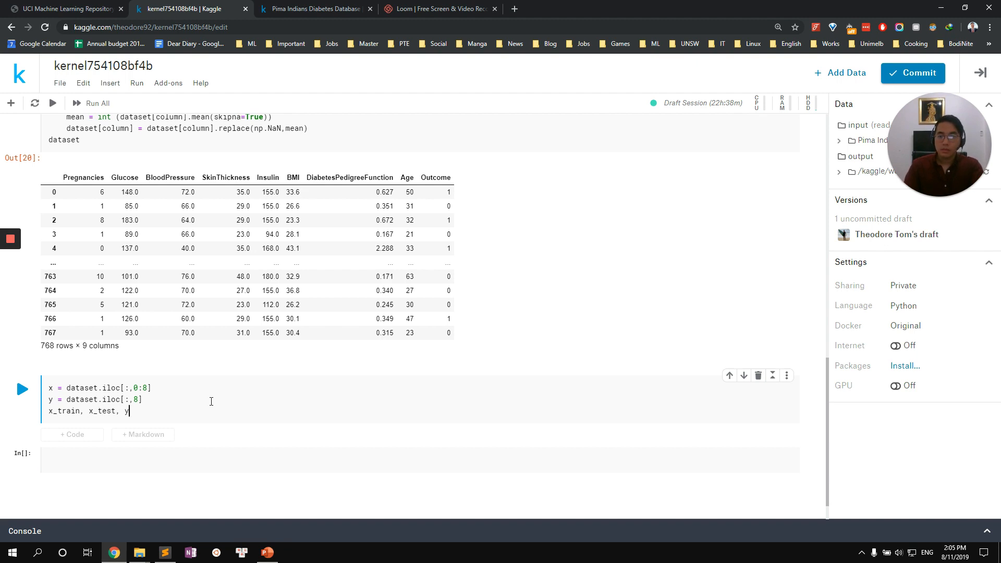
text(_train.,)
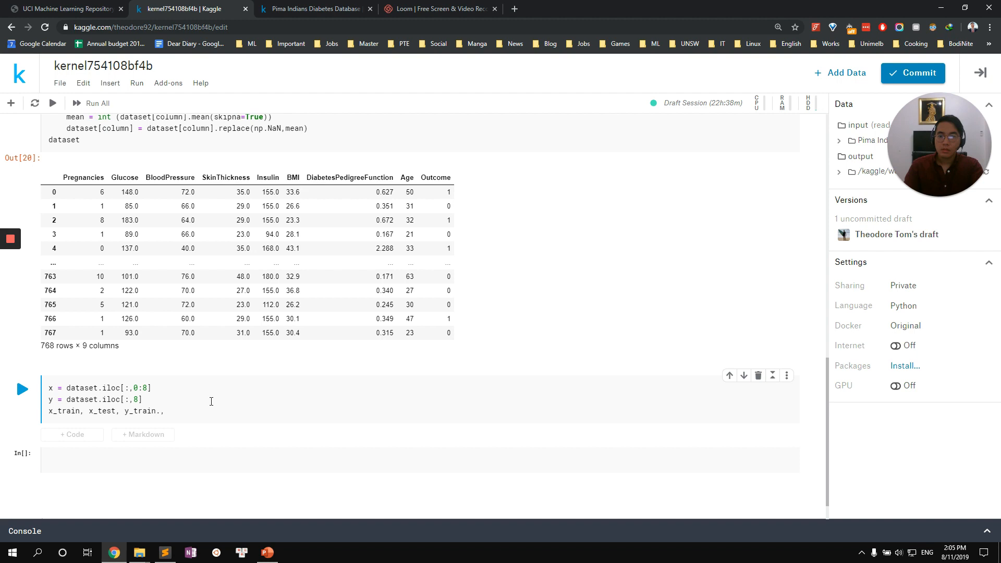
text(y_test = train_test_spliot)
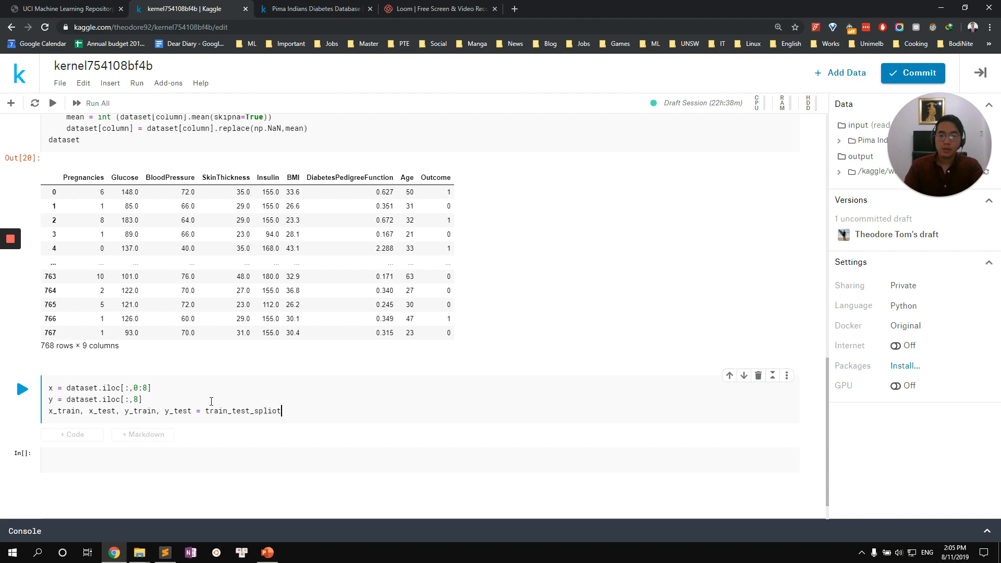
text((x,)
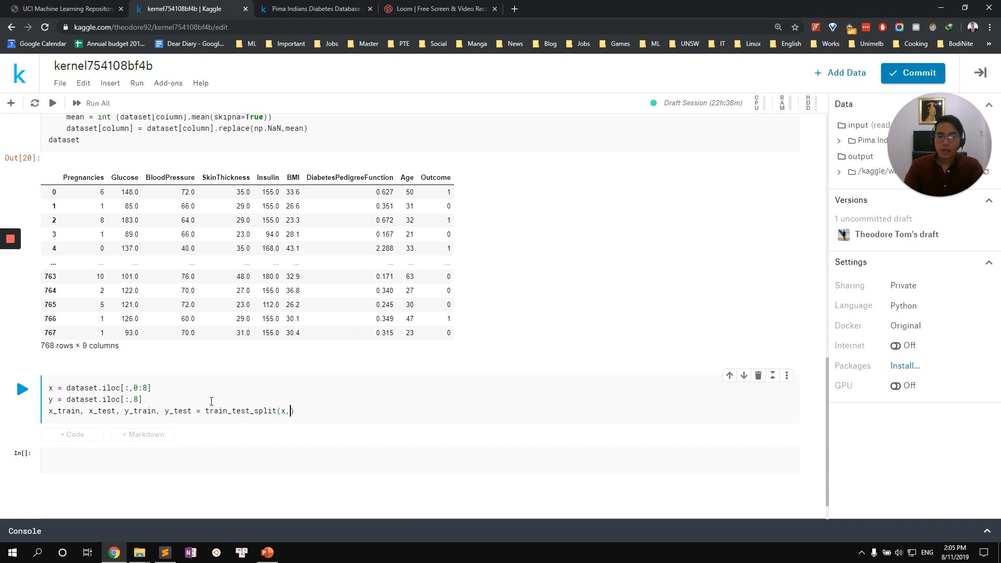
text(y,random_state)
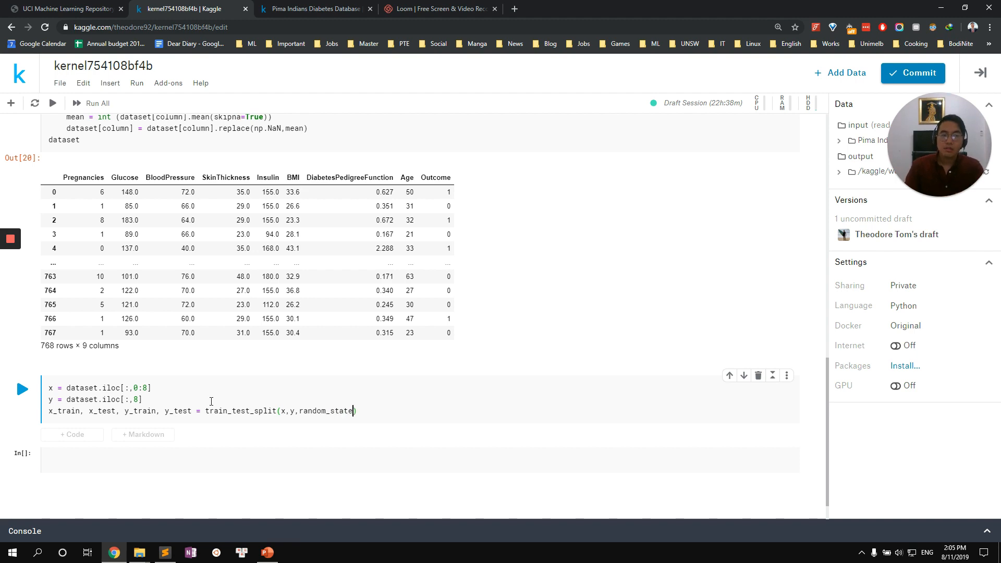
text(=0,)
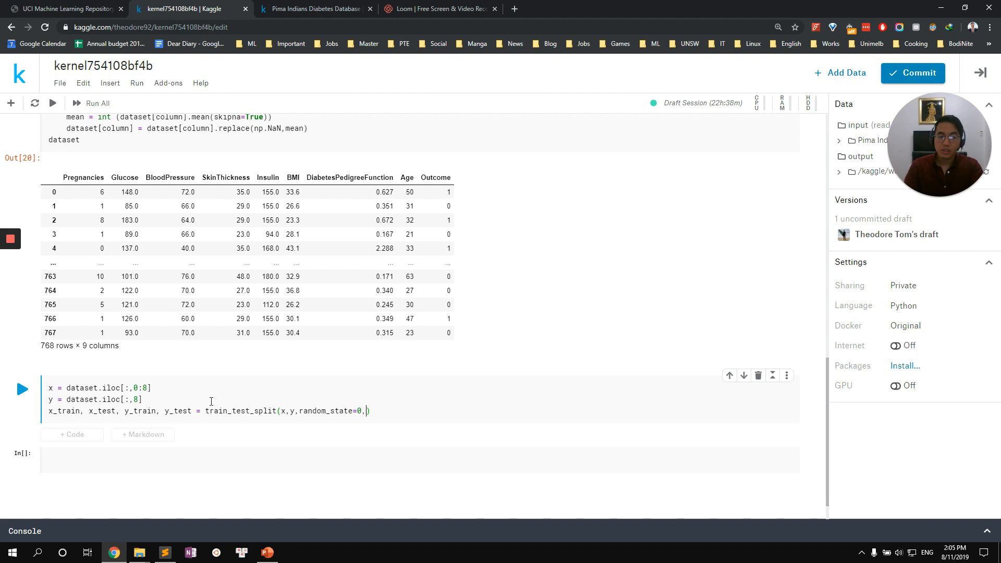
text(test))
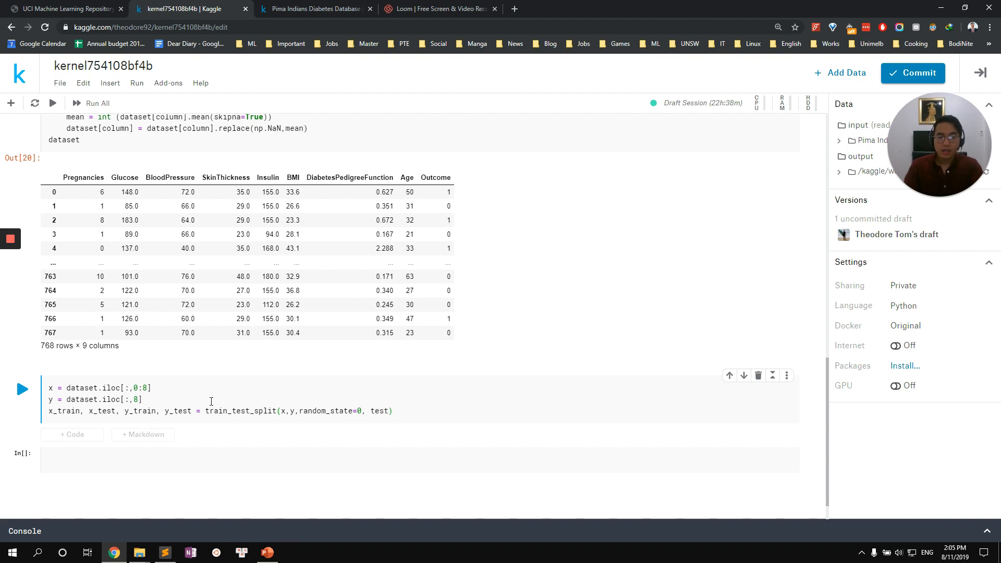
text(test_size =0.)
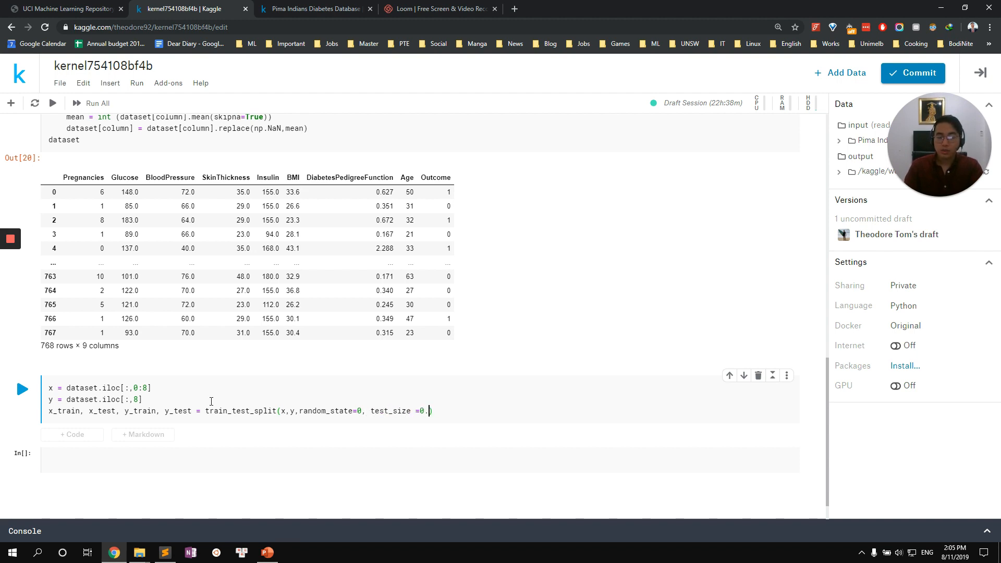
text(2))
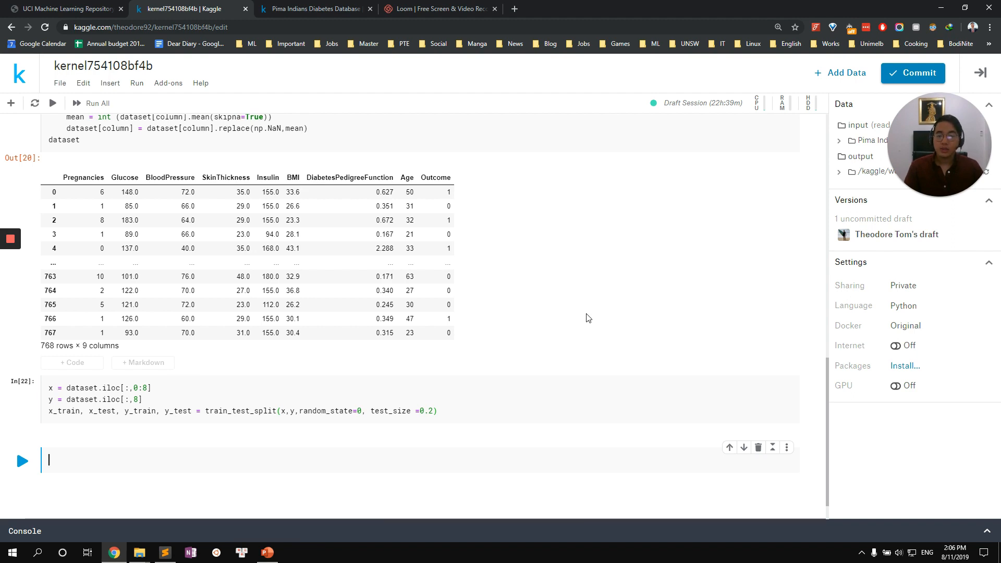
Step: Switch to the Pima Indians diabetes dataset page in the browser
click(313, 8)
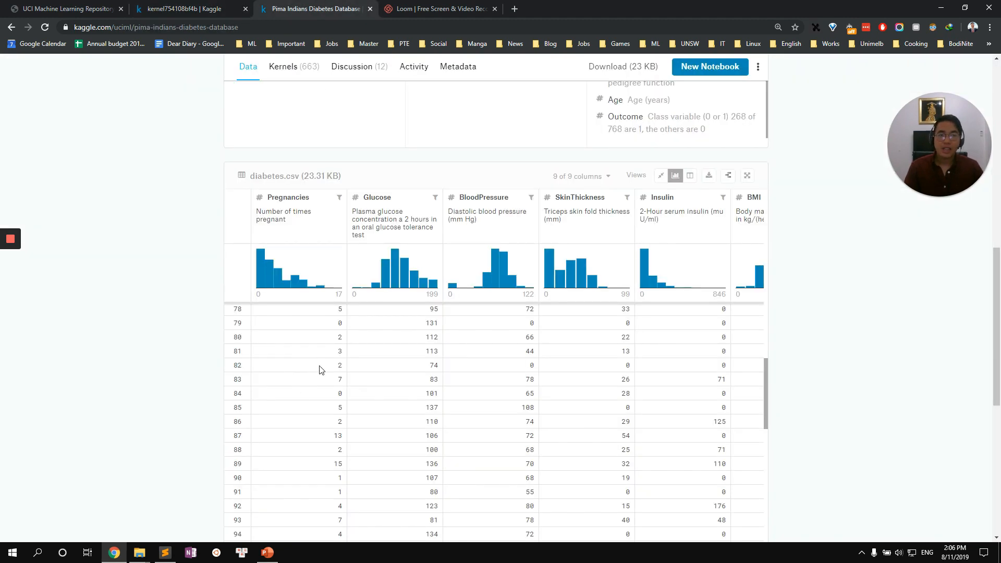
mouse_move(326, 348)
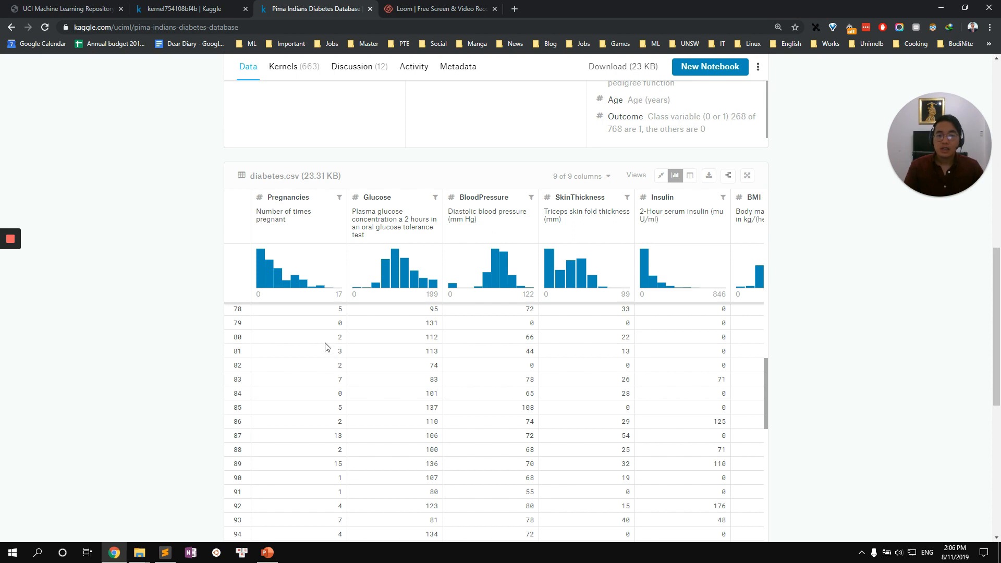
mouse_move(313, 317)
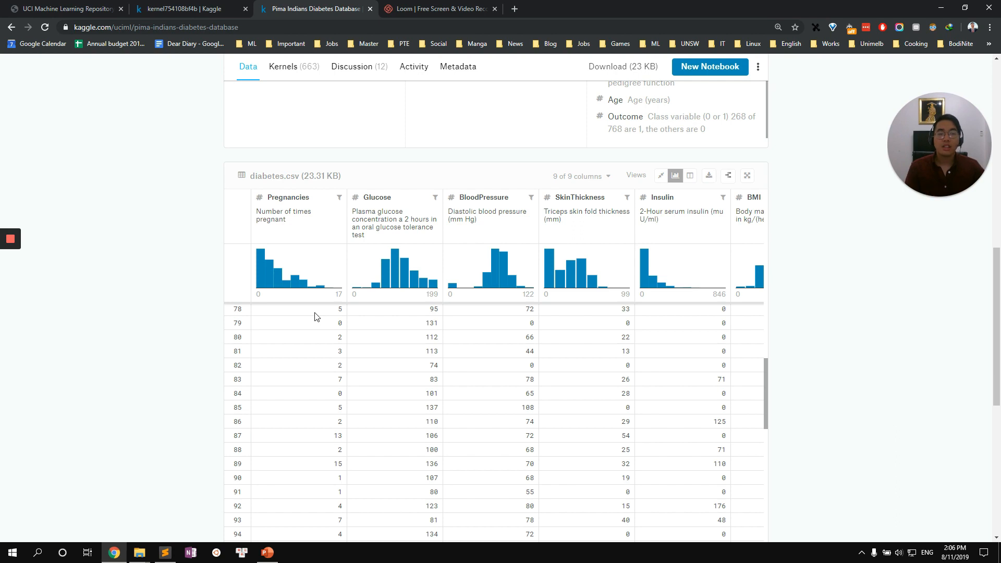
mouse_move(286, 310)
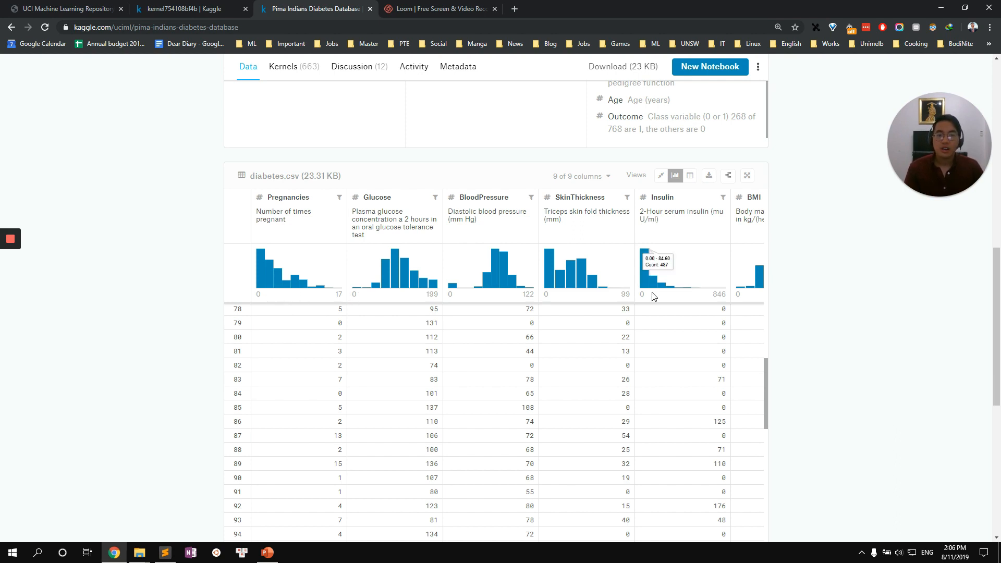
mouse_move(725, 304)
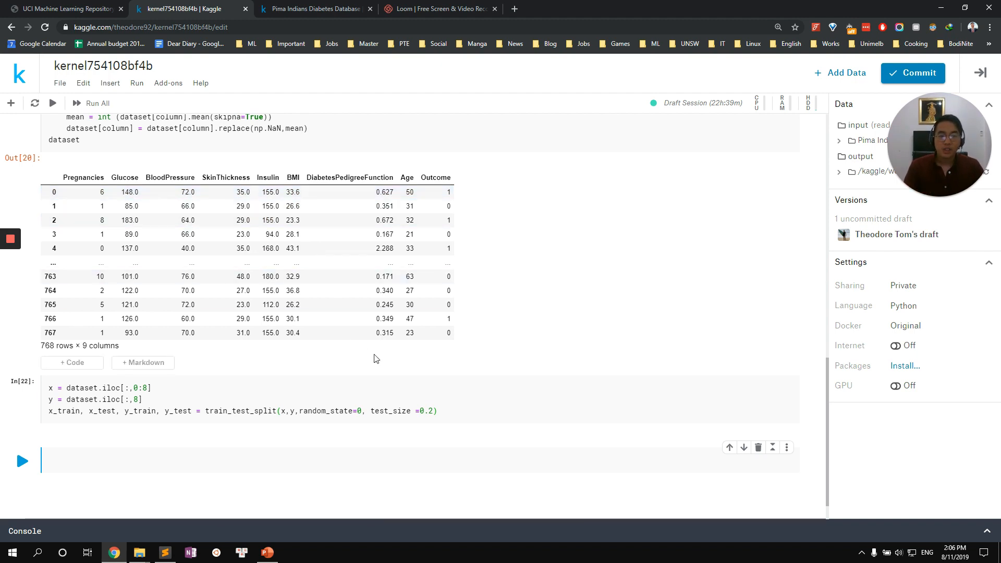
Step: Create sc_x = StandardScaler() and scale x_train with fit_transform
text(sc_x = stan)
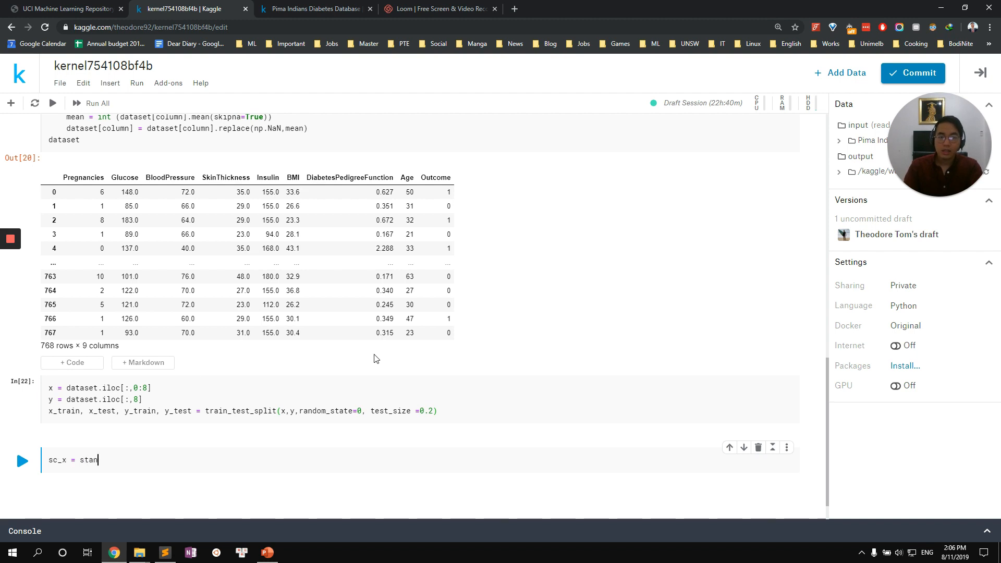
text(Stan)
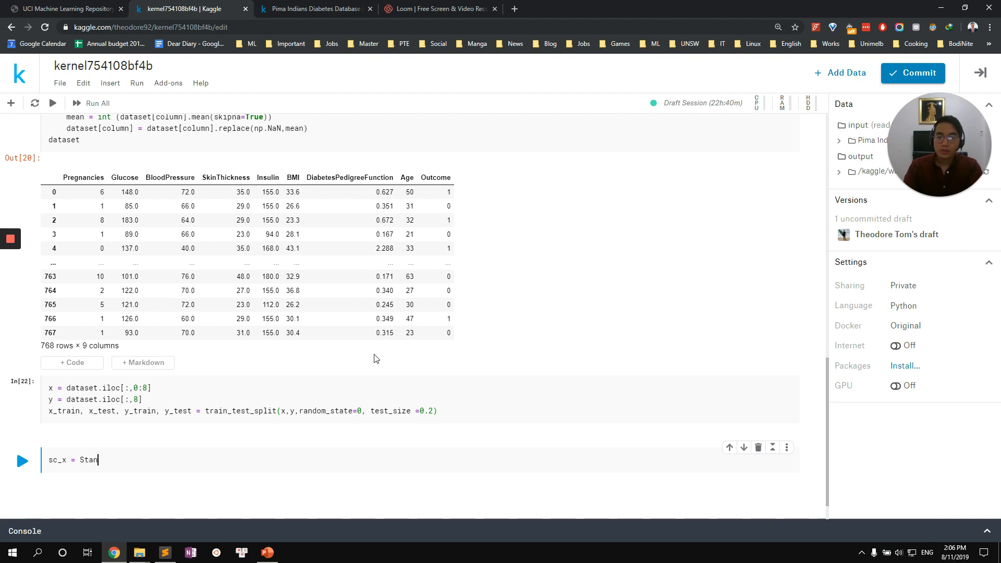
text(dardScale)
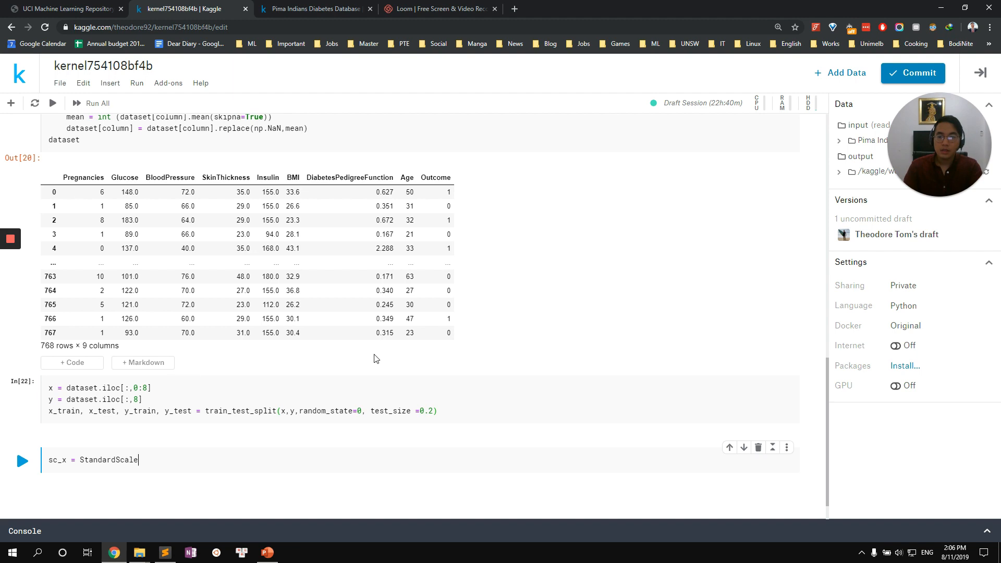
text(r())
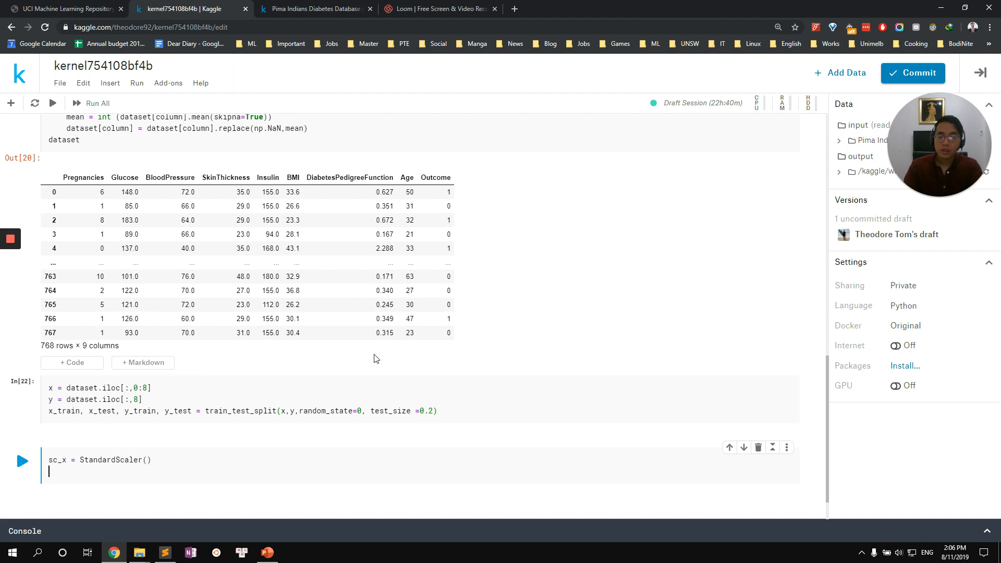
text(x)
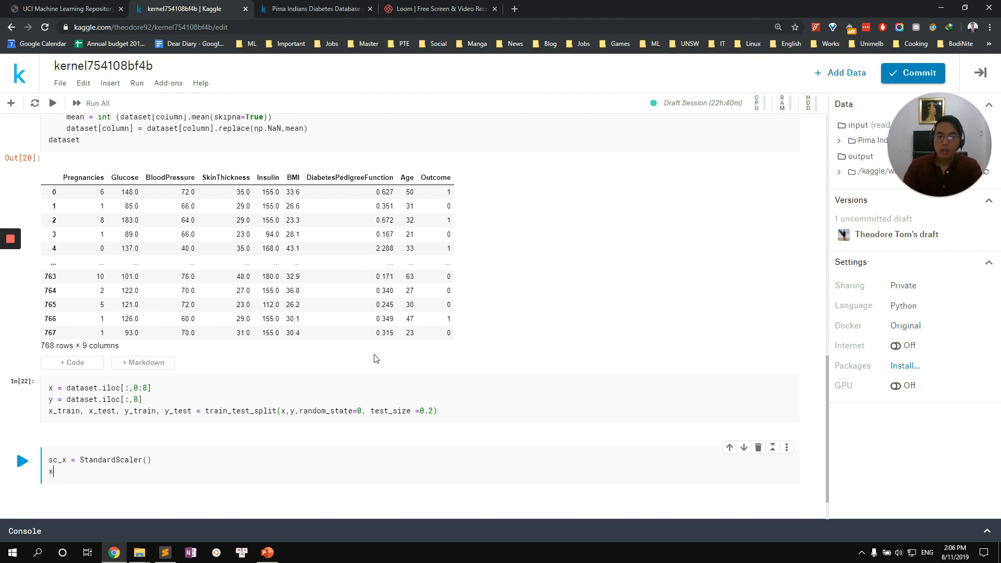
text(_train =)
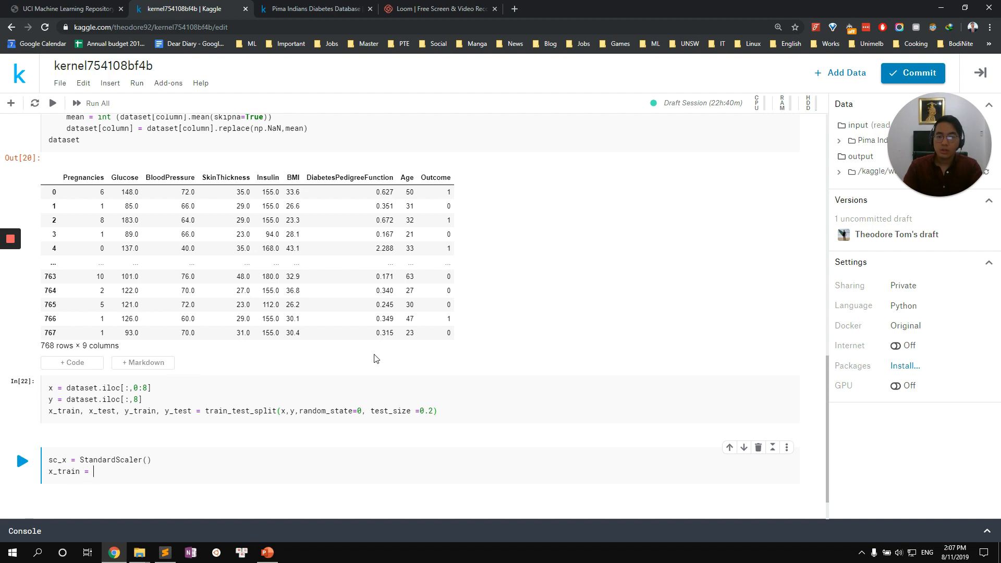
text(sc_x.)
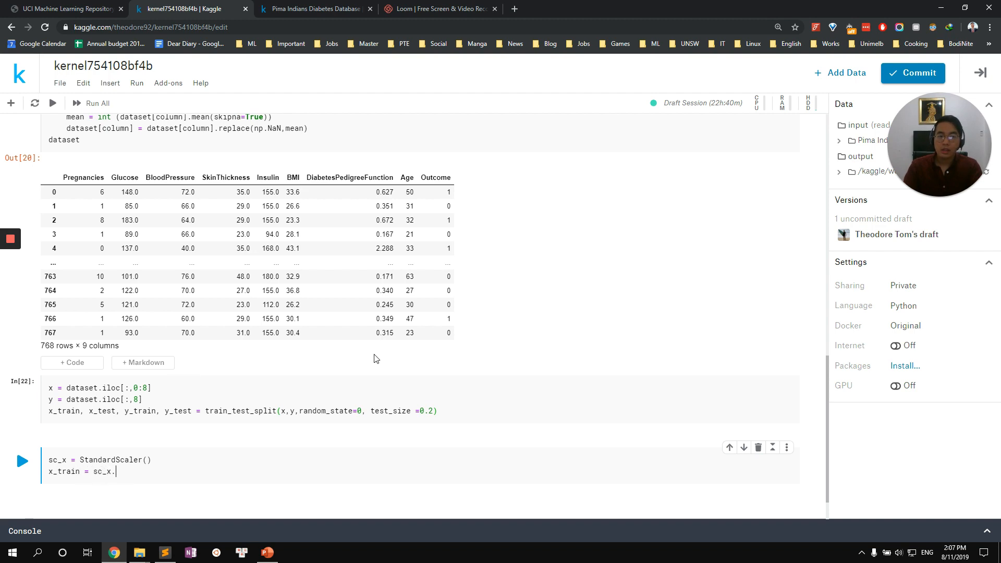
text(fit_transform)
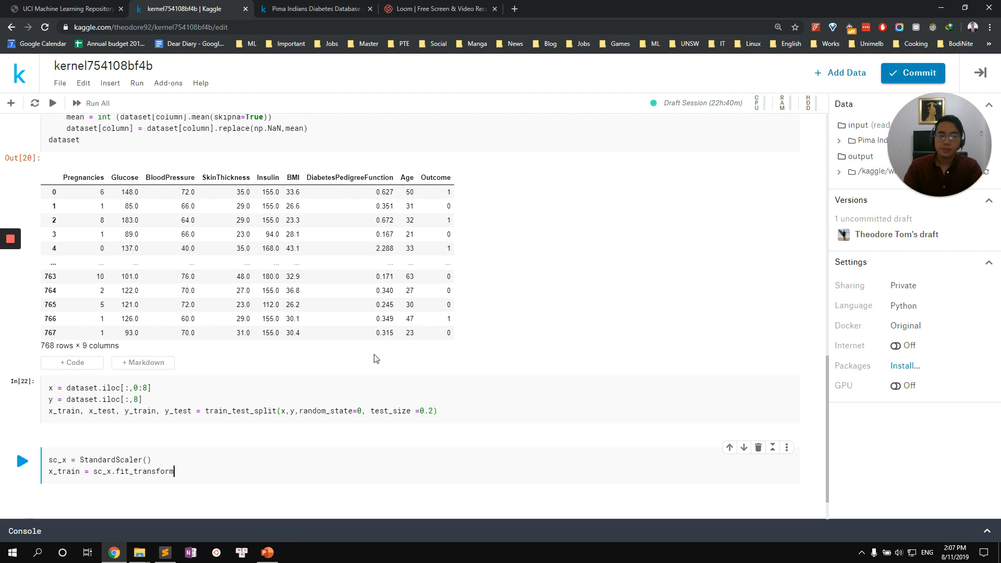
text((x_train))
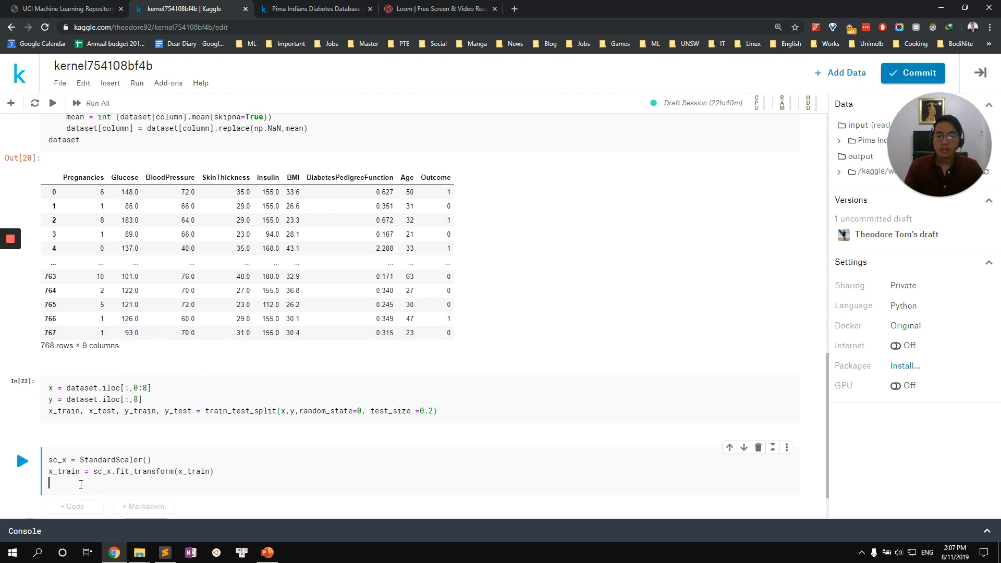
Step: Scale x_test with sc_x.fit_transform, run the cell and add an empty cell
text(x_te = sc_x.fit_transform(x_train))
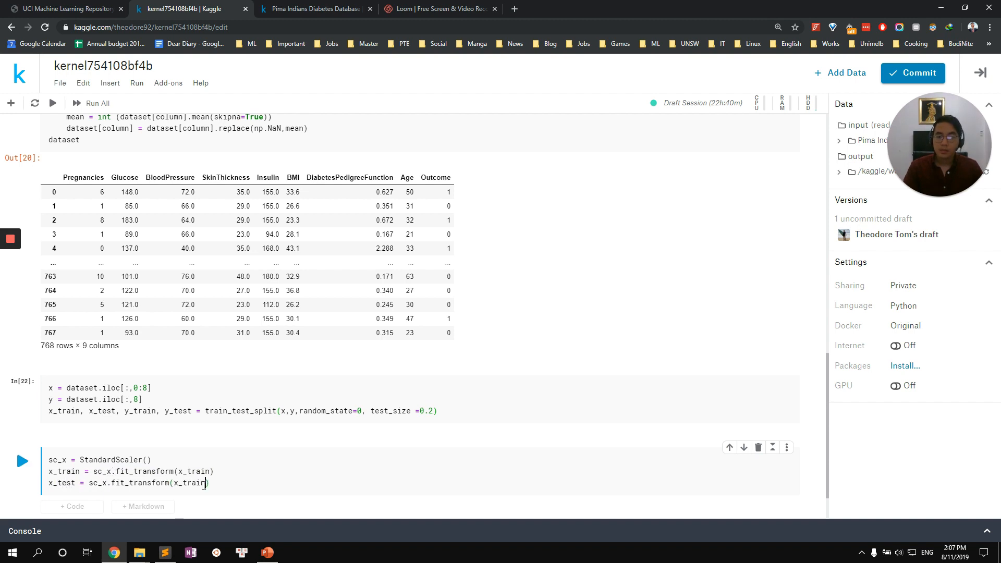
text(x_test)
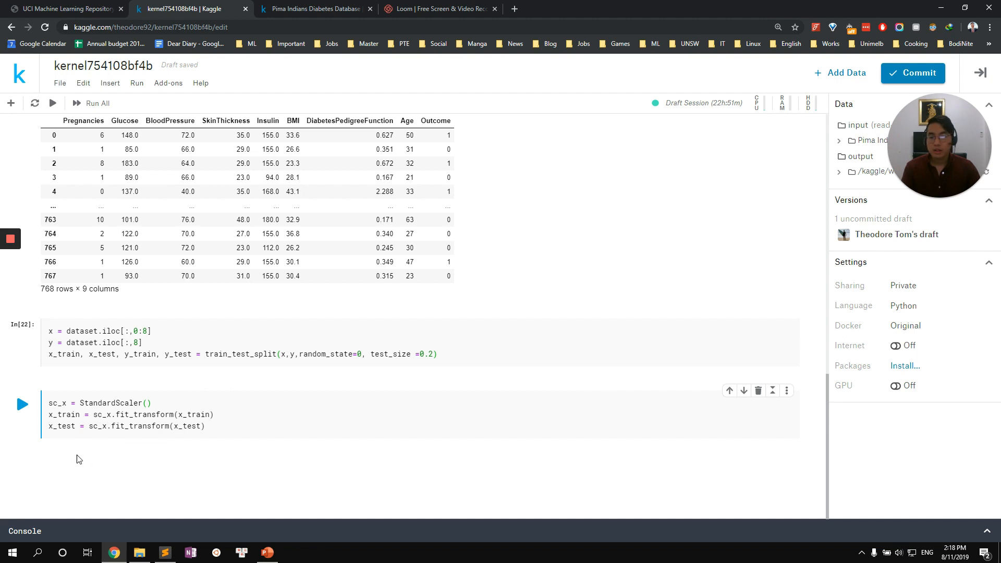
click(20, 404)
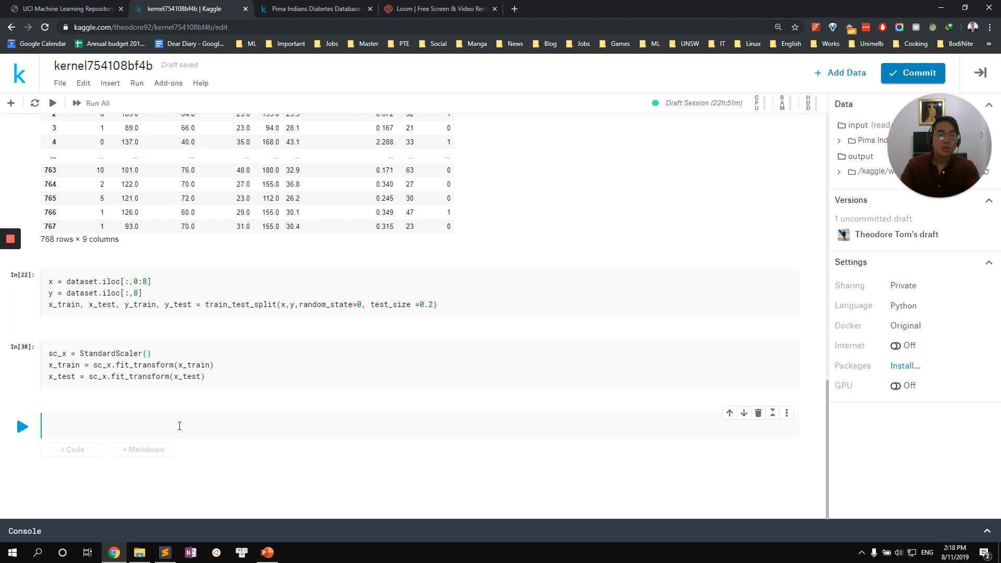
Step: Import math, compute math.sqrt(len(y_test)) ≈ 12.41 and add an empty cell
text(len(y_test)
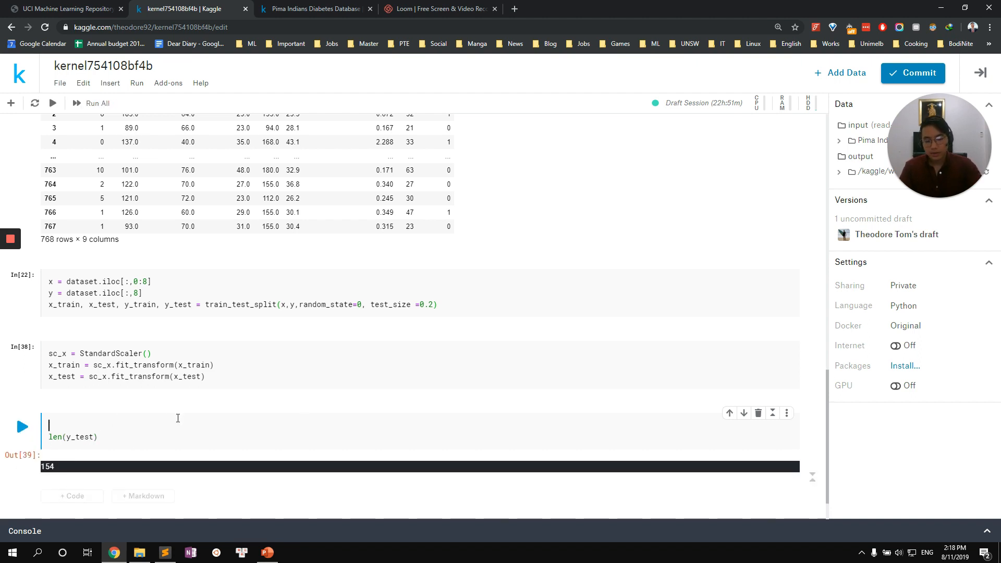
text(import math)
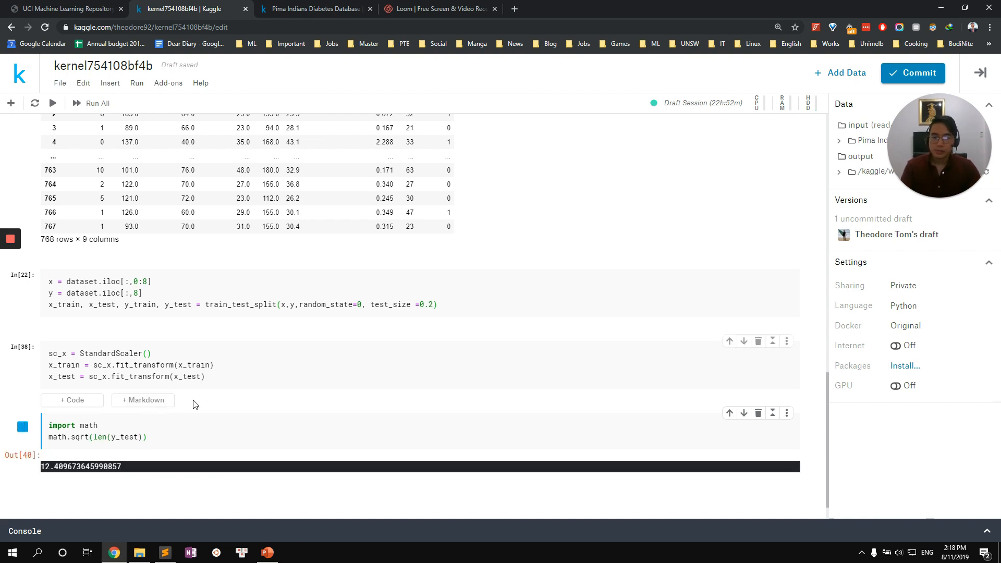
scroll(down, 3)
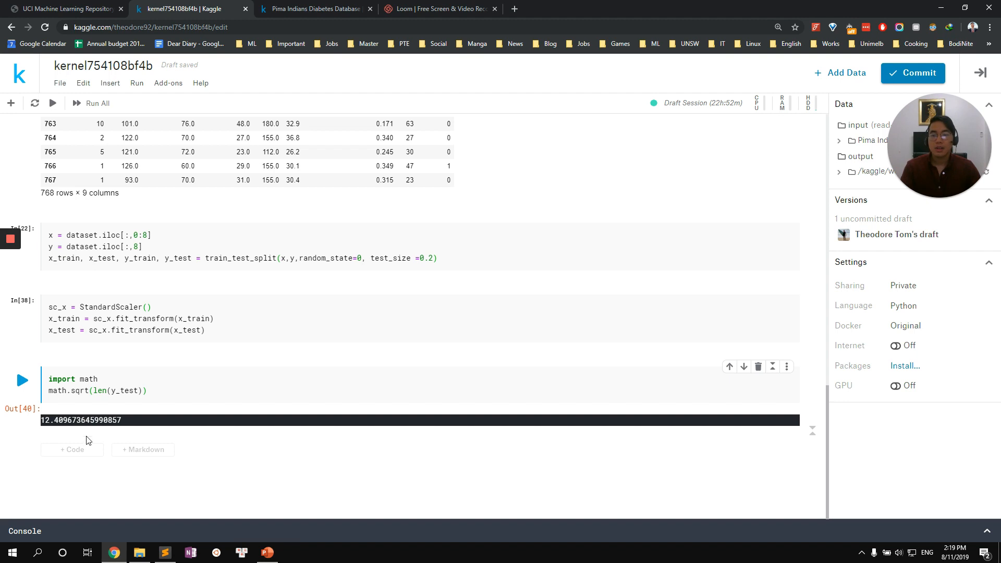
click(72, 449)
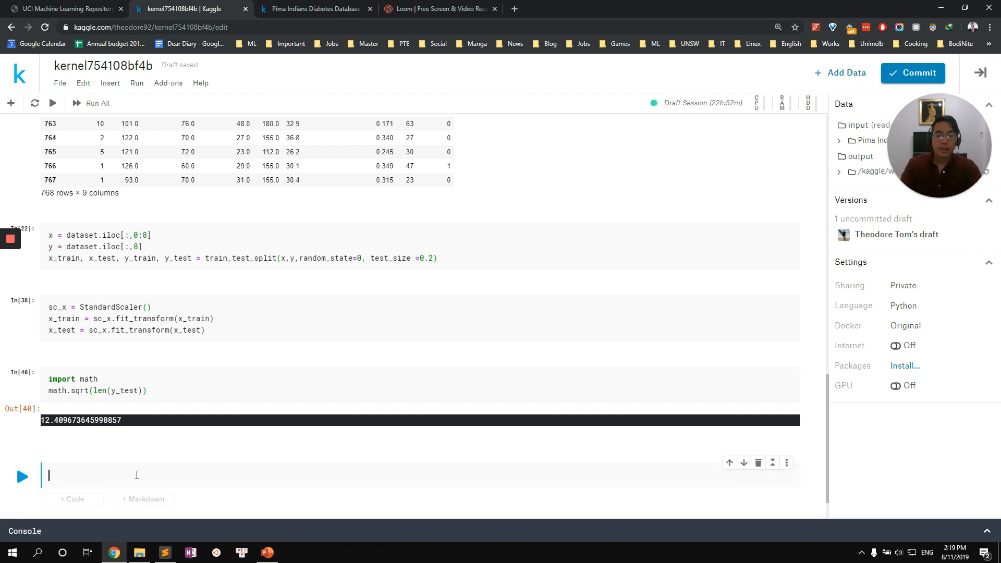
Step: Define a KNeighborsClassifier with n_neighbors=11, p=2 and metric 'euclidean'
text(c)
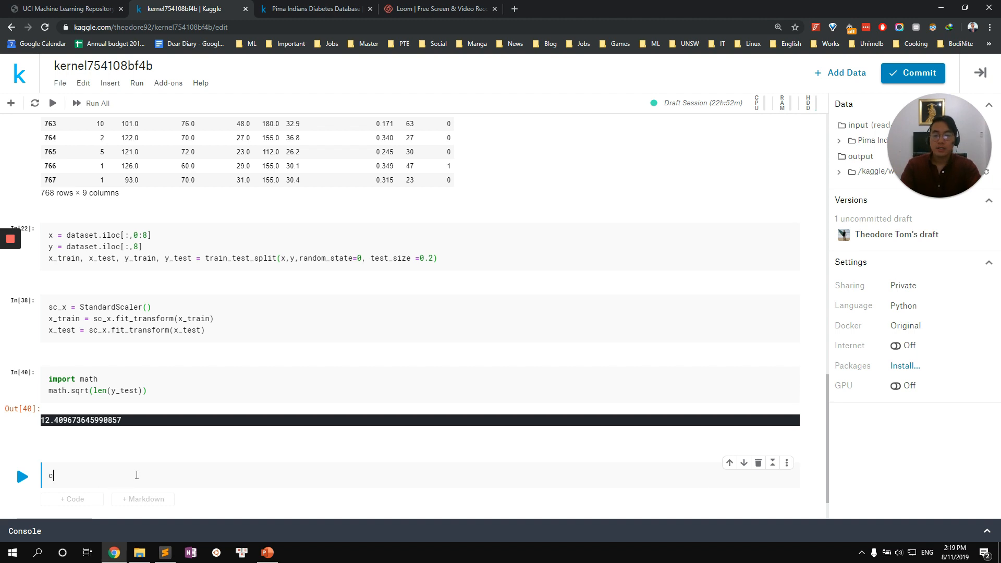
text(lassifer =)
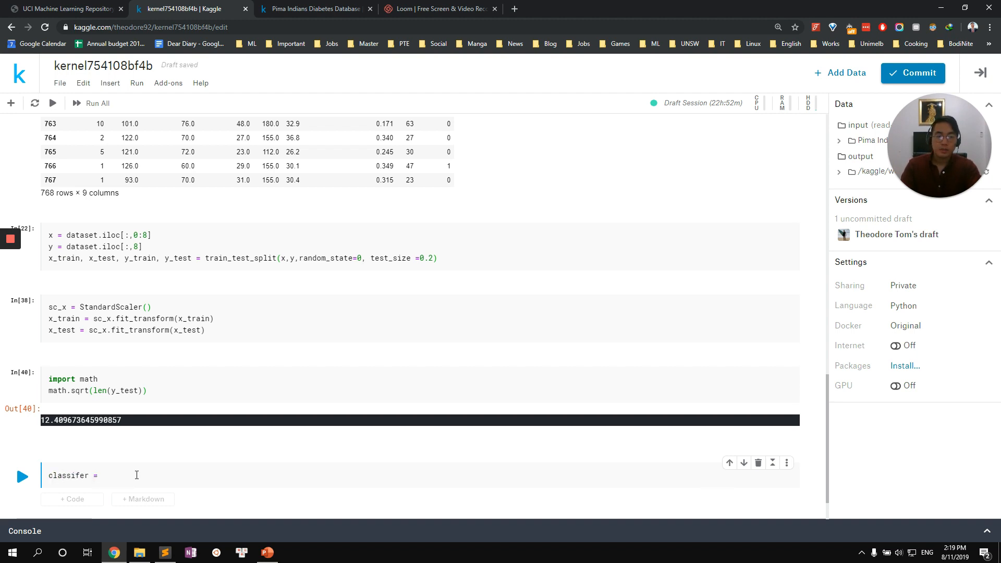
text(KNeigh)
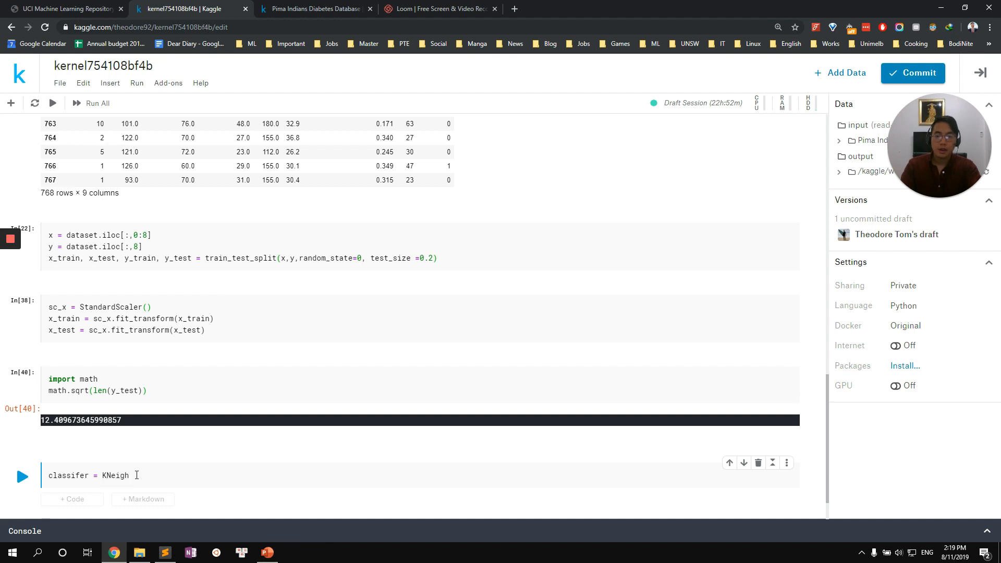
text(ord)
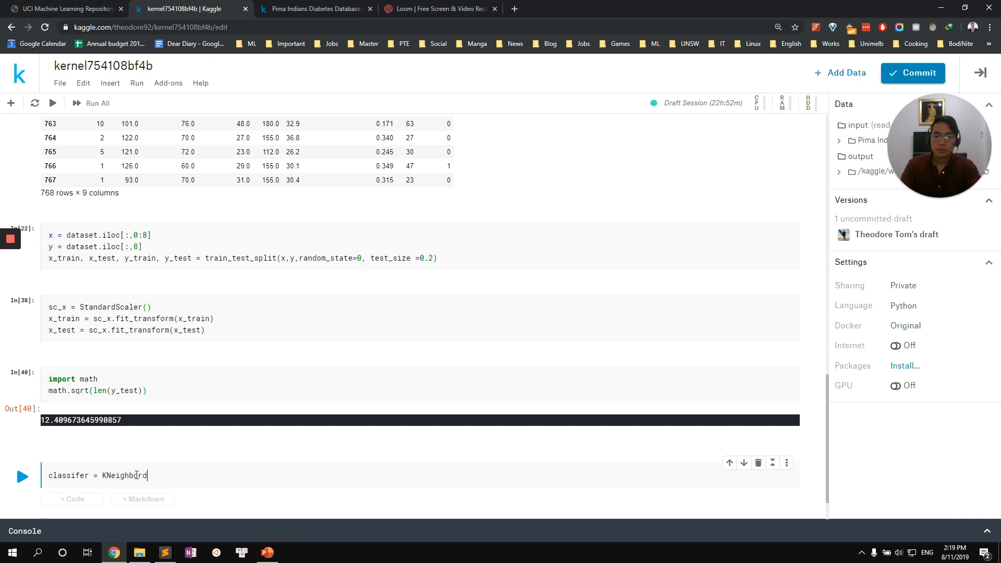
text(Classif)
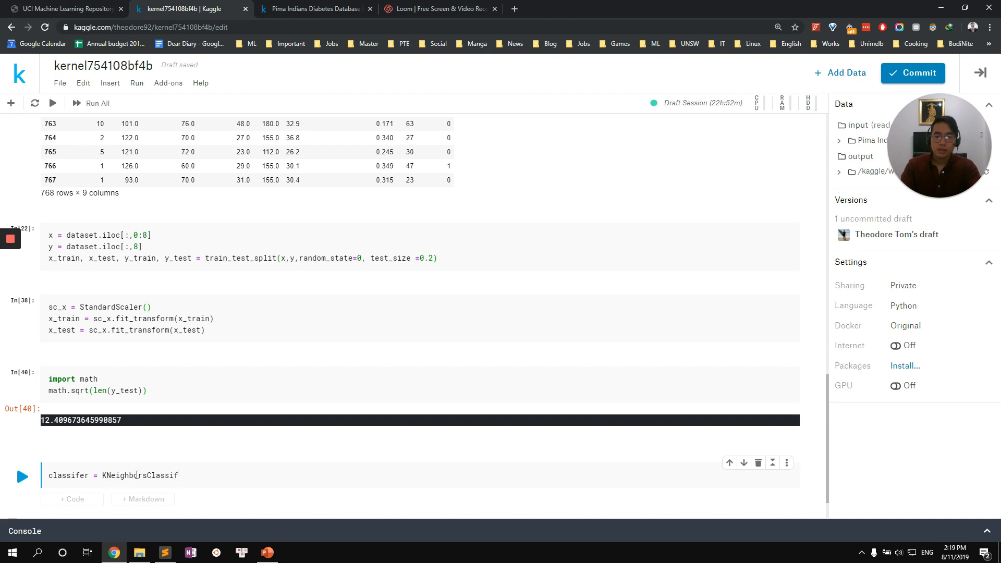
text(ier ())
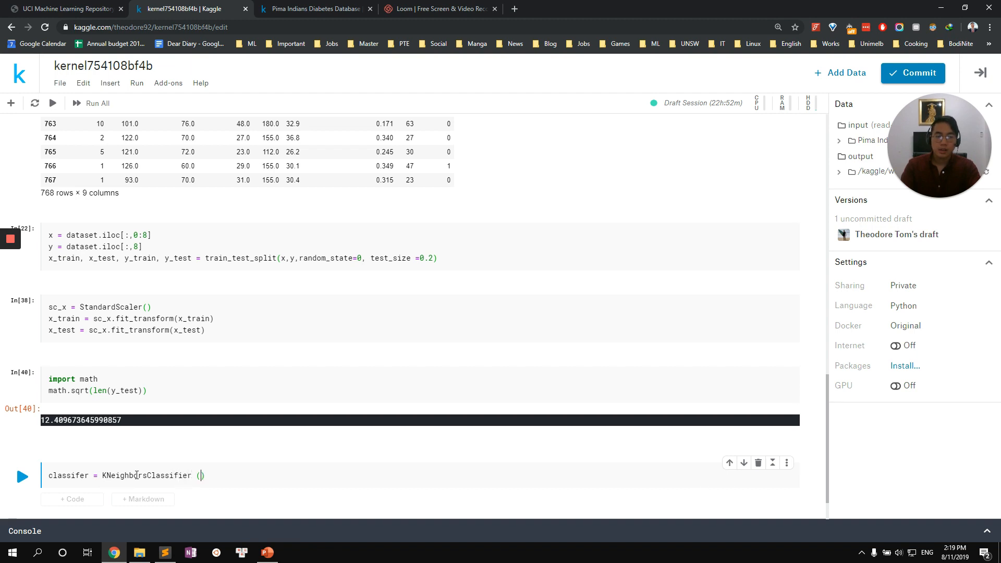
text(neig)
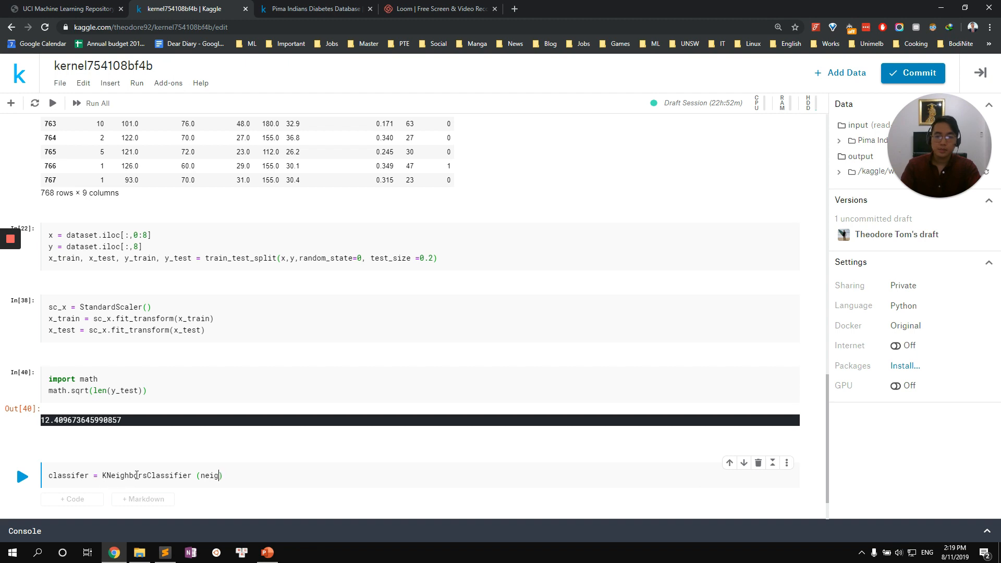
text(n_nei)
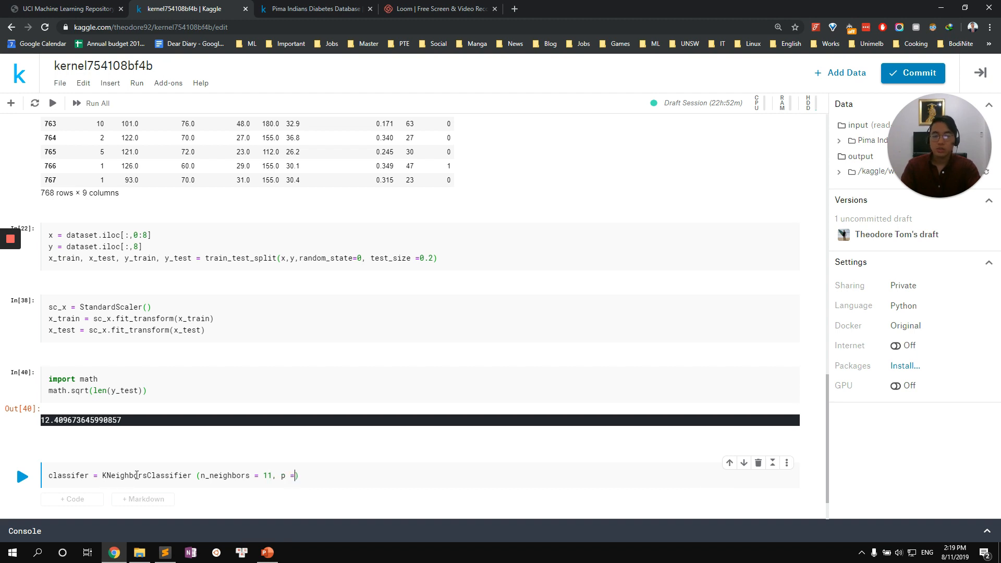
text(2,)
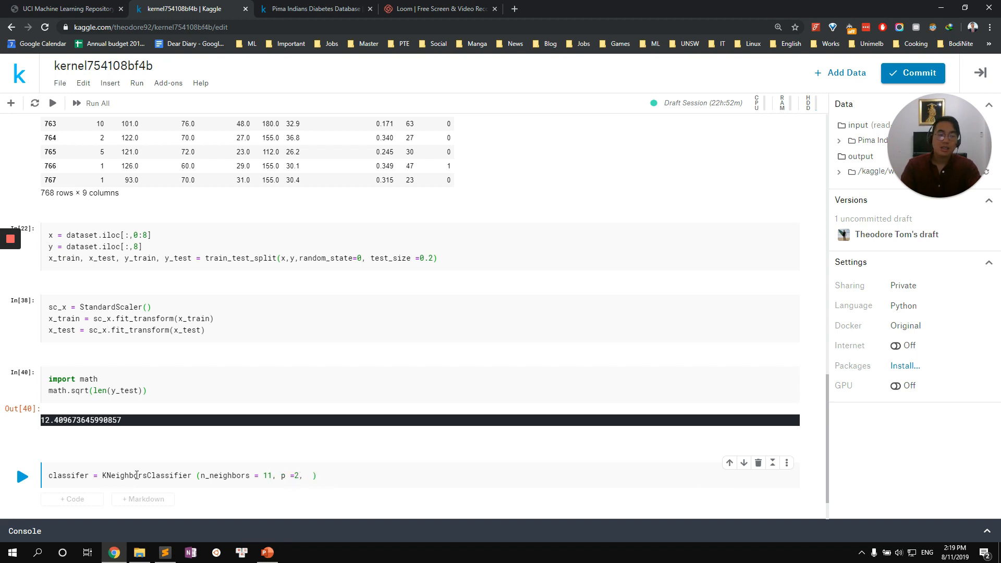
text(metric =)
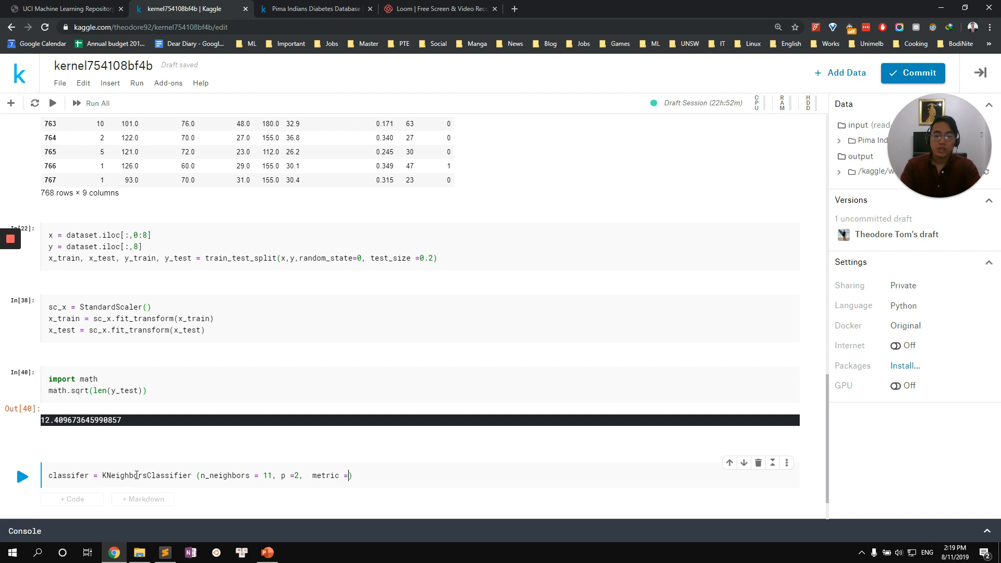
text('euclidean)
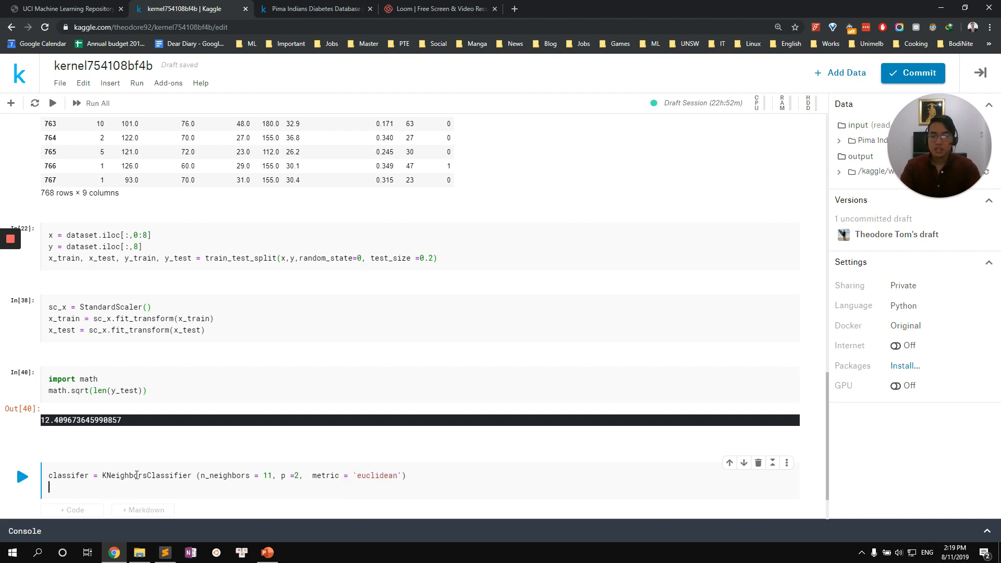
Step: Fit the classifier on x_train and y_train, fix the typo, rerun and add an empty cell
text(classfic)
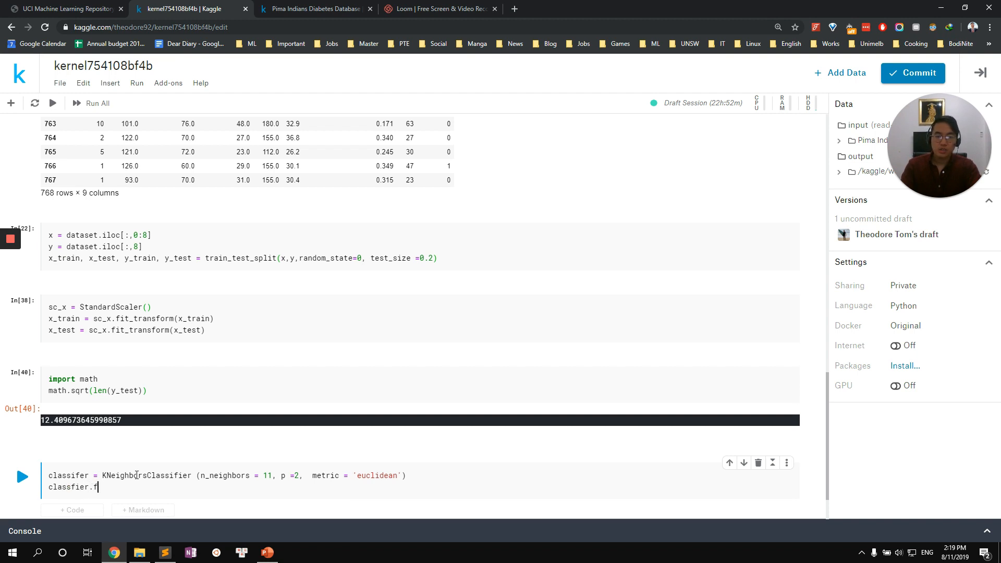
text(it(x)
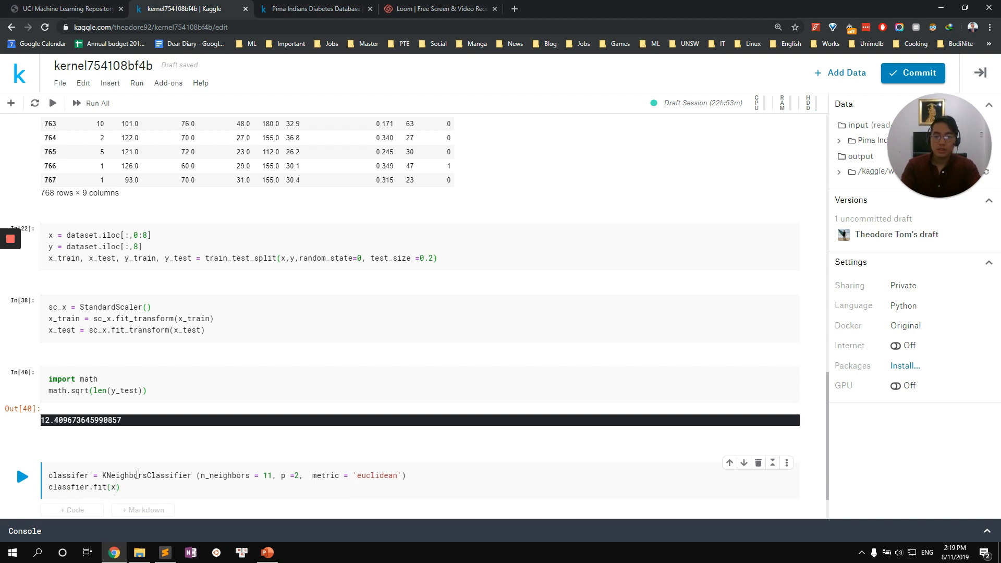
text(_train, y_train)
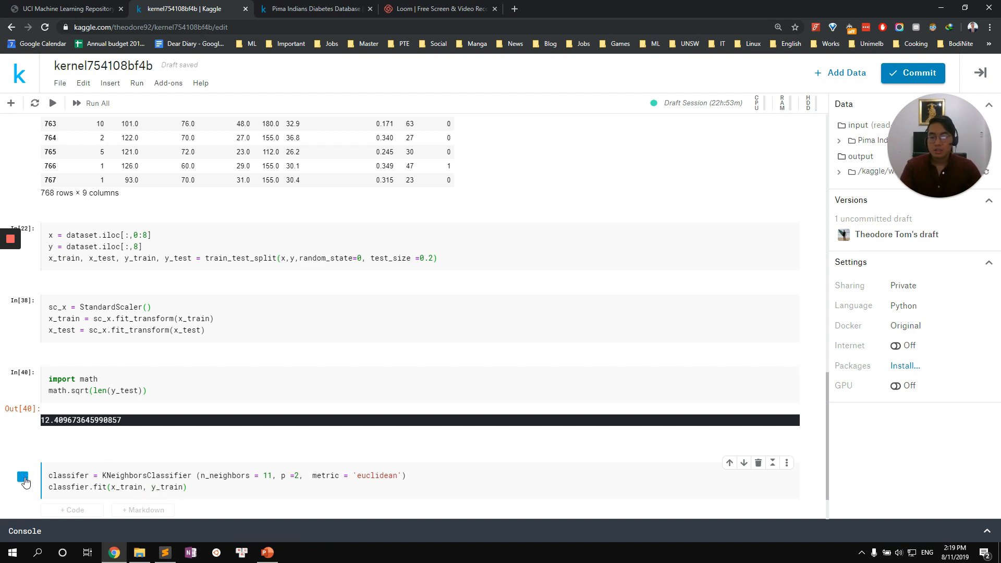
click(24, 480)
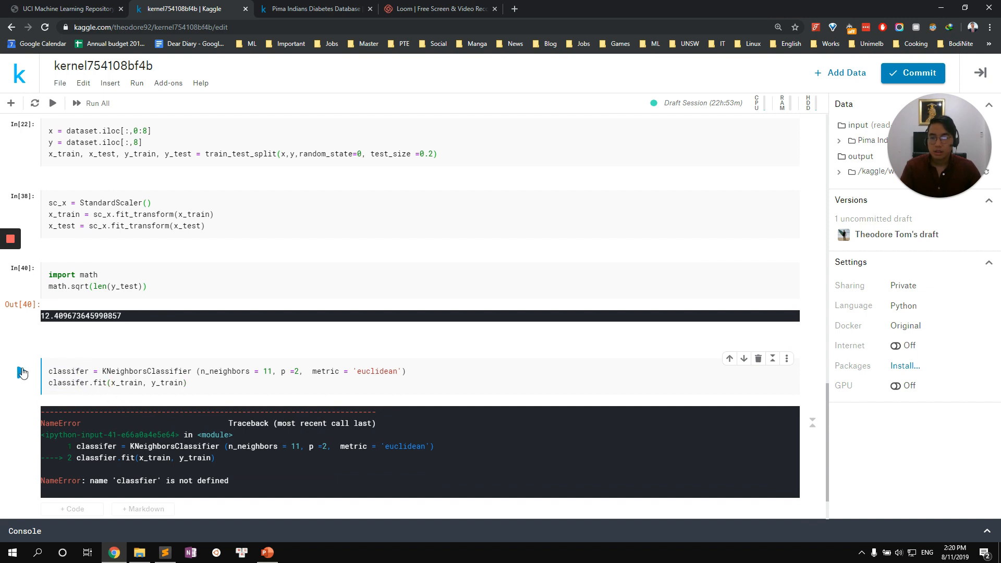
click(21, 372)
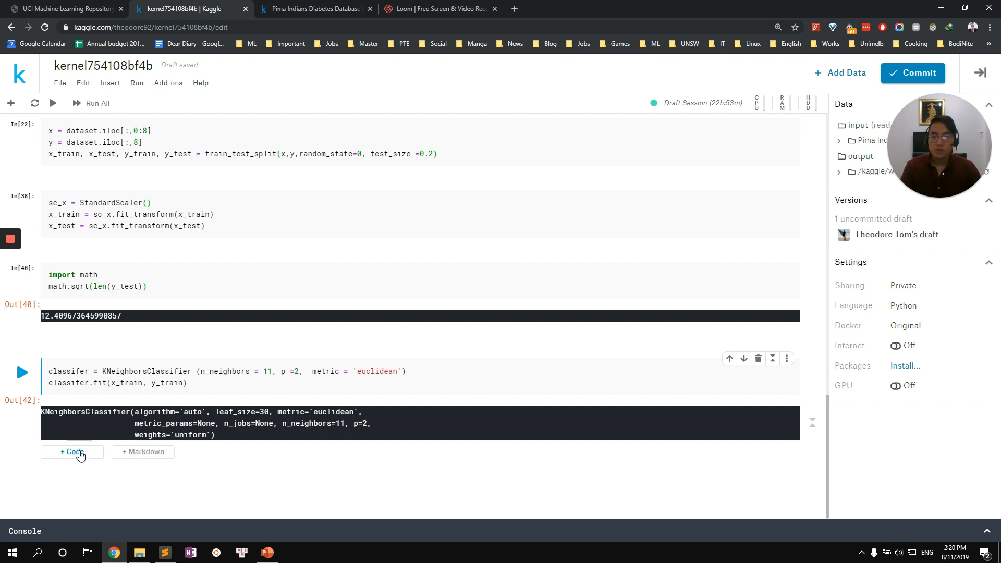
click(72, 451)
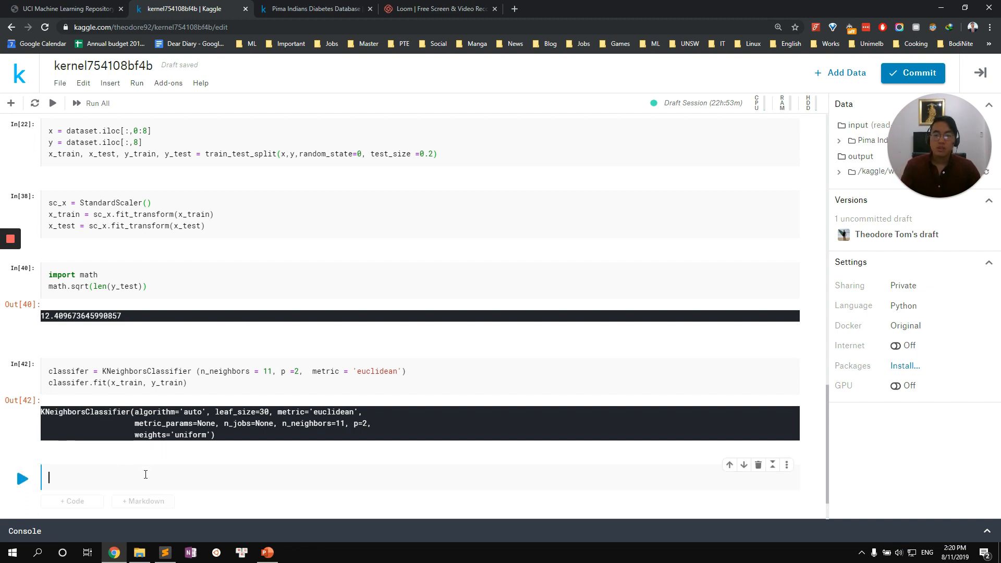
Step: Store classifier.predict(x_test) as y_pred and run the cell
text(y_+)
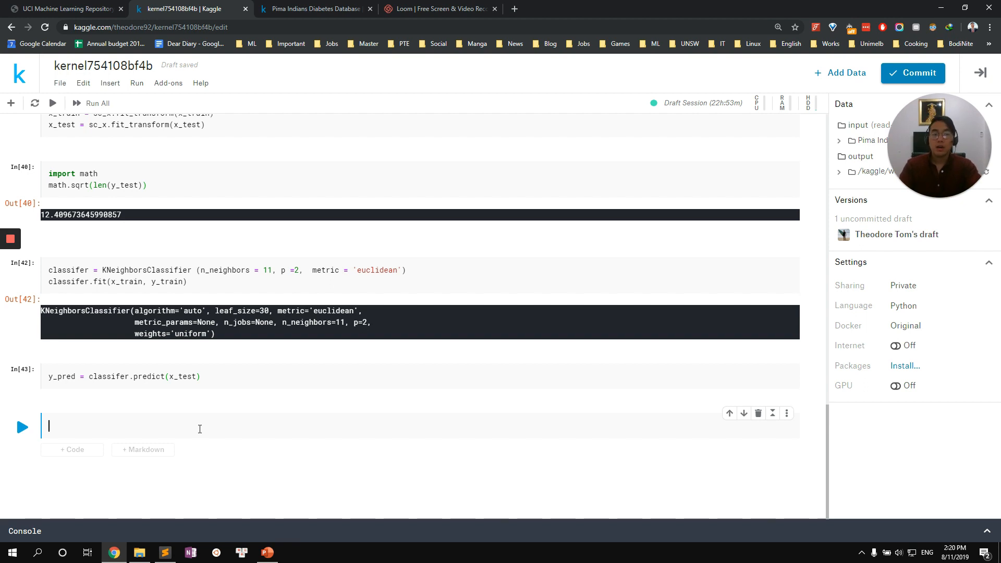
Step: Compute cm = confusion_matrix(y_test, y_pred) and print it
text(cm)
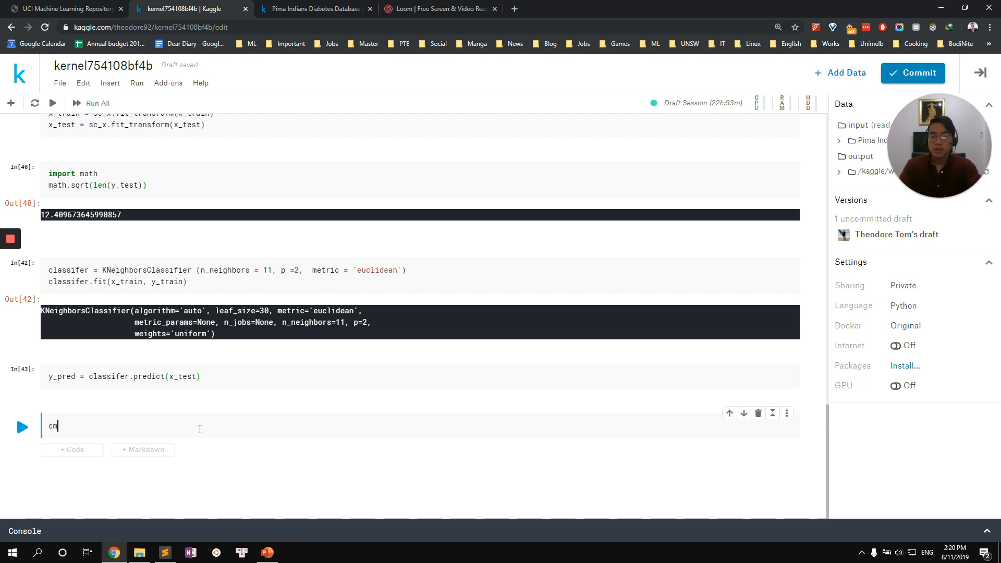
text(= confus)
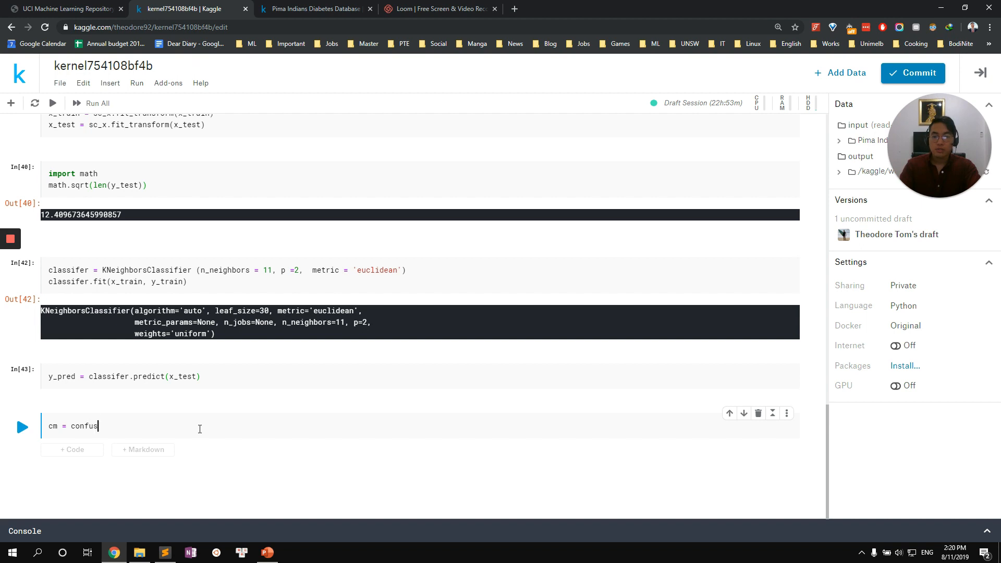
text(ion_matri)
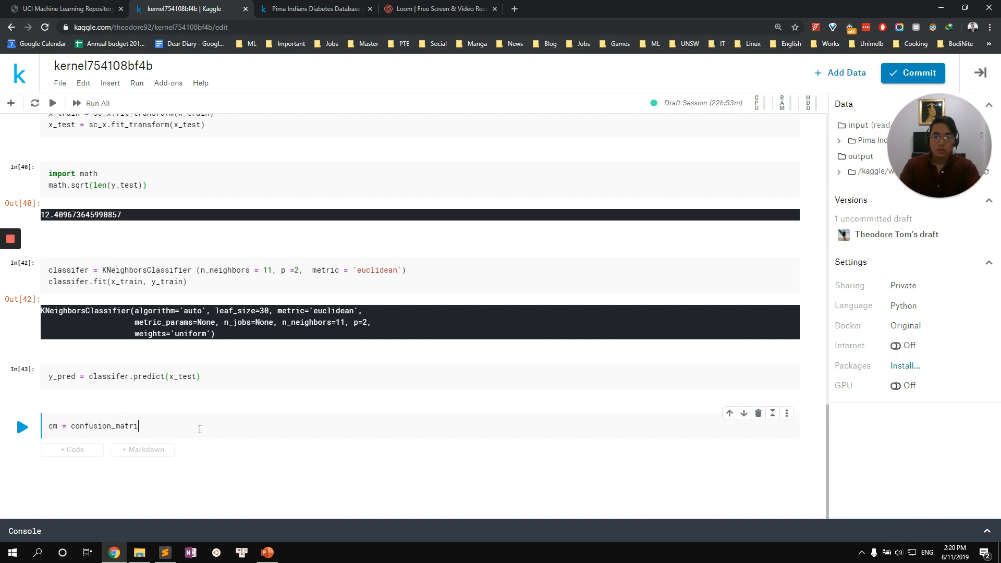
text(x (y_))
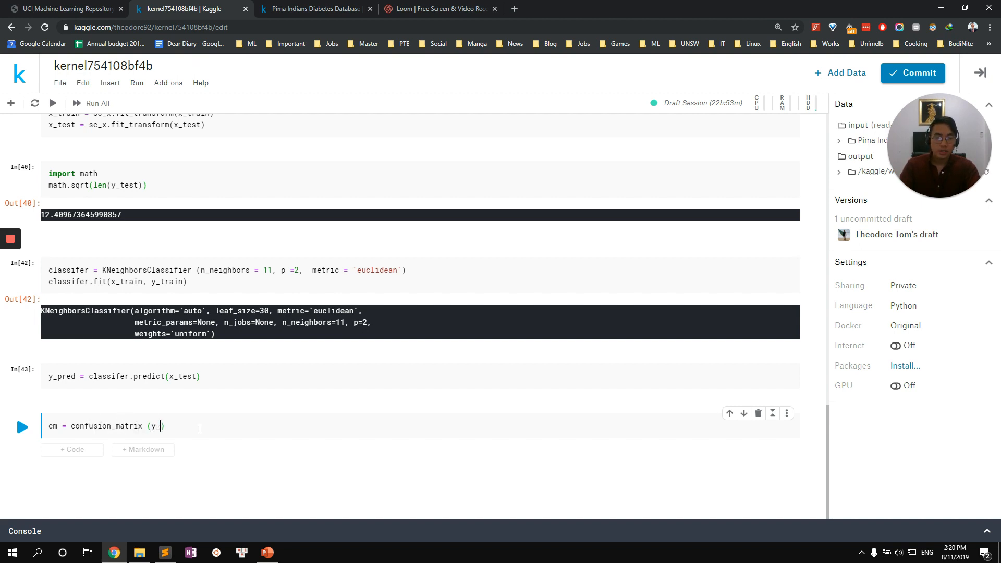
text(test,)
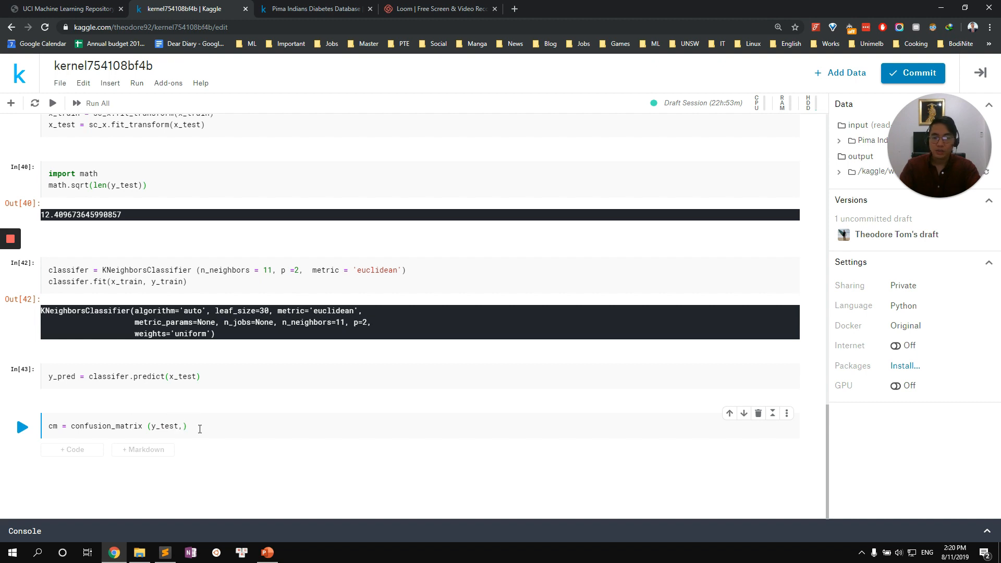
text(y_)
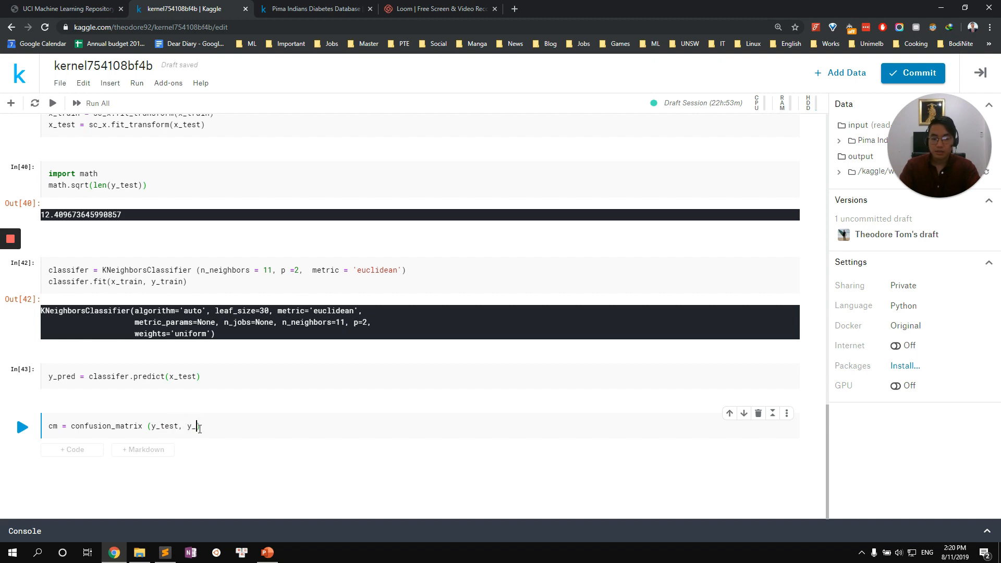
text(pred))
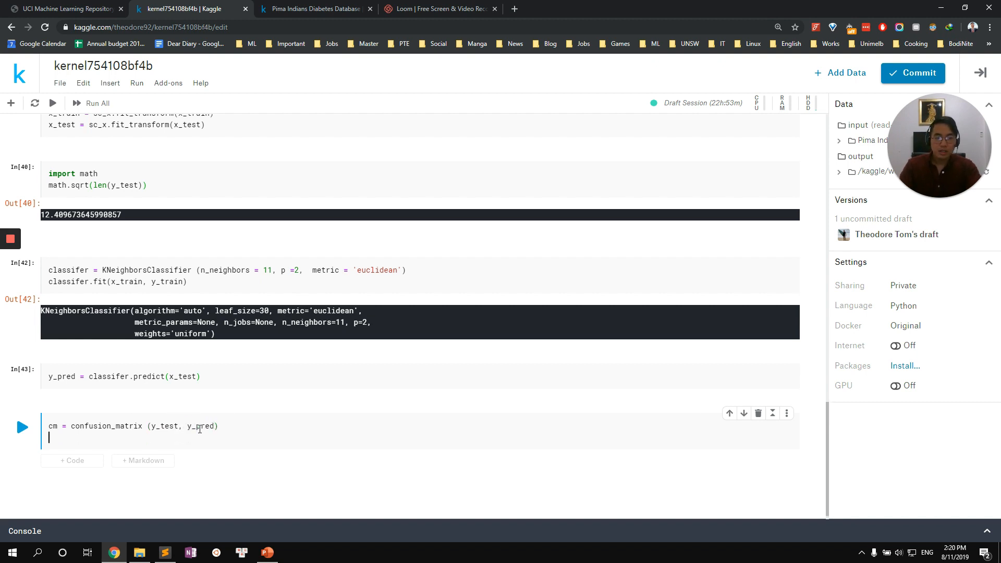
text(print)
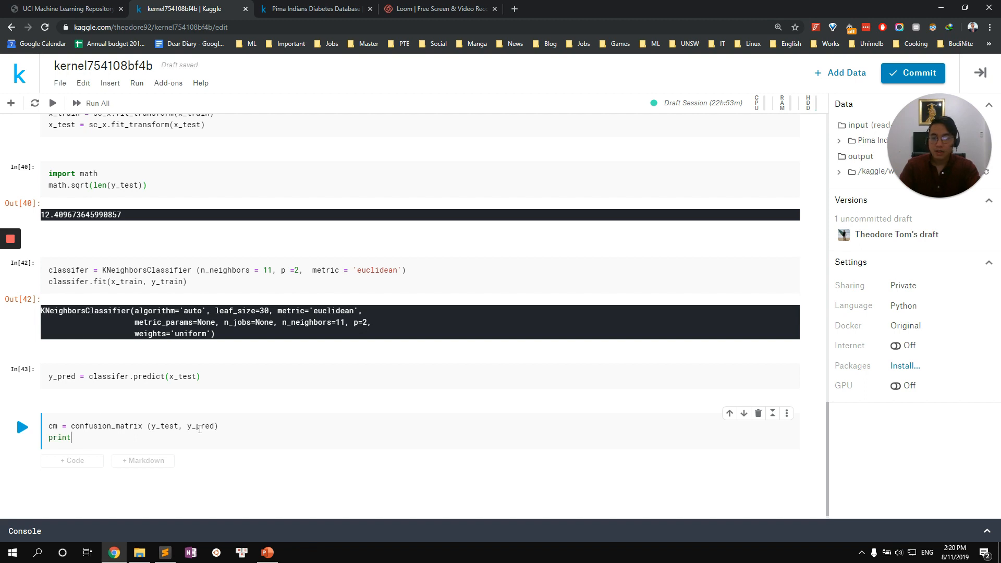
text((cm))
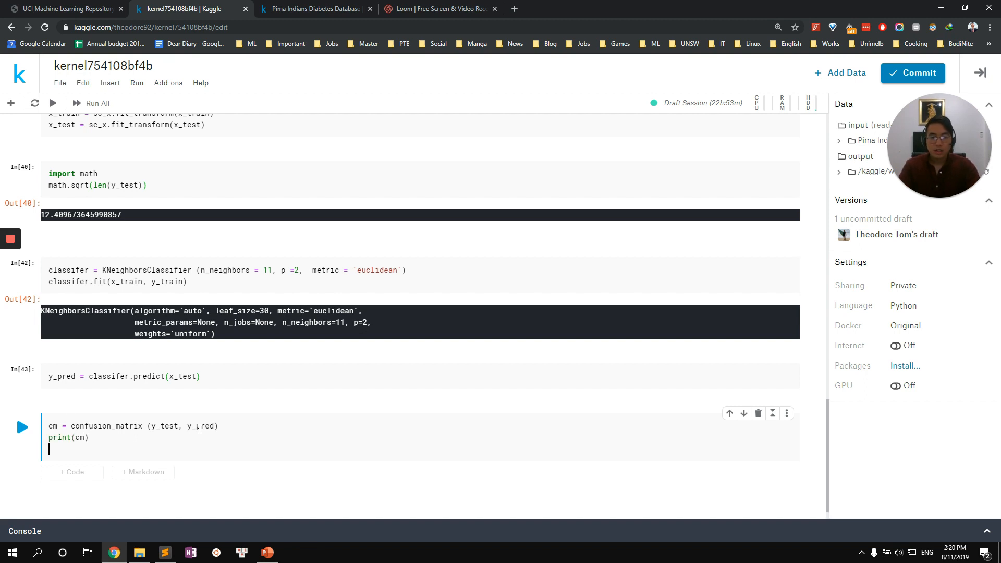
Step: Print f1_score and accuracy_score, run, fix the typo and get F1 0.659 and accuracy 0.805
text(print ())
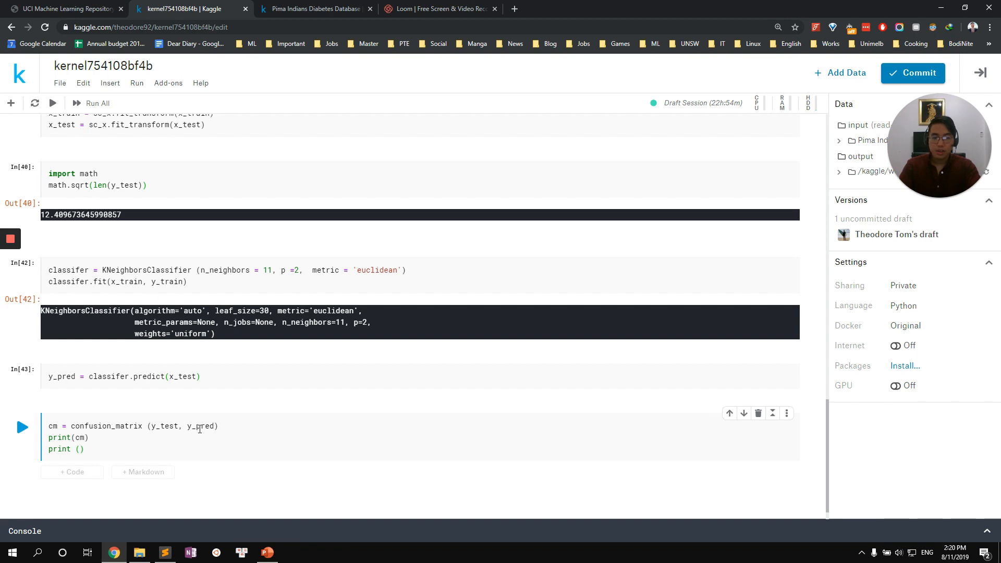
text(f1_sc)
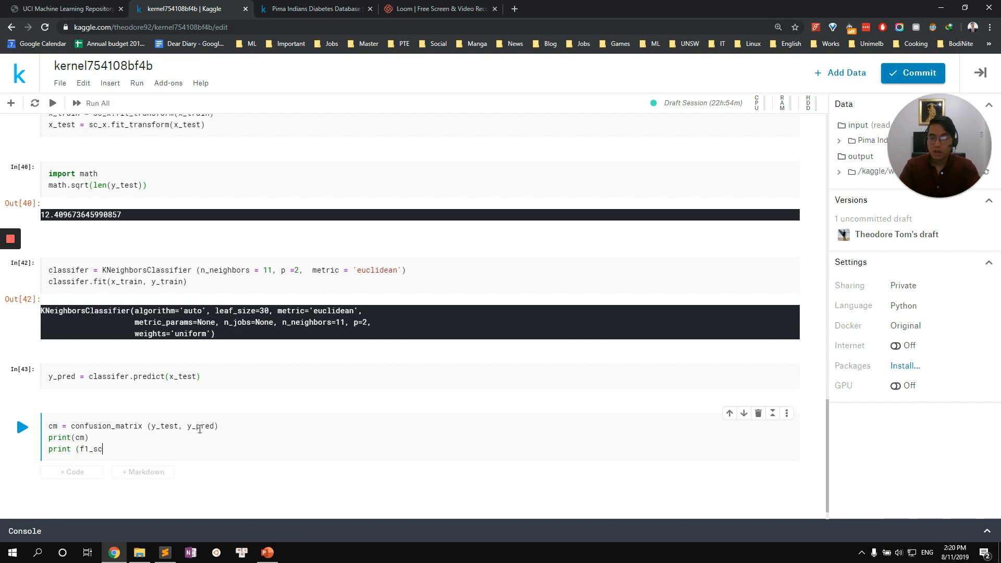
text(ore(y))
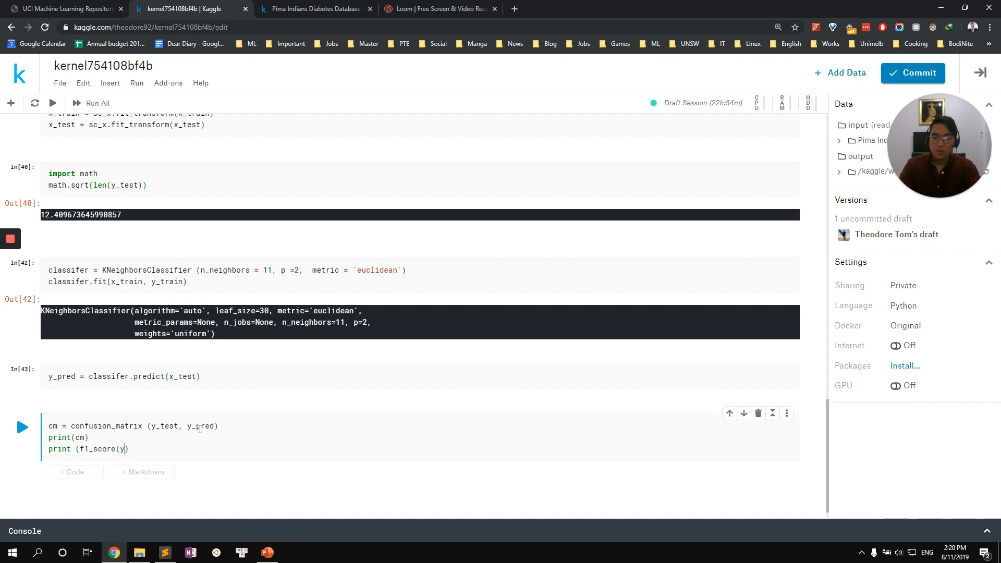
text(_test)
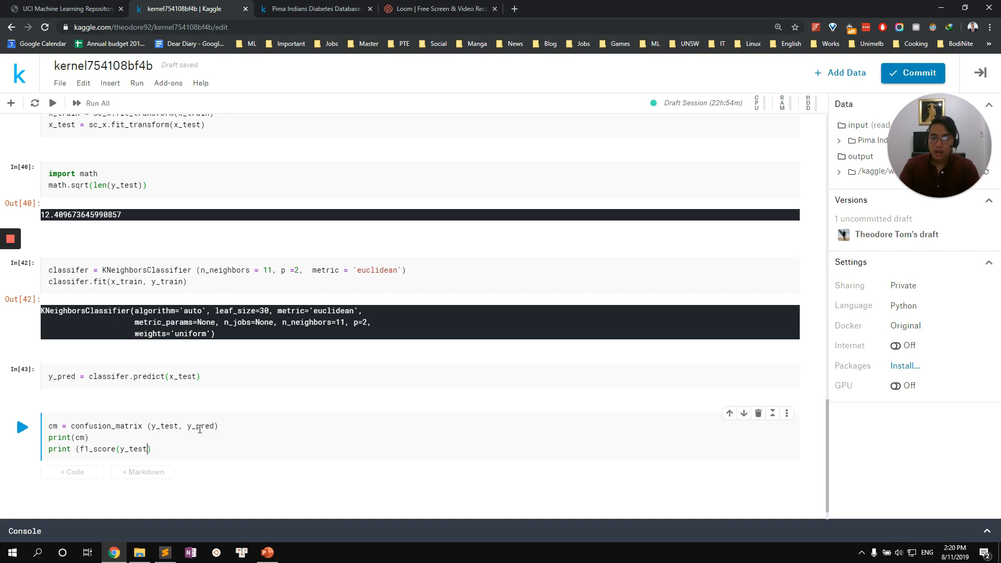
text(,y_pred)
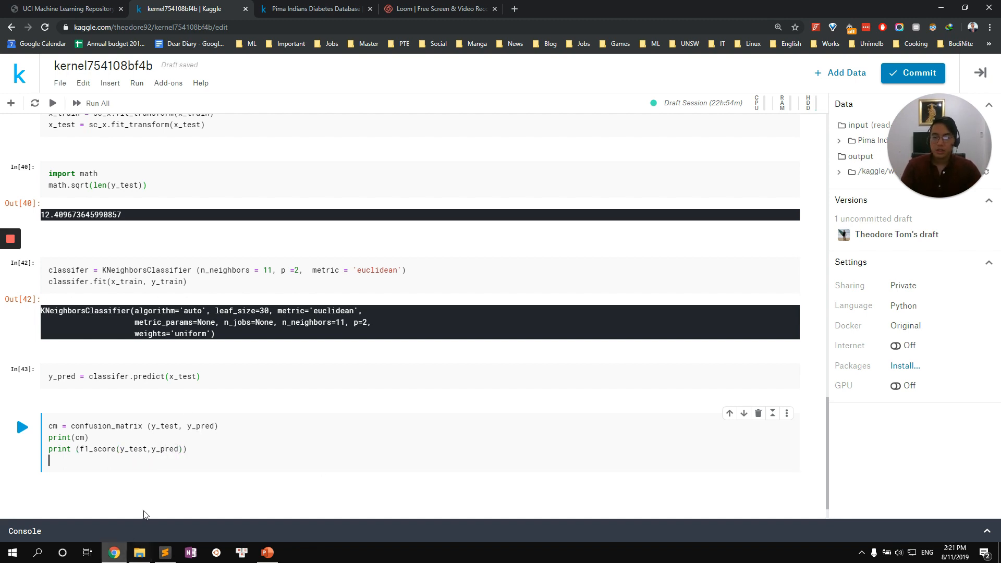
text(print (f1_score(y_test,y_pred)))
text(print (acurracy_score(y_test,y_pred)))
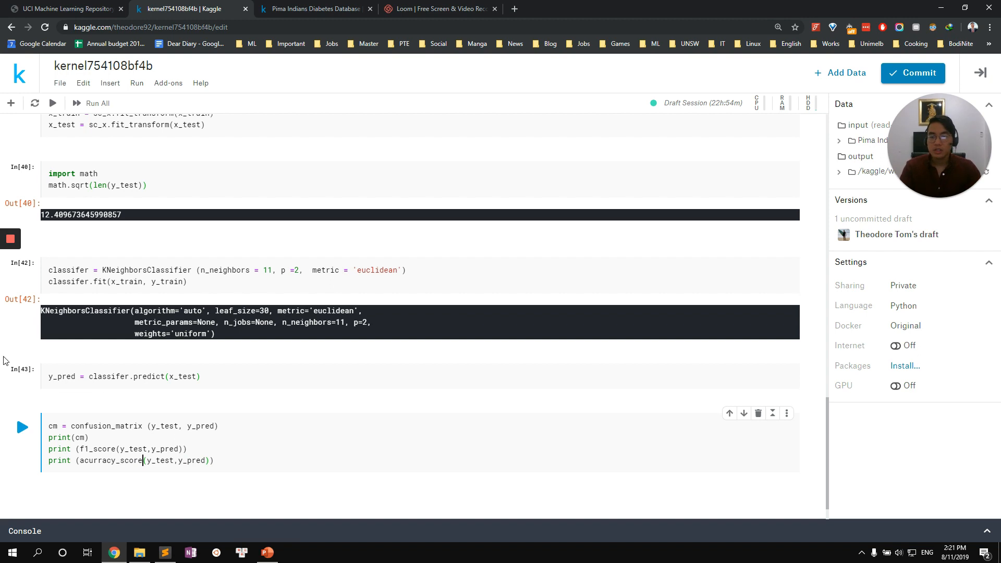
click(21, 427)
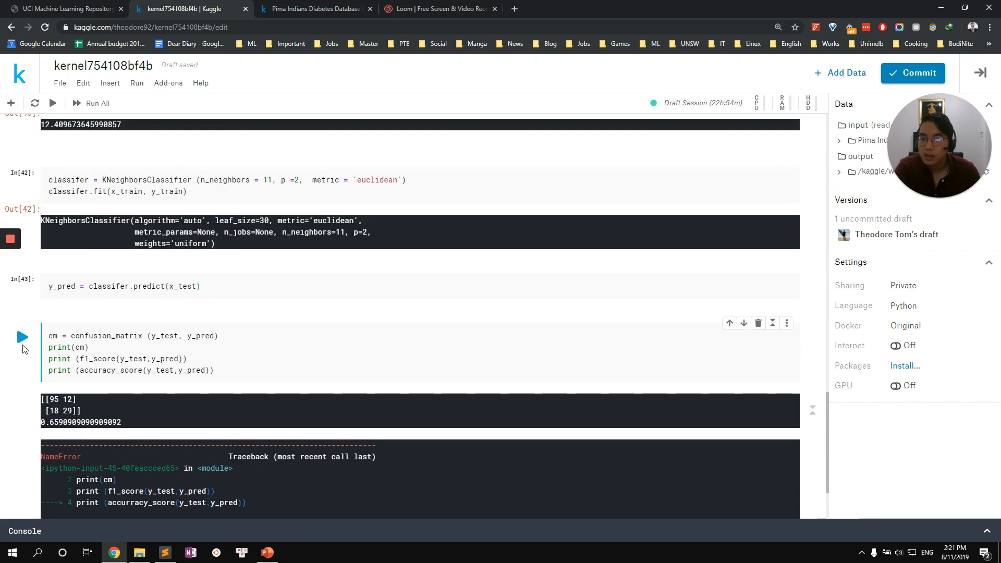
click(22, 336)
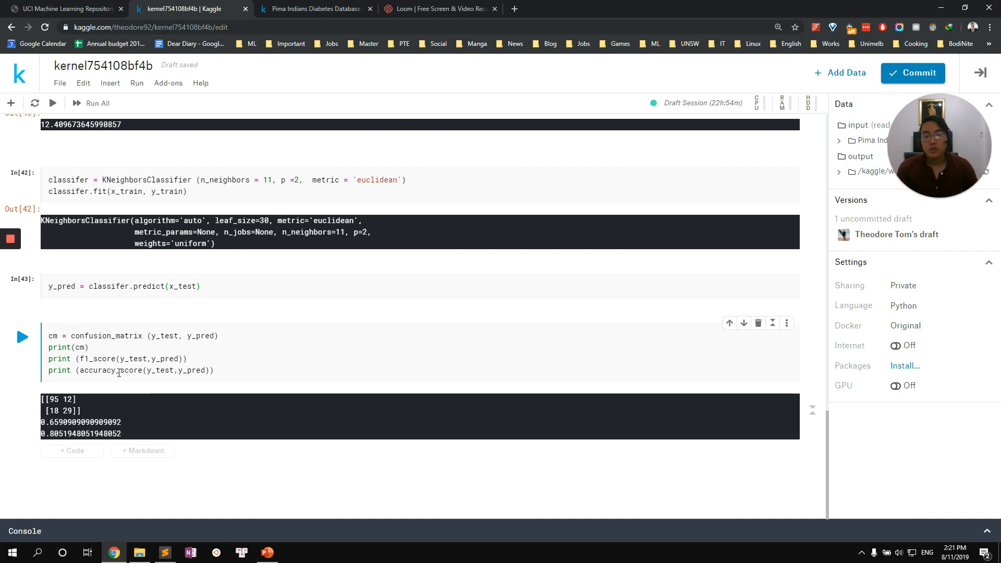
Step: Show the PowerPoint Confusion Matrix slide explaining TP, FP, FN and TN
click(268, 552)
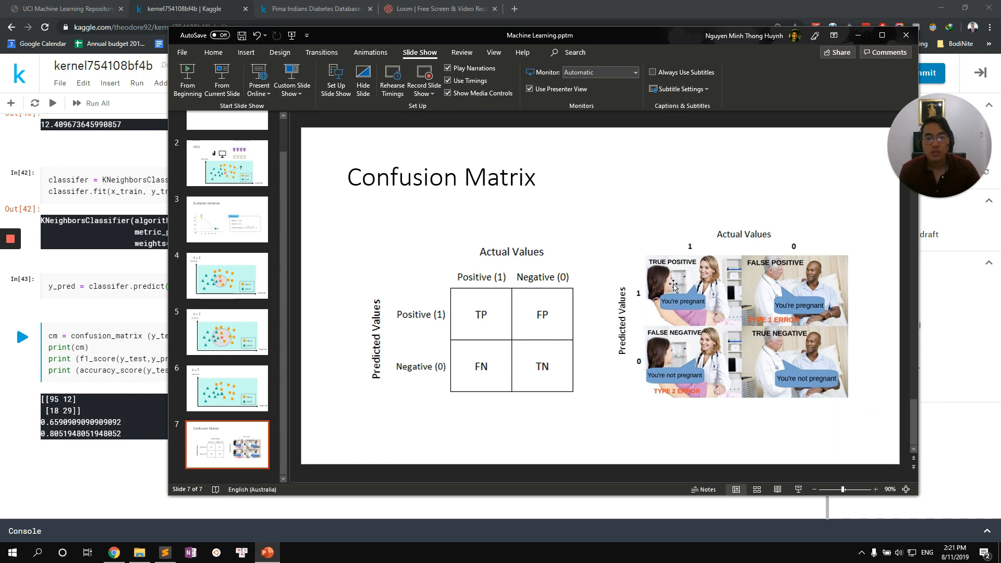
mouse_move(772, 275)
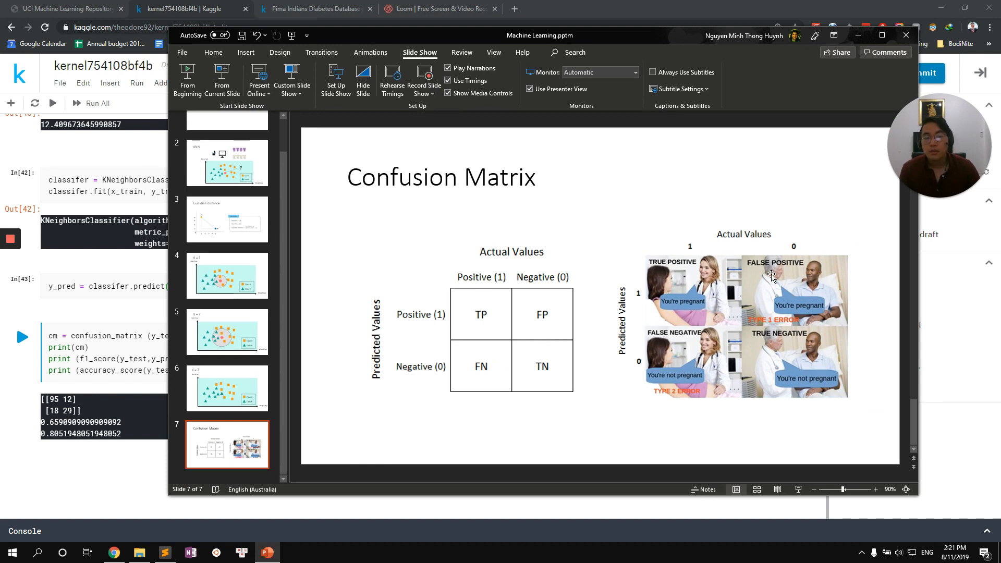
mouse_move(685, 348)
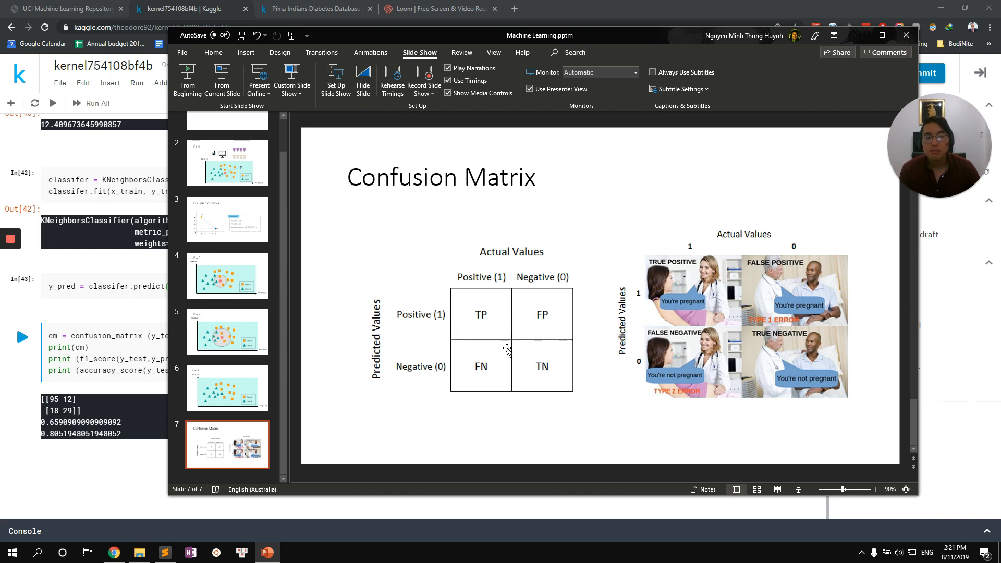
mouse_move(472, 314)
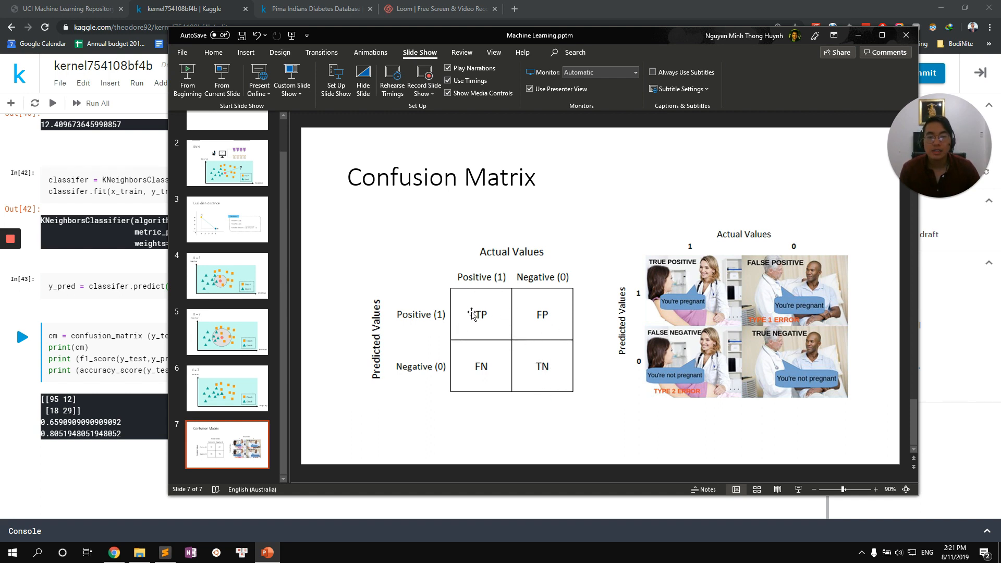
mouse_move(552, 336)
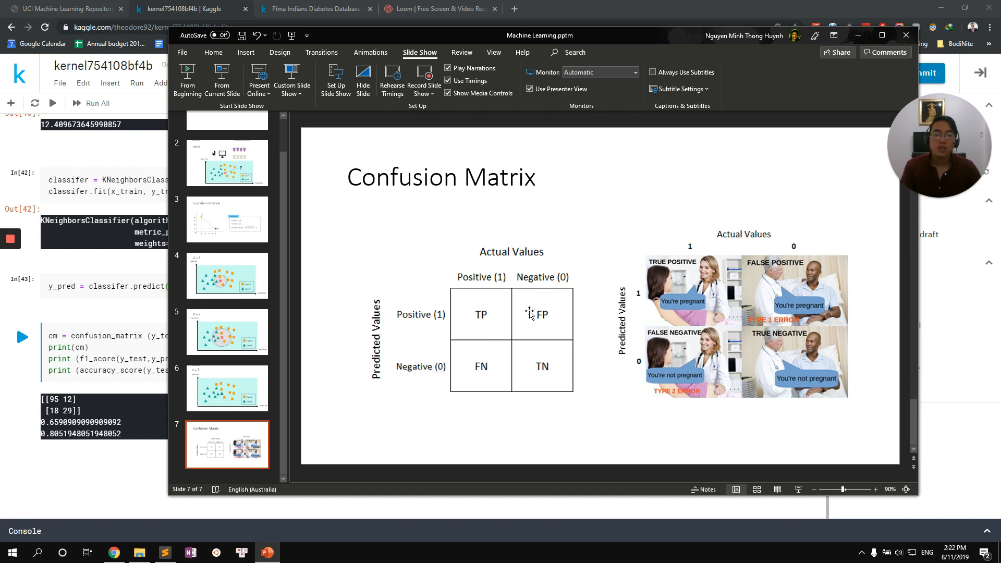
mouse_move(485, 356)
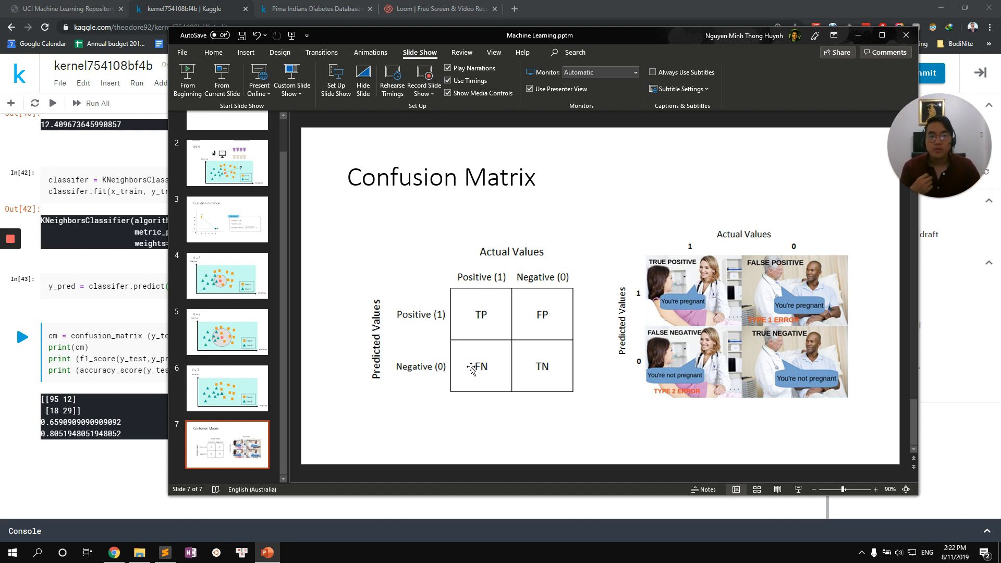
mouse_move(491, 369)
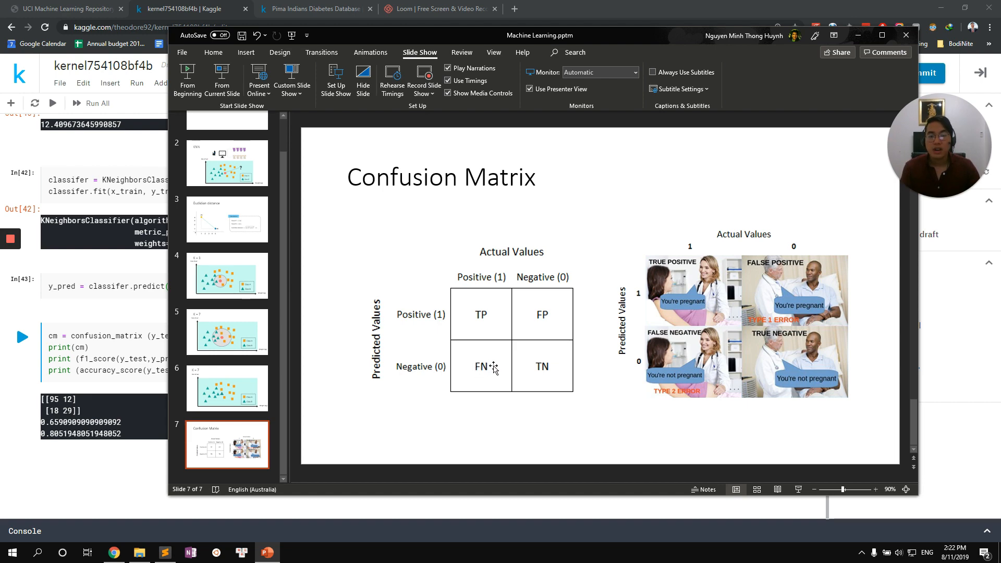
mouse_move(490, 366)
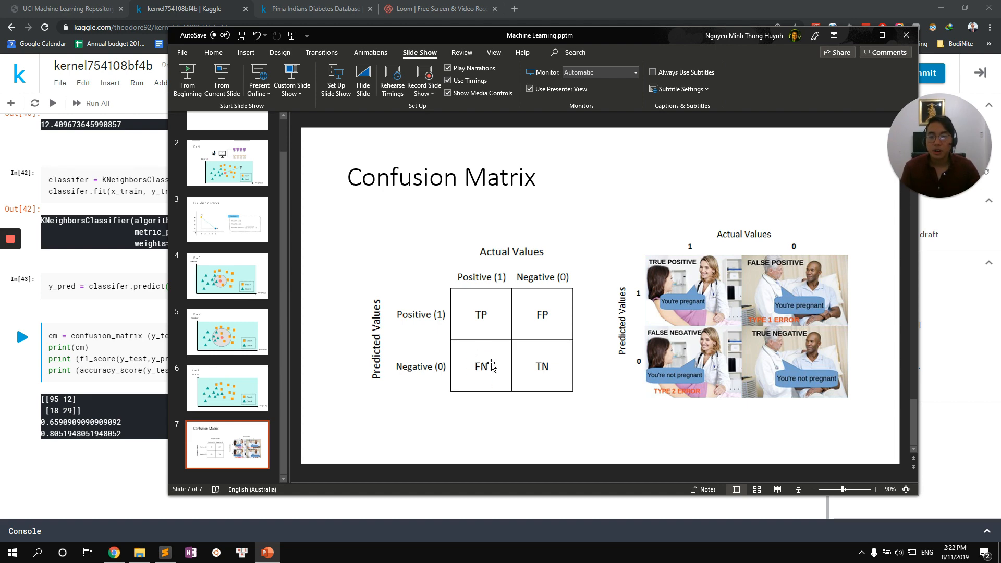